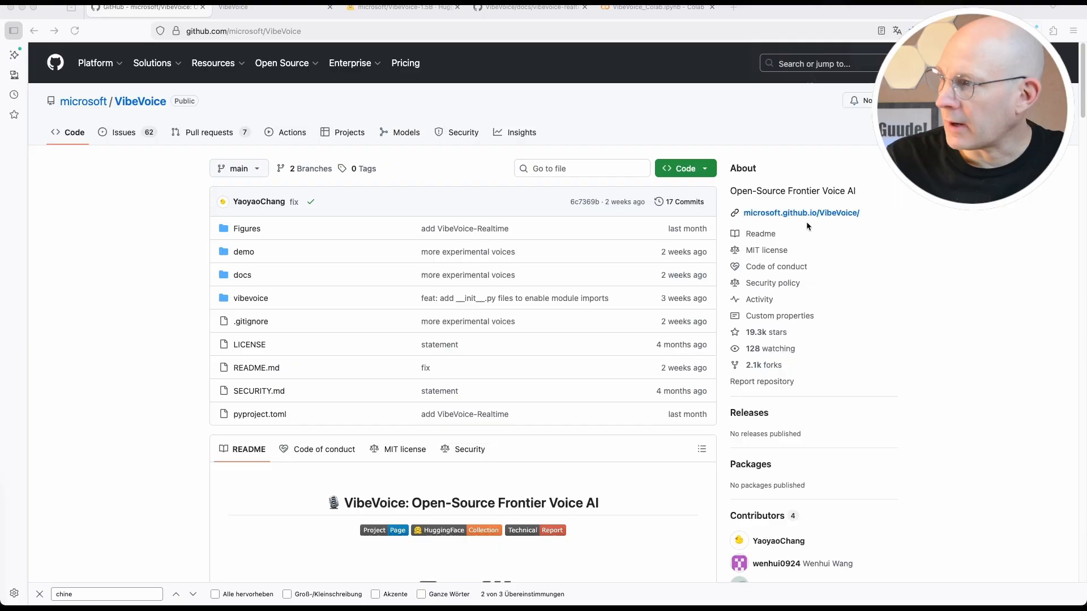
mouse_move(847, 253)
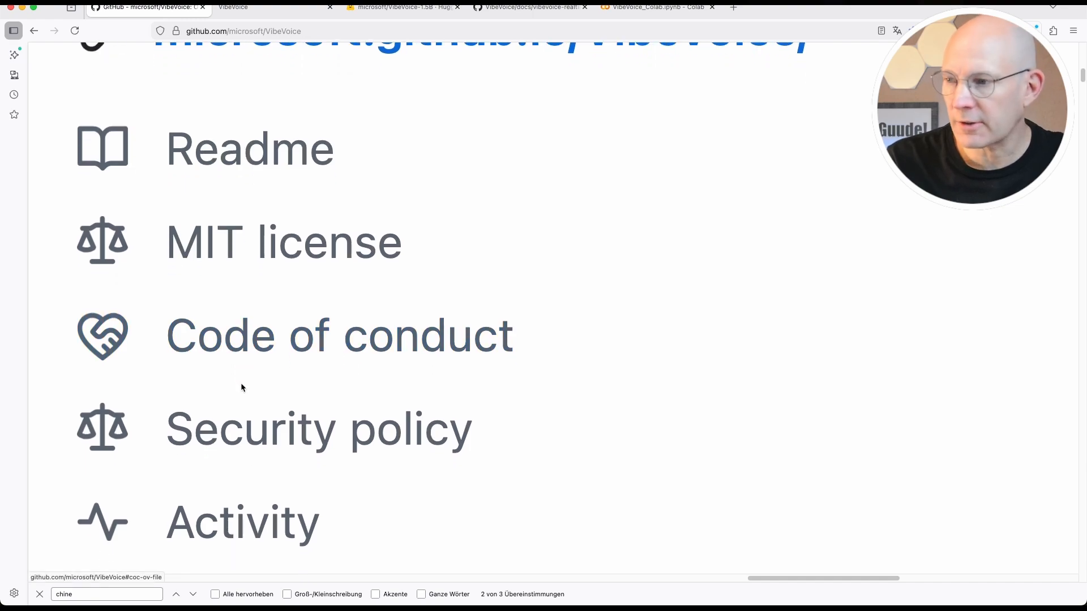
Scroll through the VibeVoice README and click on the demo media
scroll("down", 3)
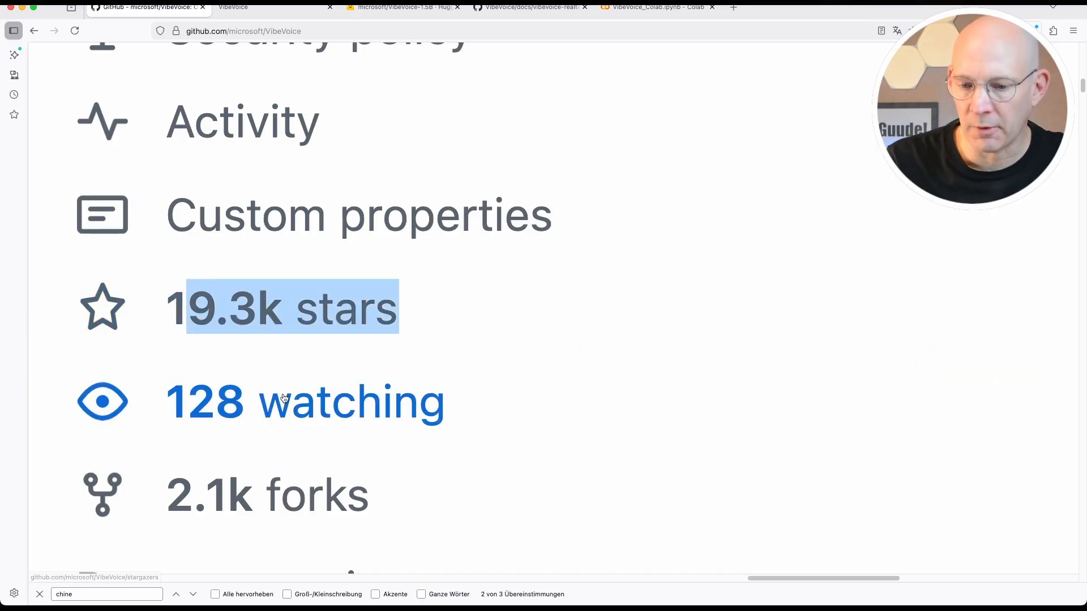
scroll("down", 3)
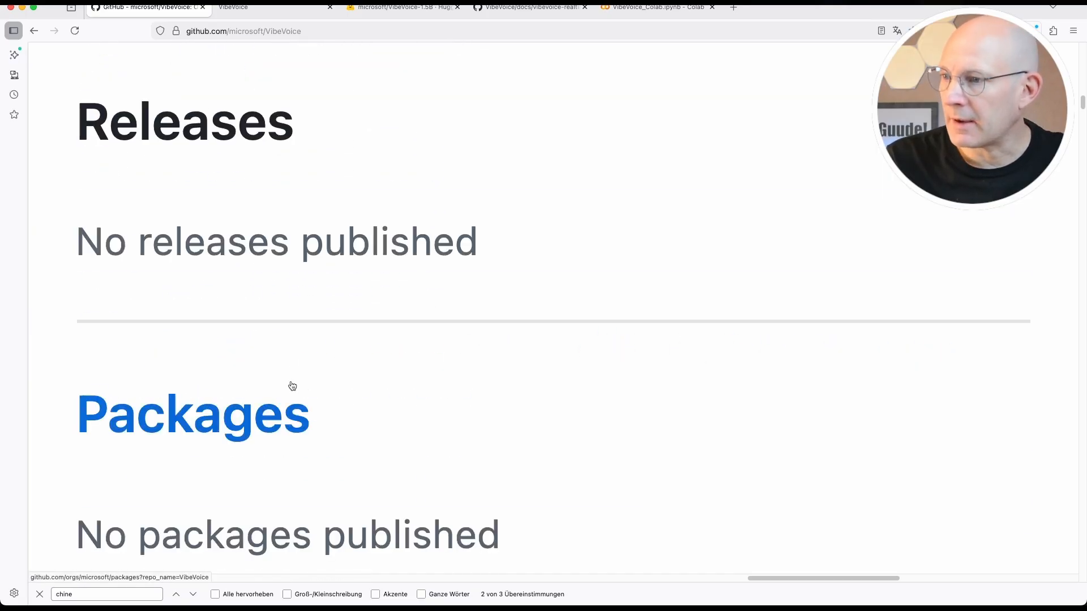
scroll("down", 3)
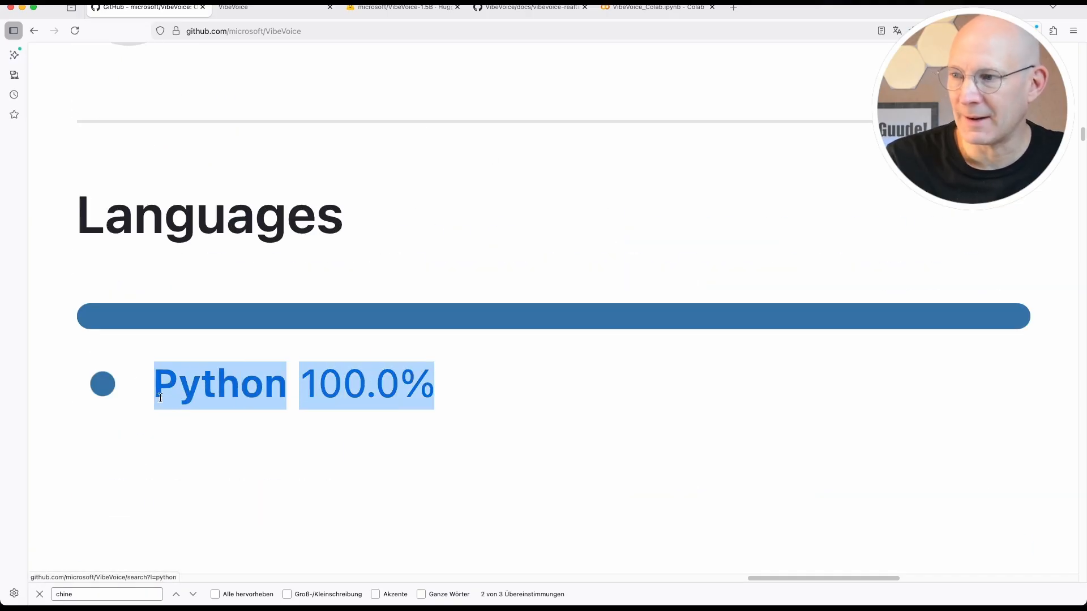
mouse_move(250, 390)
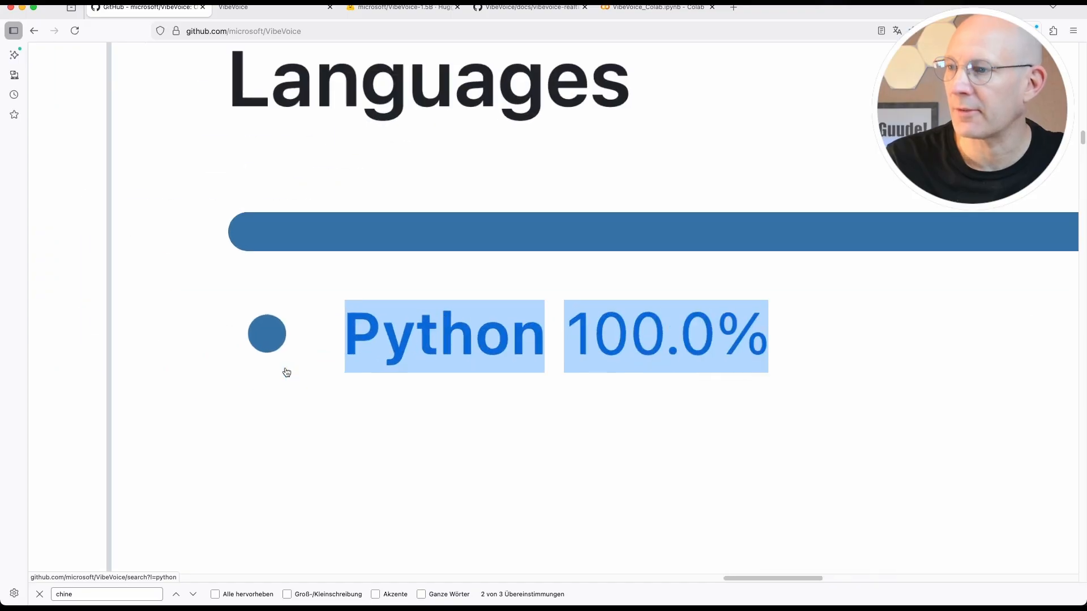
scroll("up", 3)
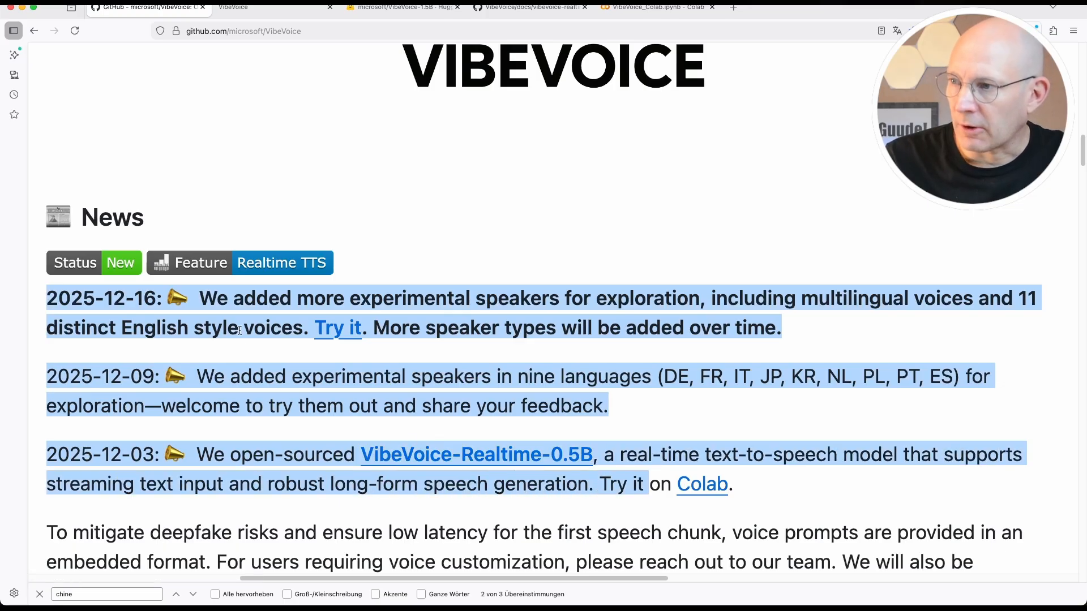
left_click(586, 299)
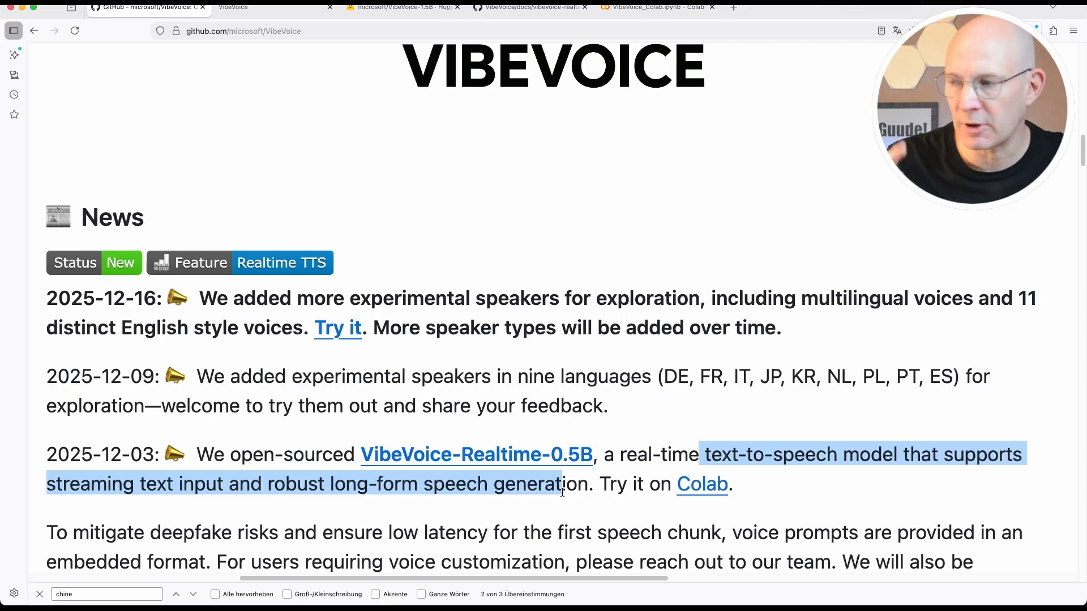
scroll("down", 3)
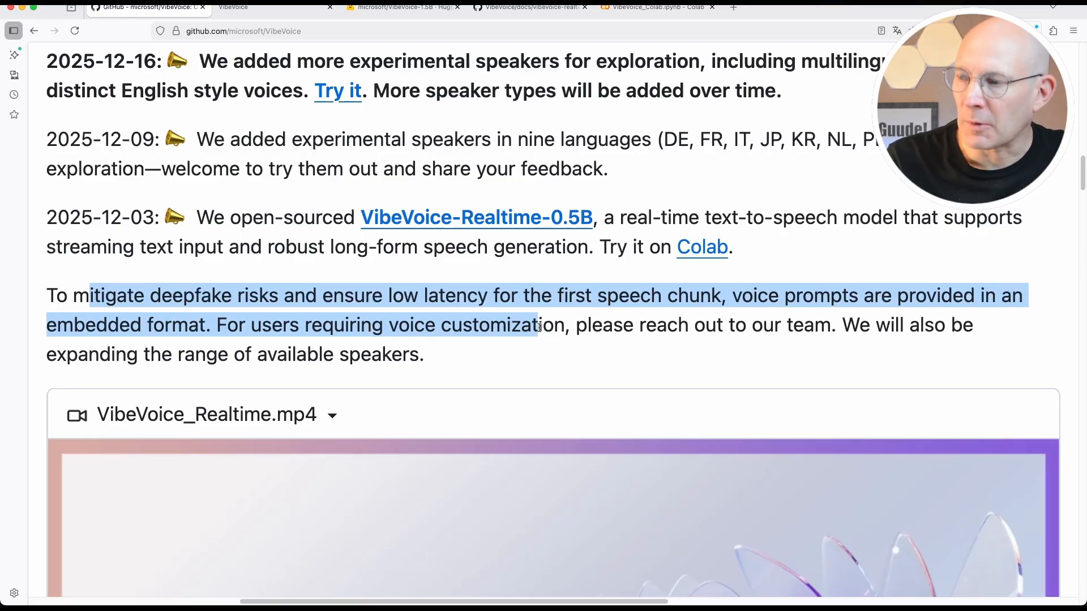
left_click(395, 325)
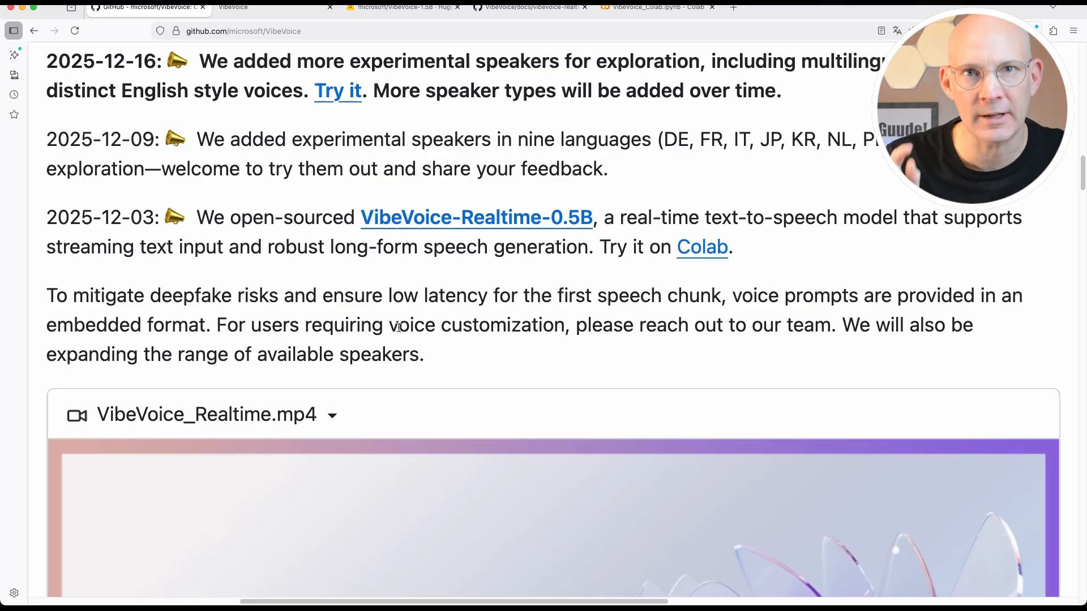
Play the English demo video in the README
scroll("down", 3)
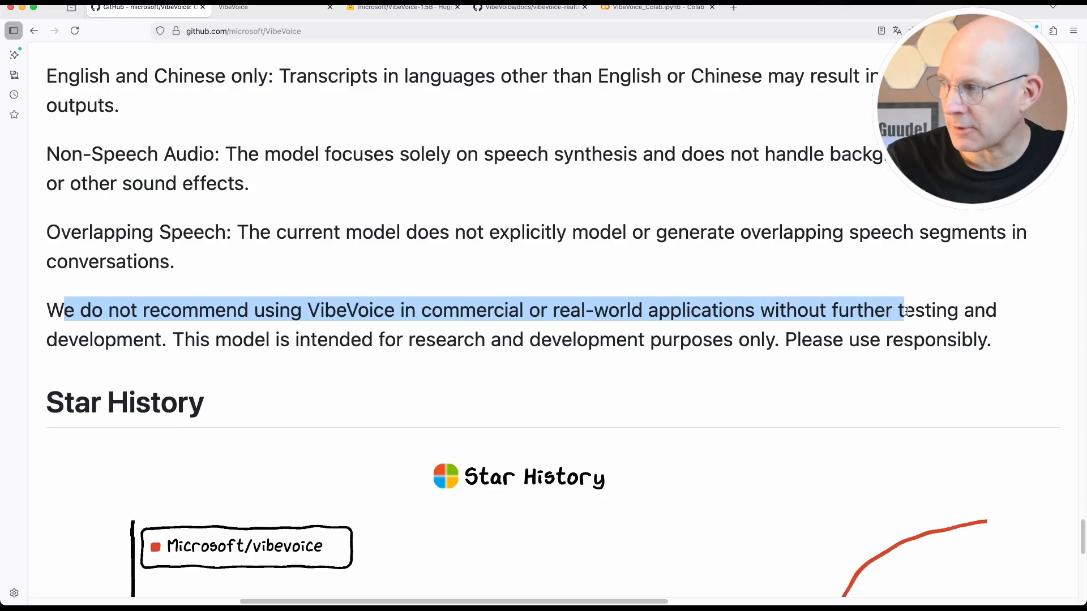
left_click(791, 331)
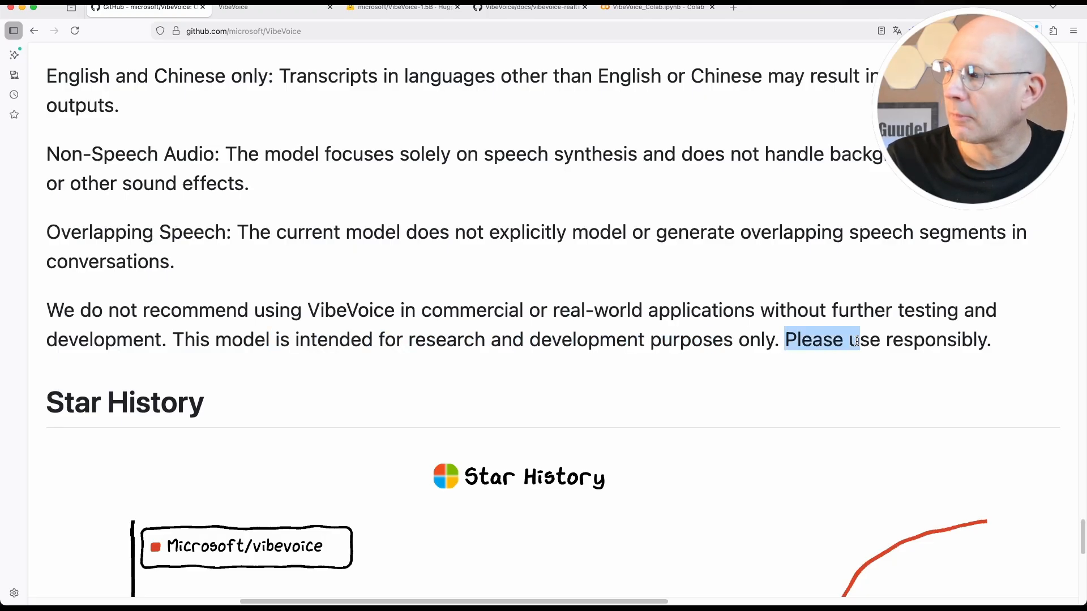
scroll("down", 3)
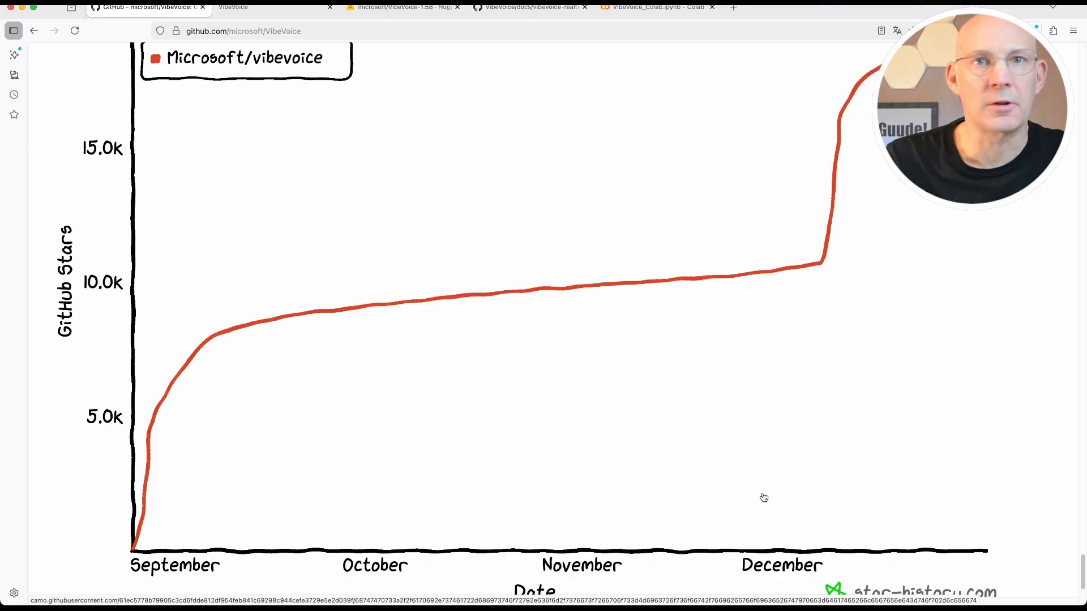
mouse_move(769, 309)
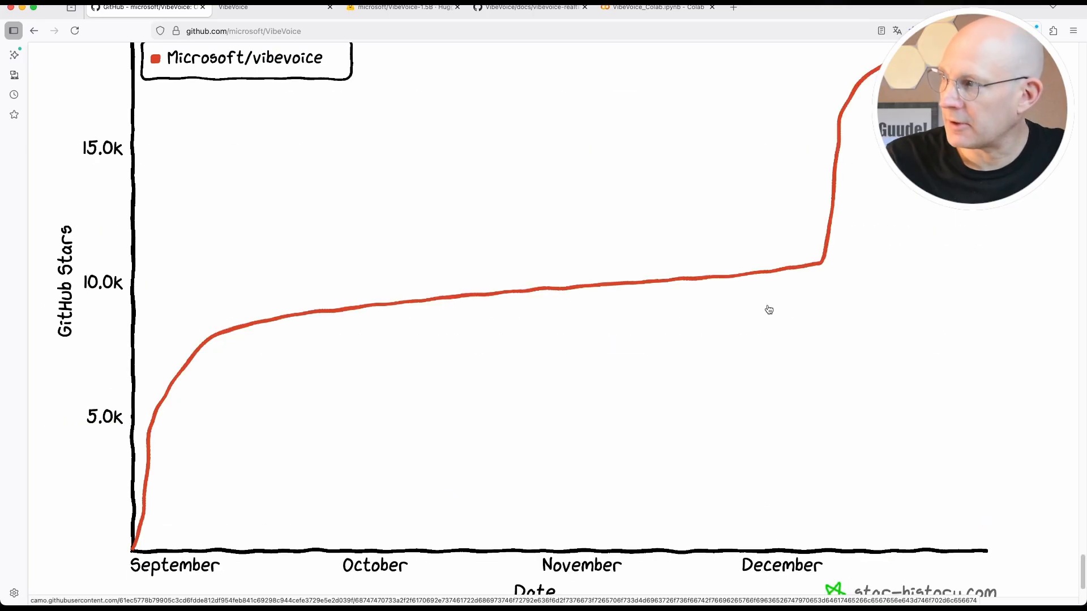
scroll("up", 3)
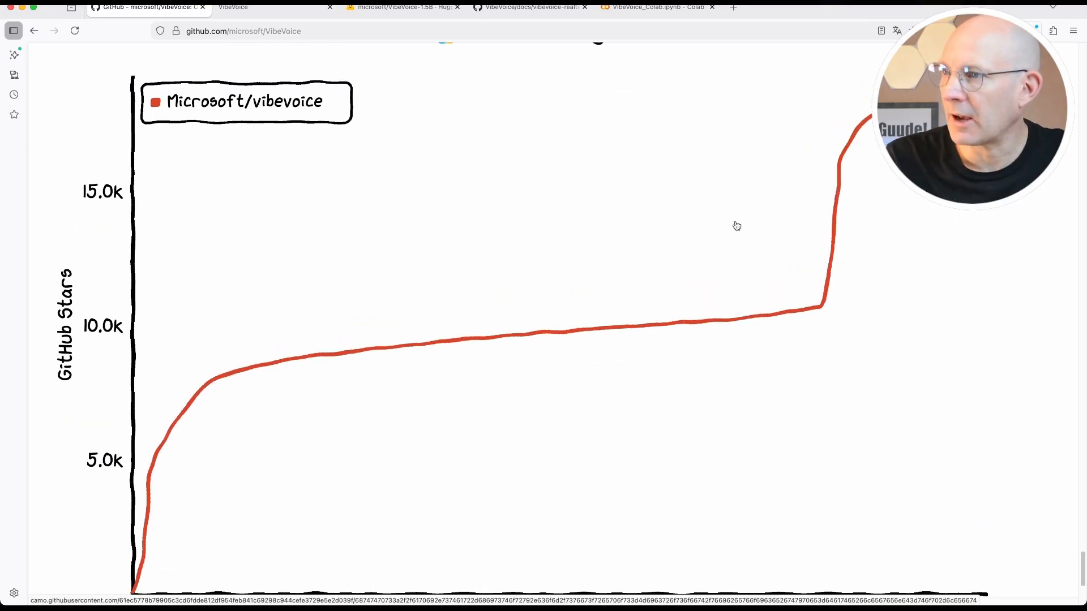
mouse_move(797, 298)
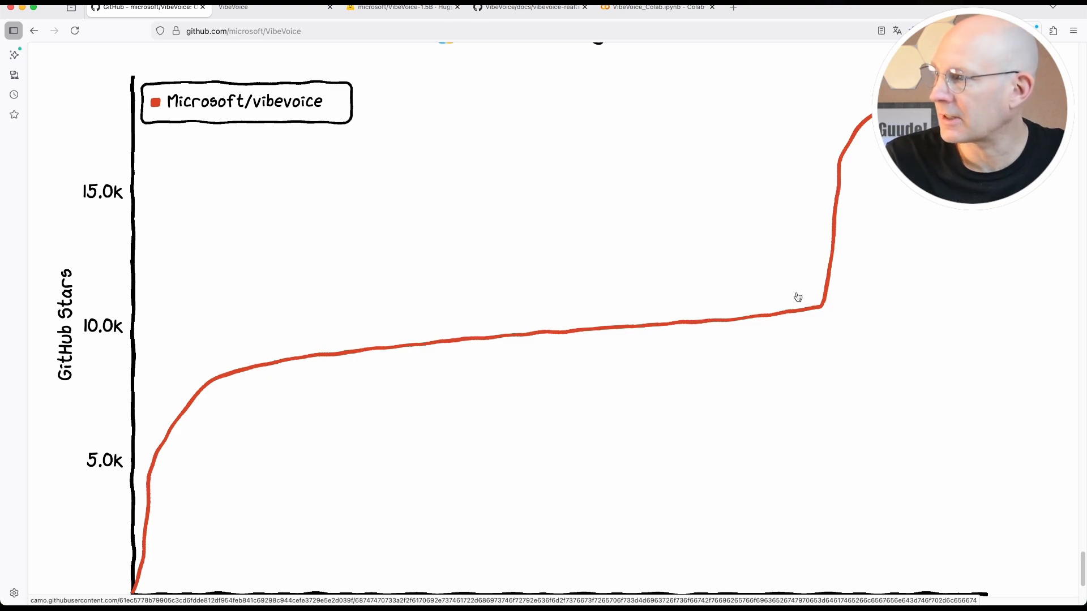
scroll("down", 3)
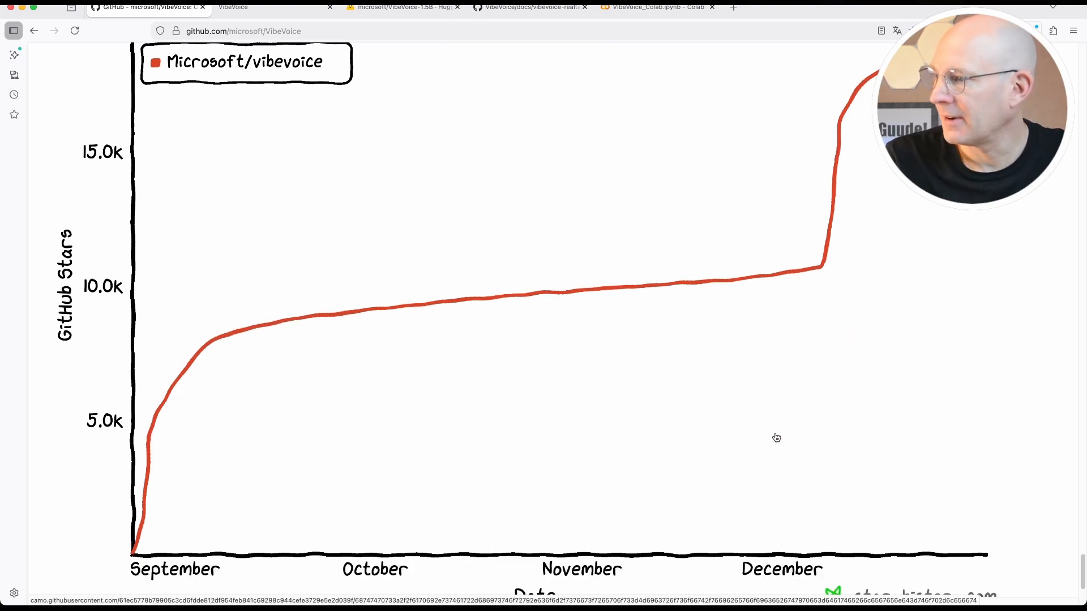
scroll("up", 3)
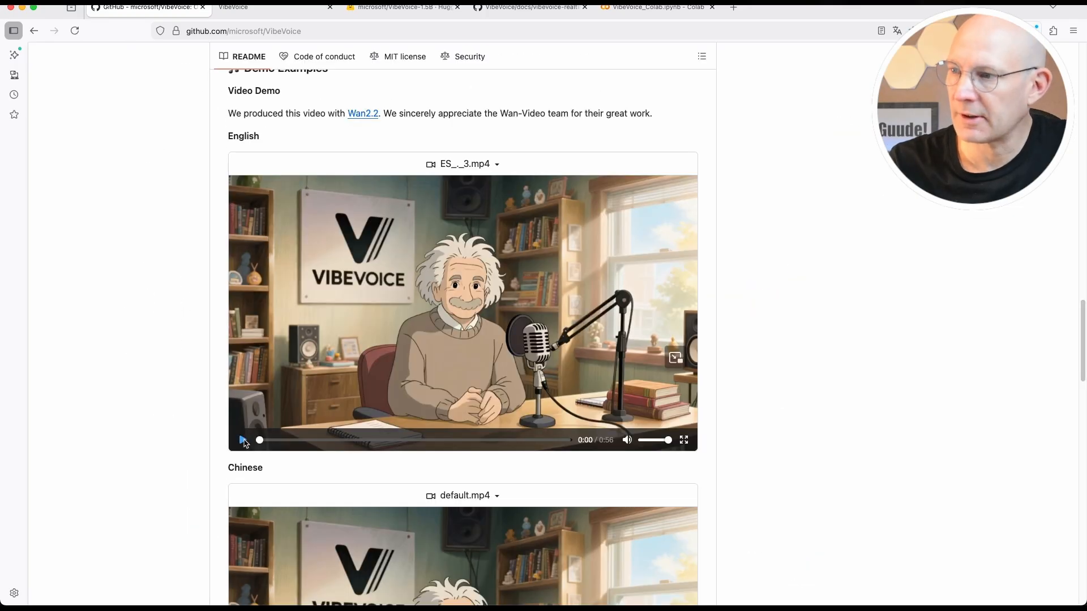
left_click(242, 440)
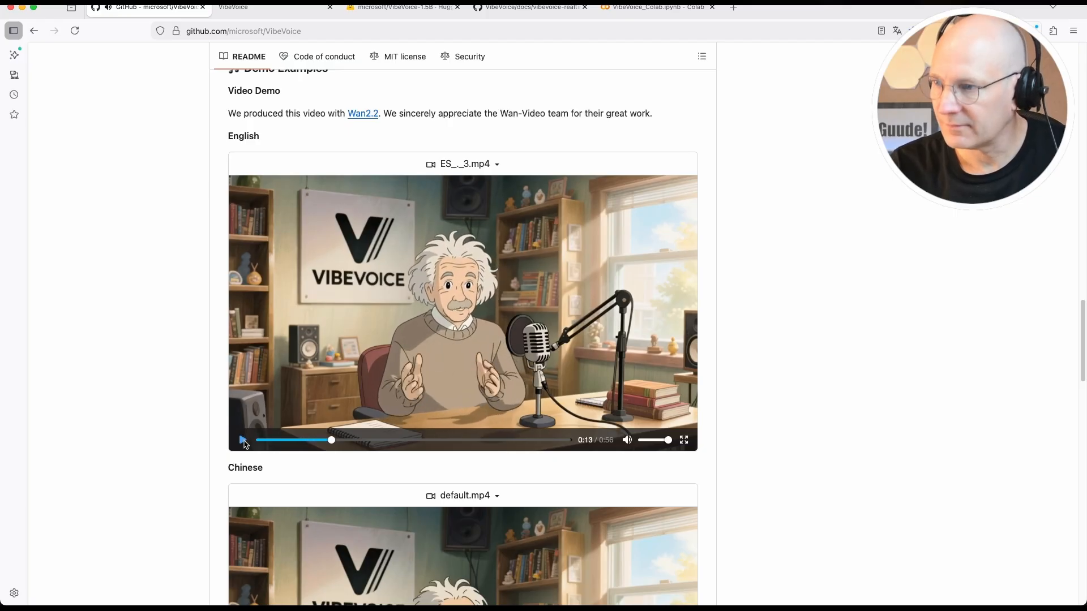
Play part of the 2p_see_u_again.mp4 Spontaneous Singing sample, then pause it
scroll("down", 3)
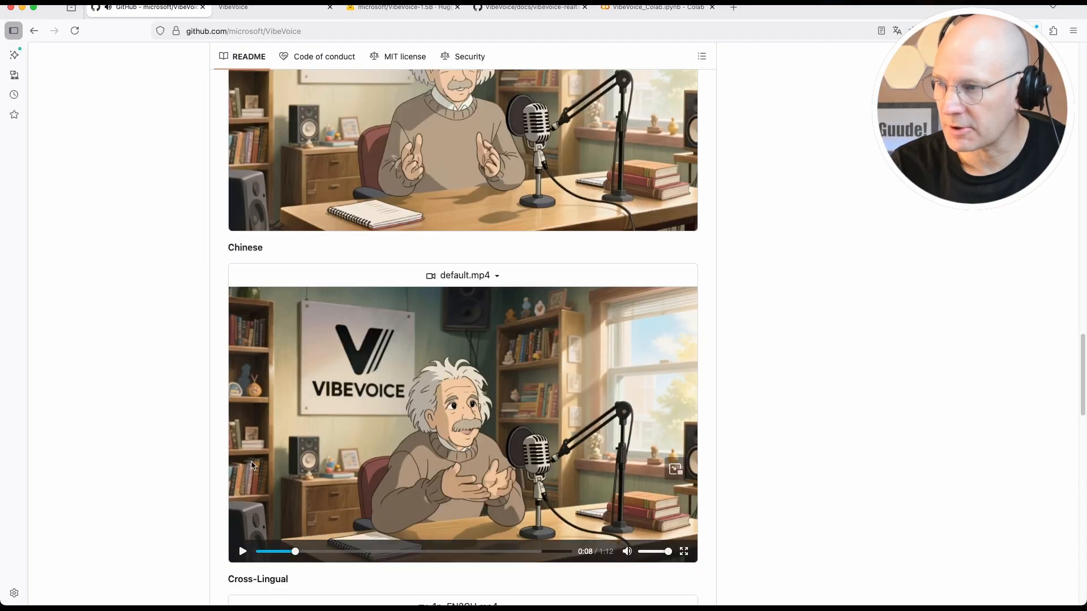
scroll("down", 3)
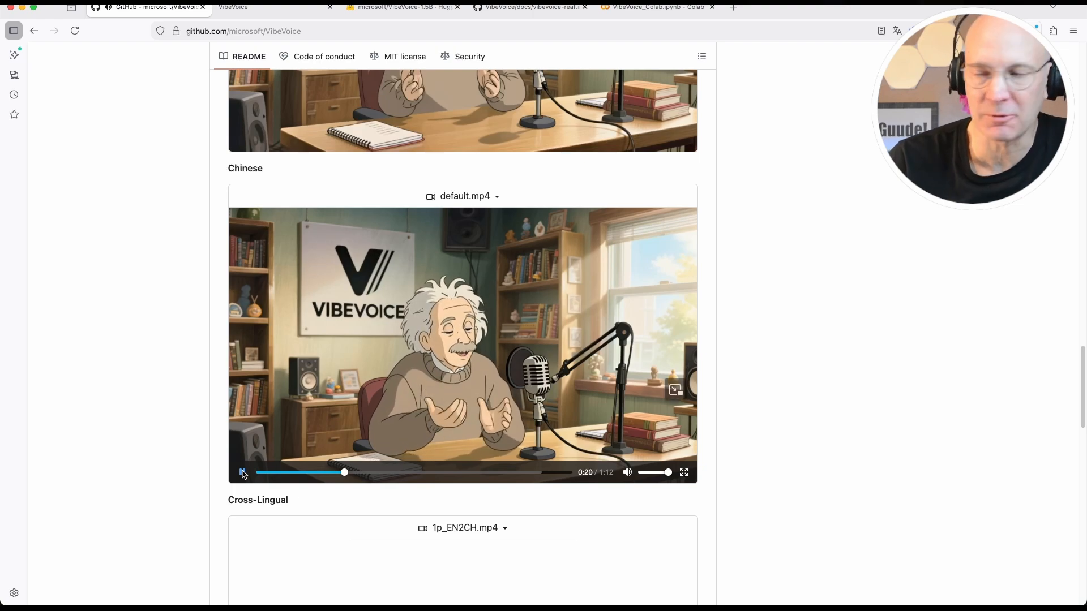
scroll("down", 3)
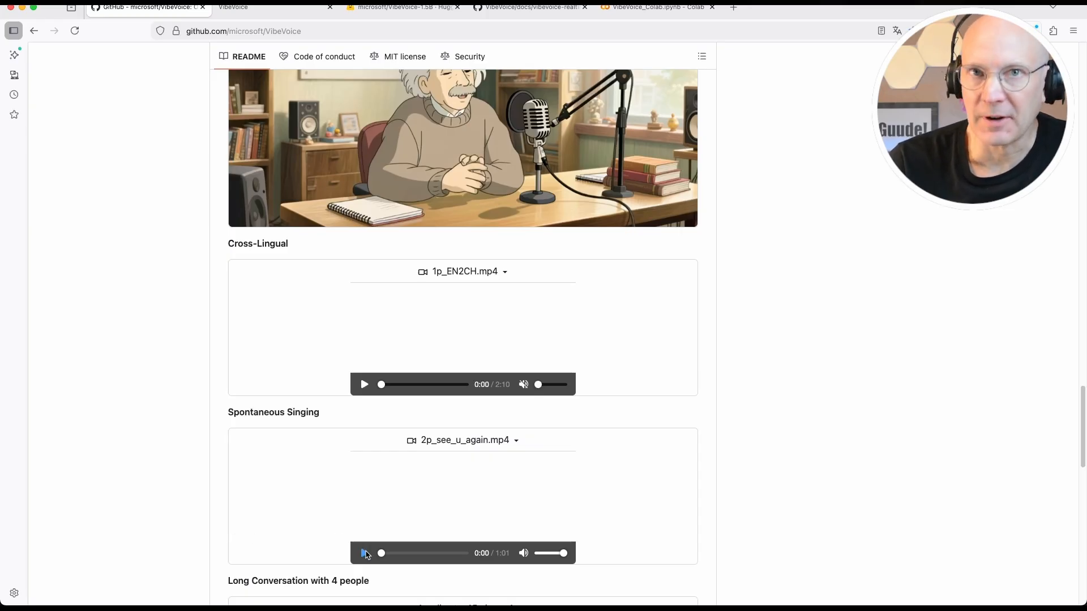
left_click(364, 553)
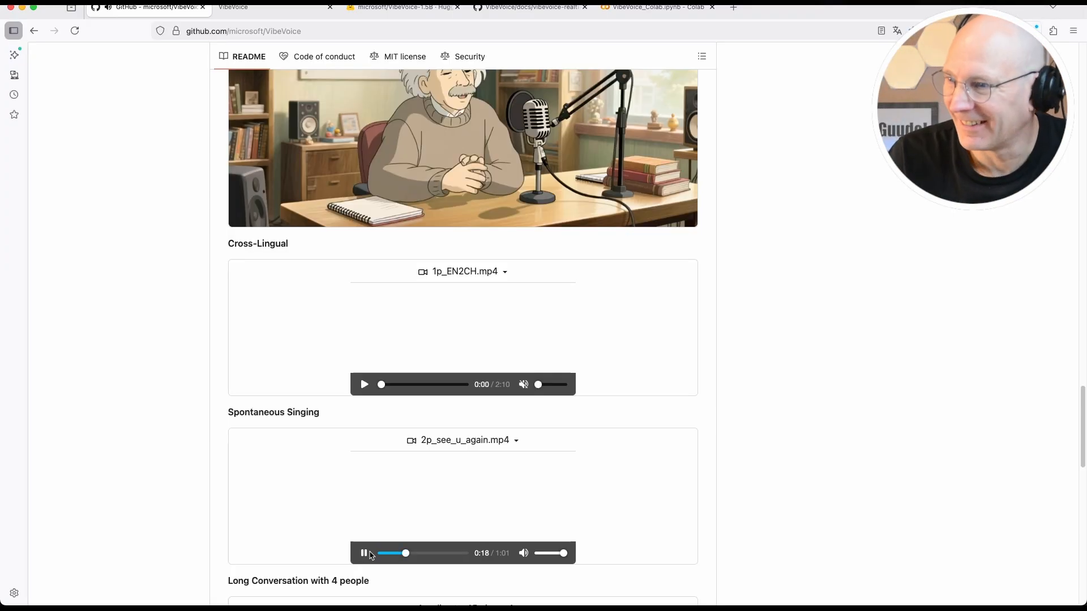
left_click(363, 553)
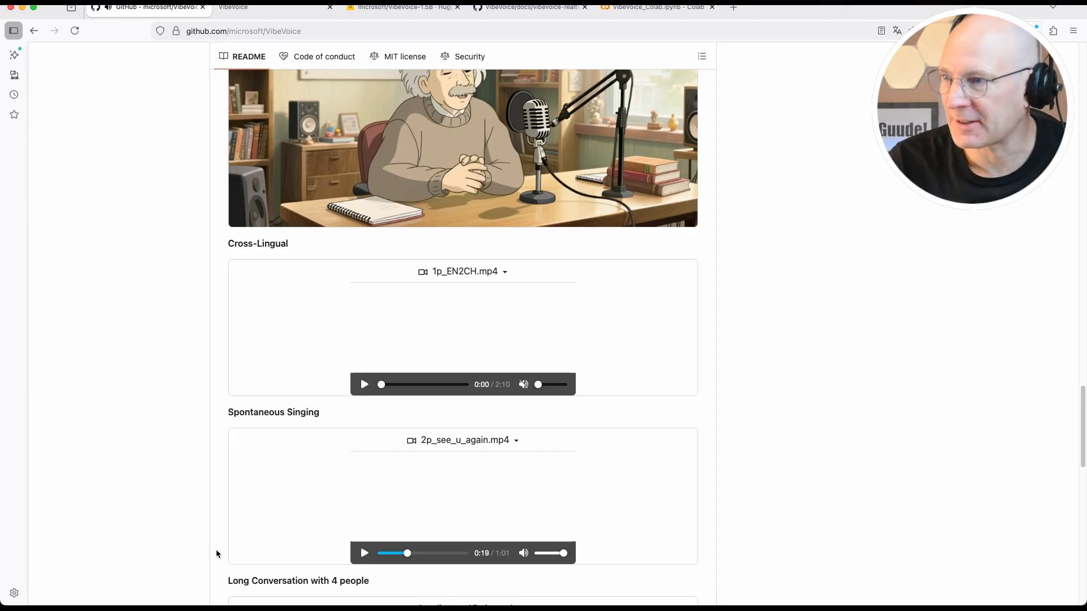
scroll("down", 3)
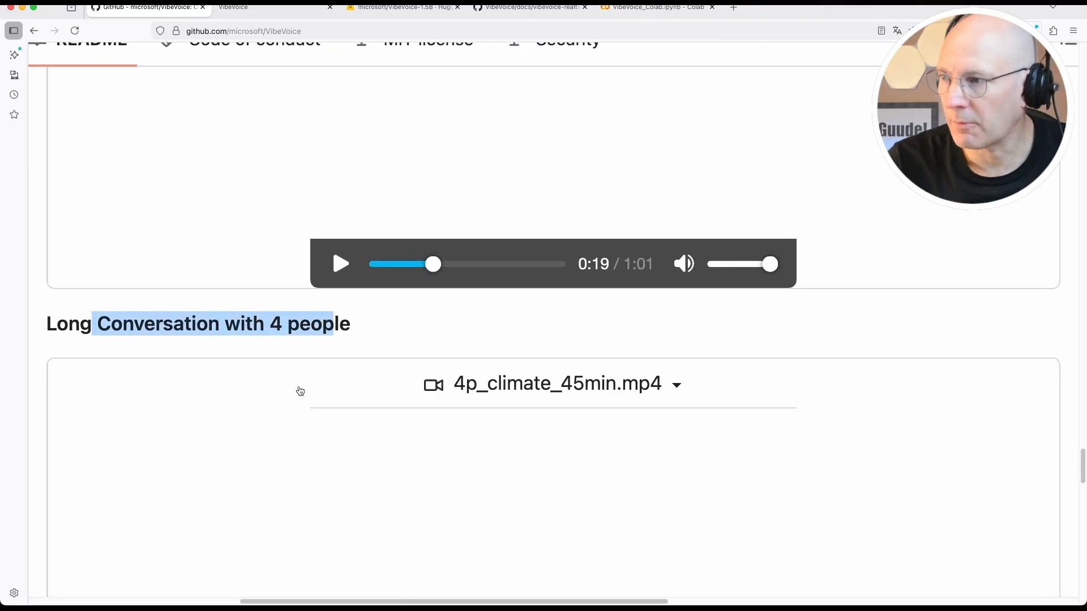
Play 4p_climate_45min.mp4 and jump ahead in the 42:53 recording
scroll("down", 3)
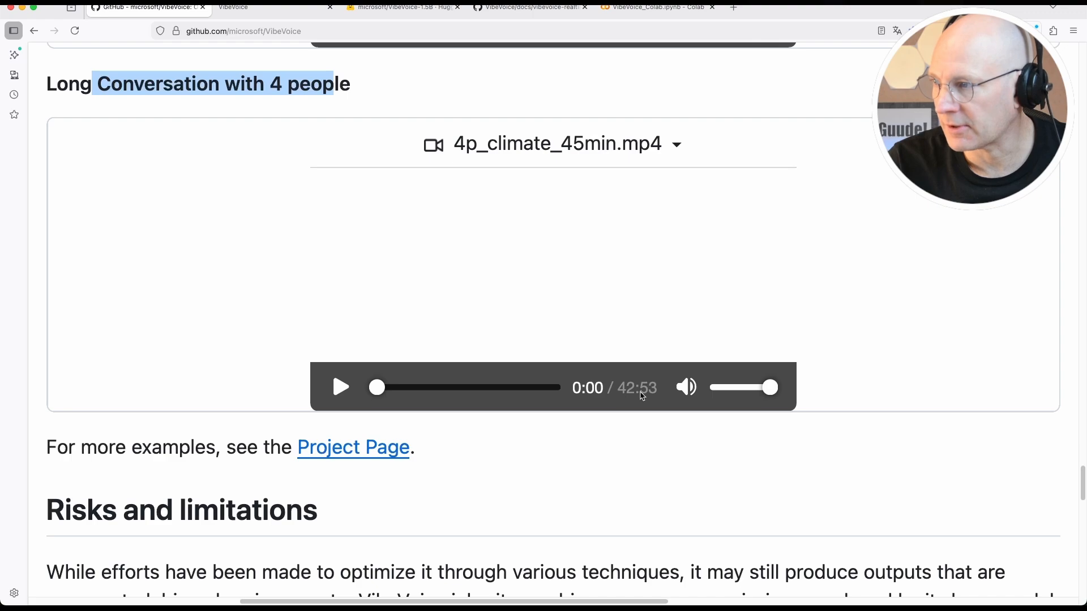
mouse_move(624, 402)
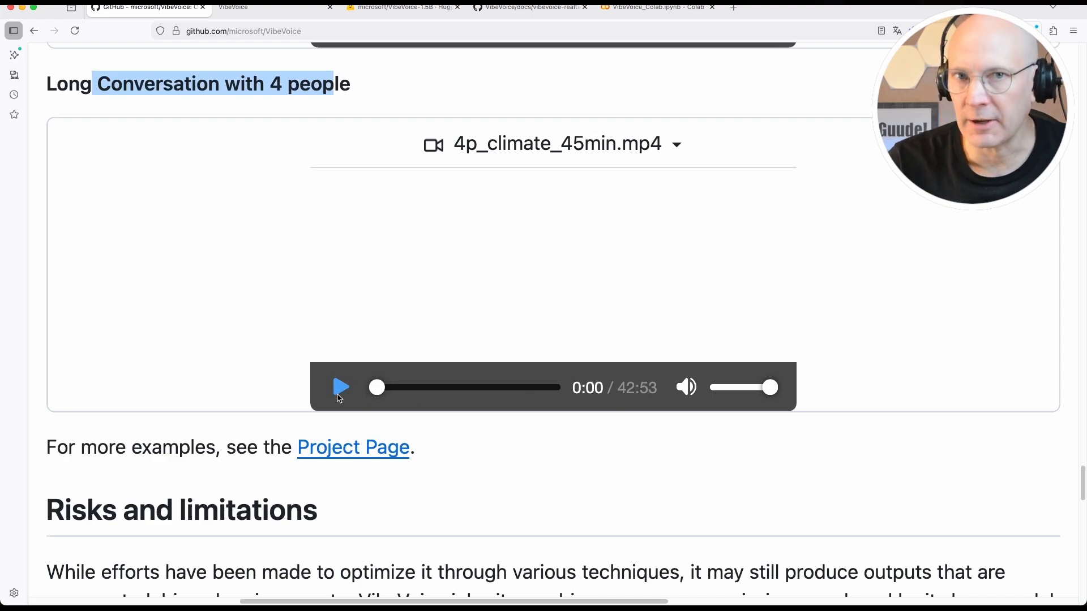
mouse_move(341, 390)
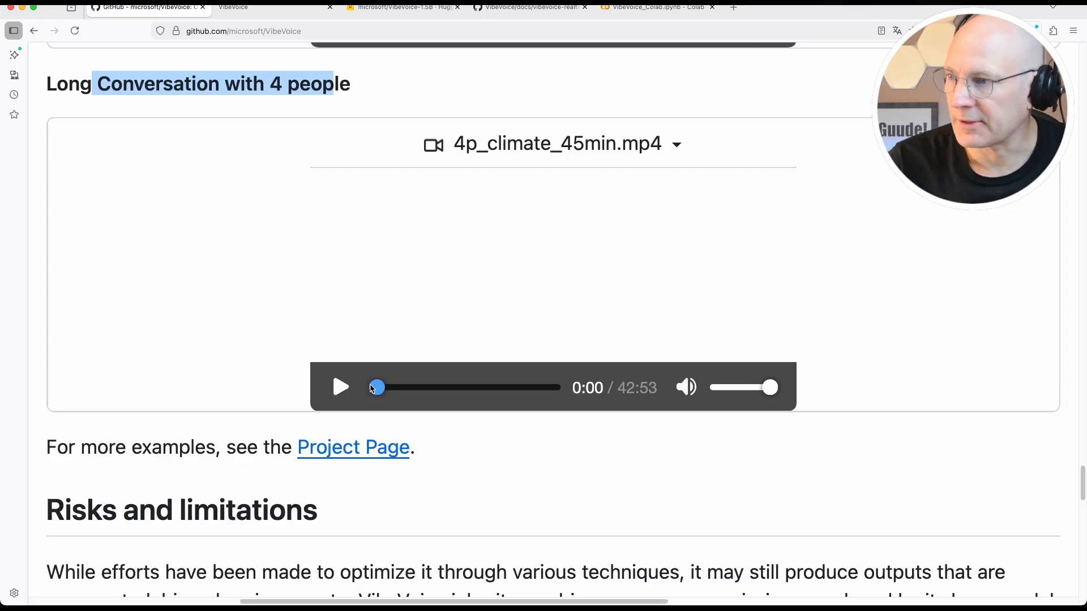
left_click(340, 387)
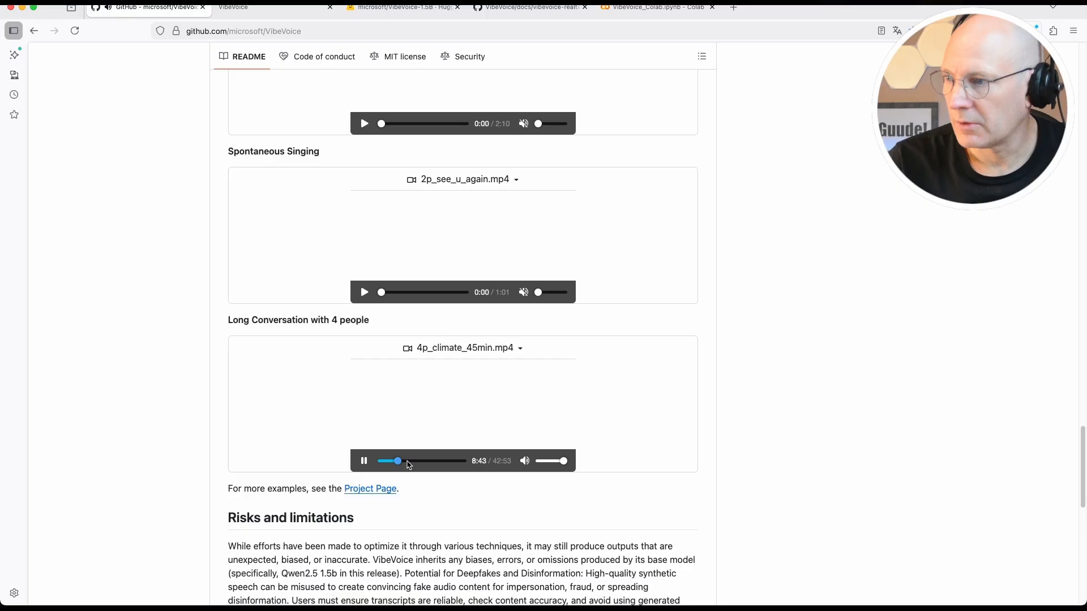
left_click(407, 461)
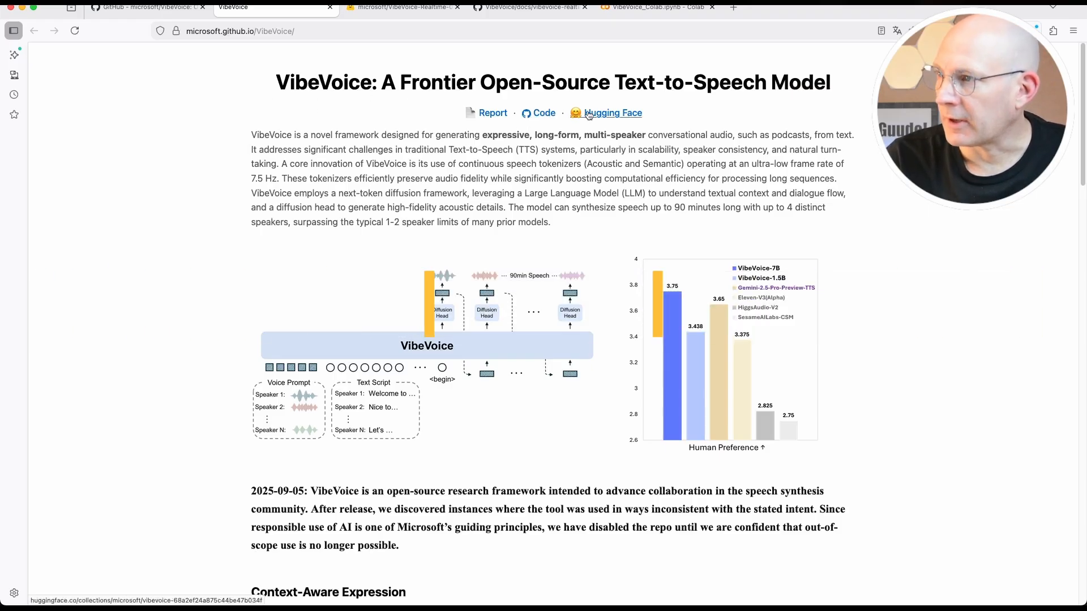
Play the Spontaneous Emotion dialogue sample briefly, then pause it
scroll("down", 3)
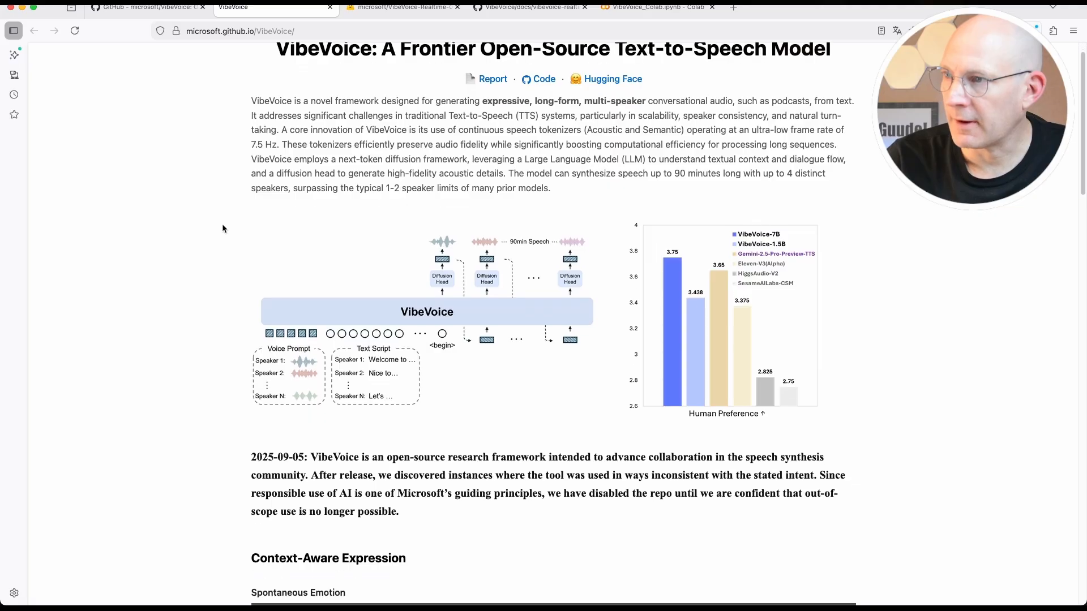
scroll("down", 3)
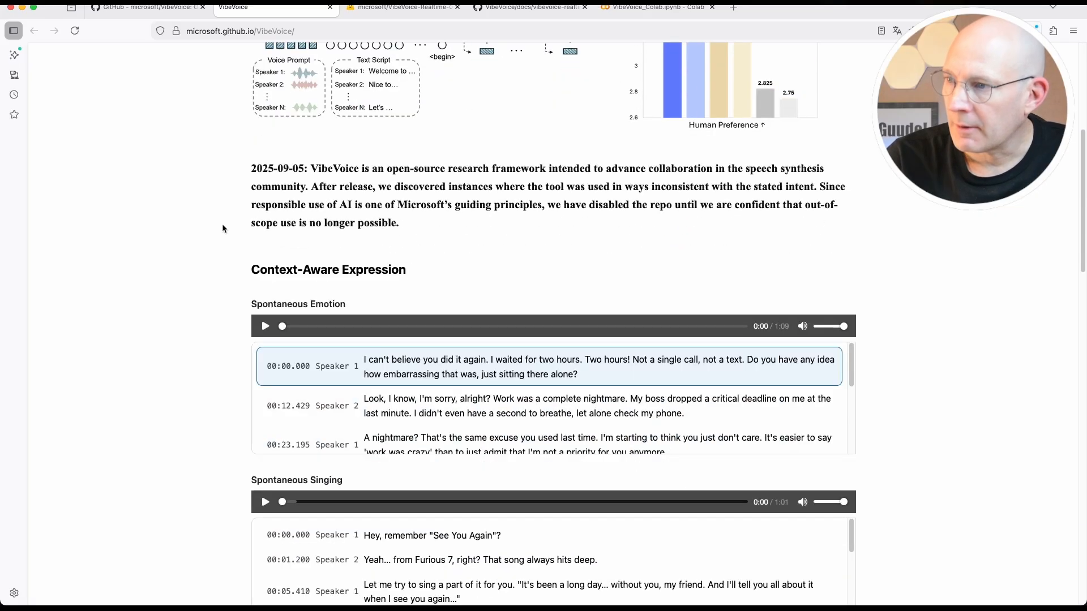
scroll("down", 3)
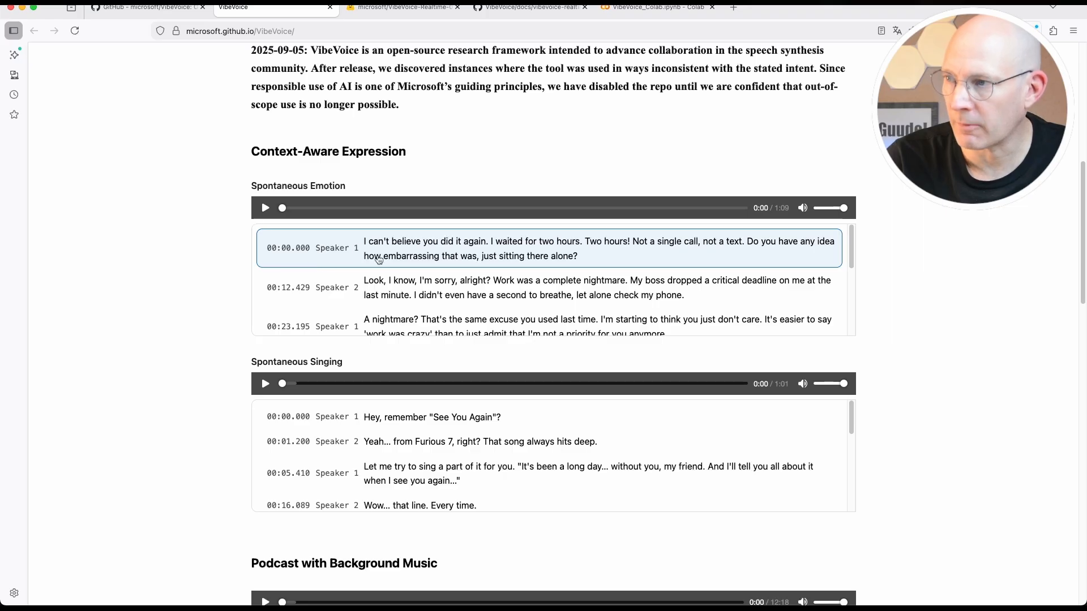
mouse_move(628, 260)
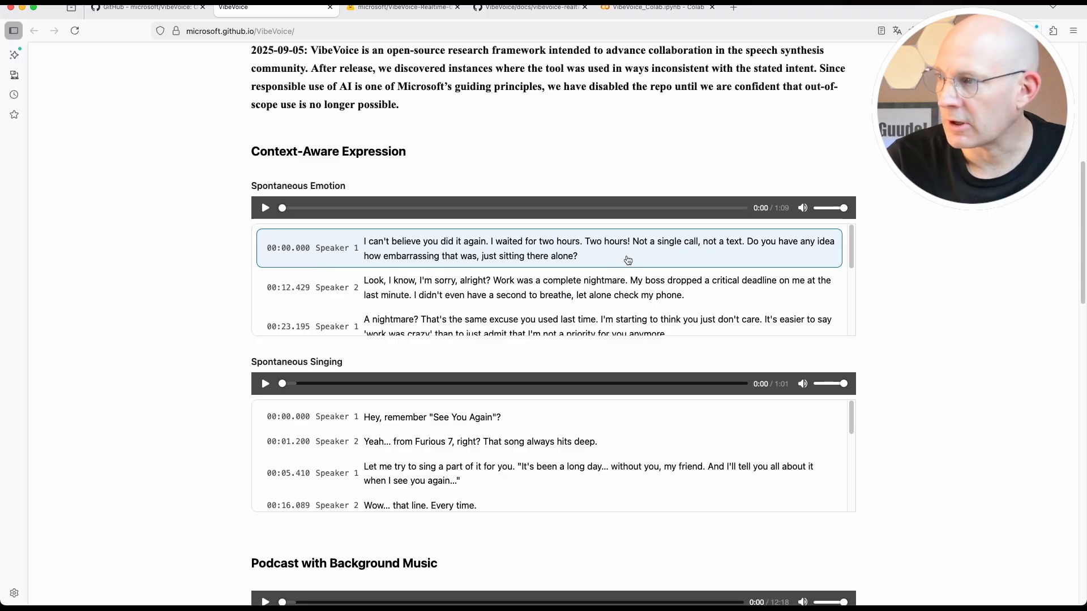
mouse_move(574, 266)
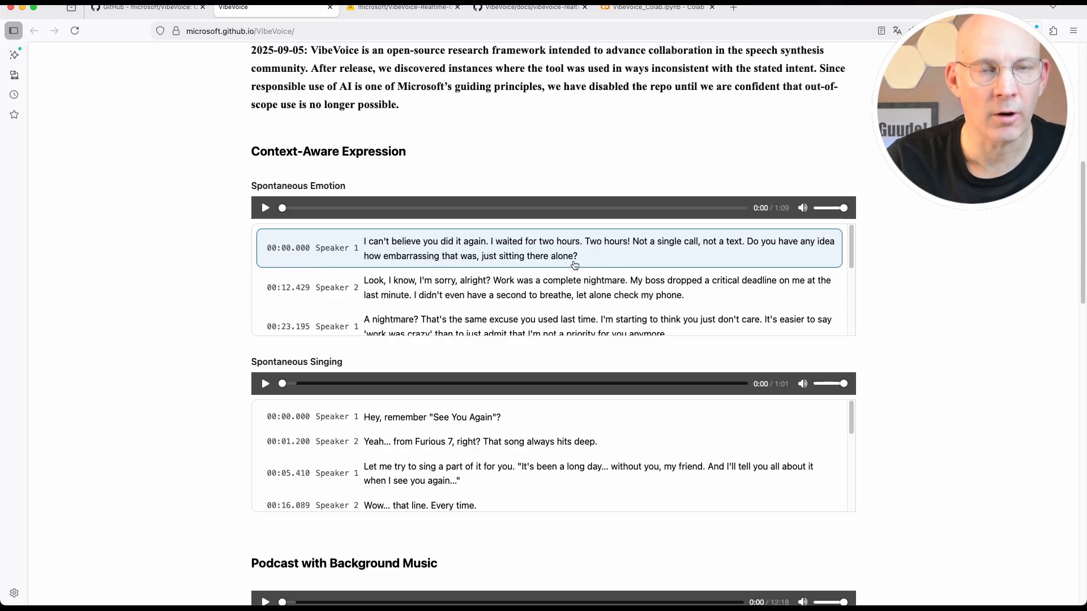
left_click(266, 208)
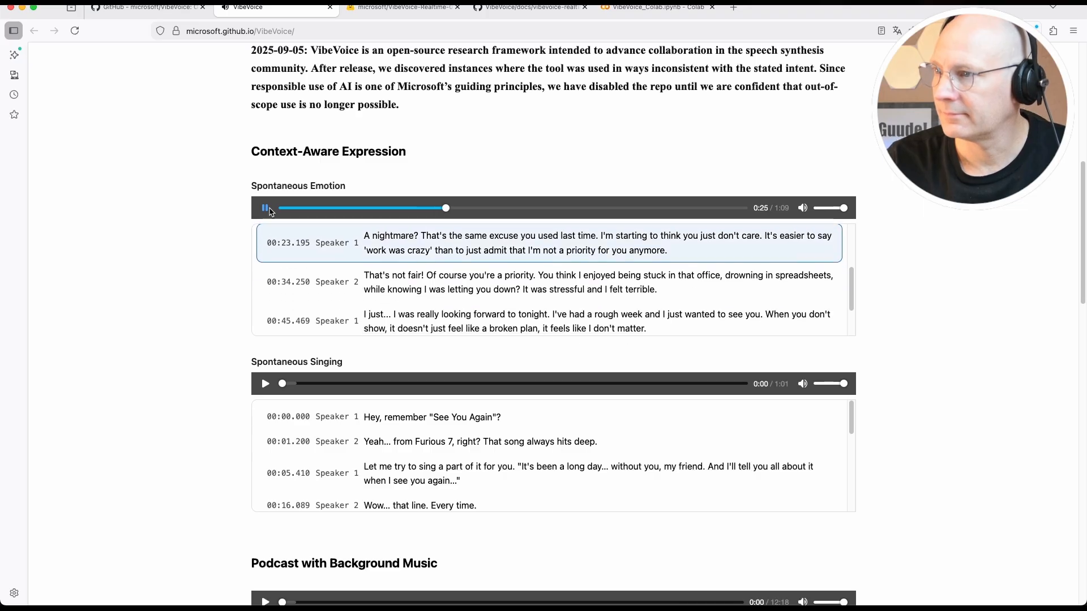
left_click(265, 208)
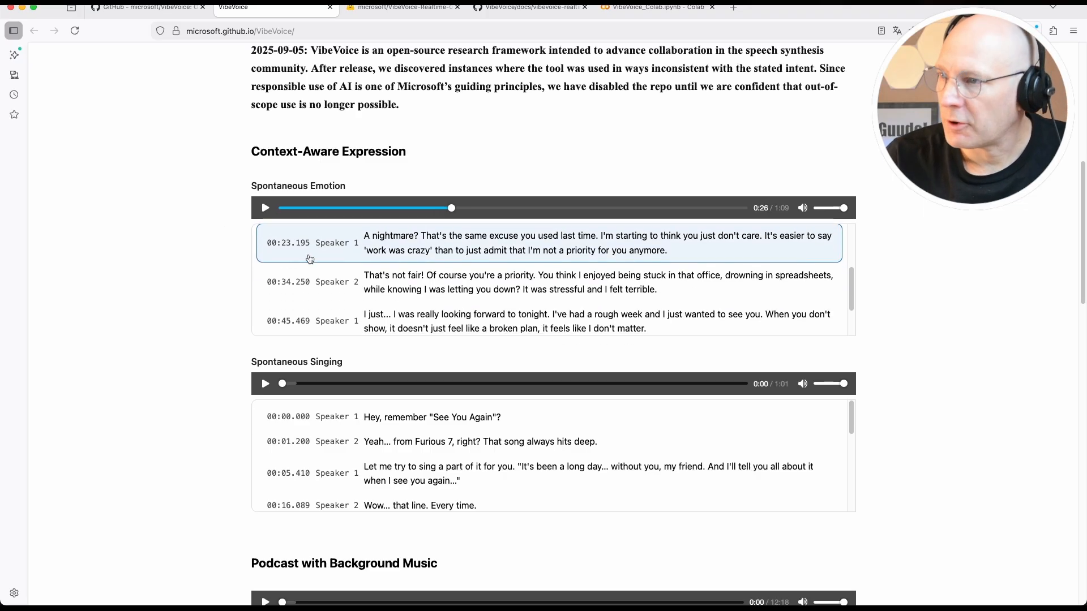
Start the Podcast with Background Music sample
scroll("up", 3)
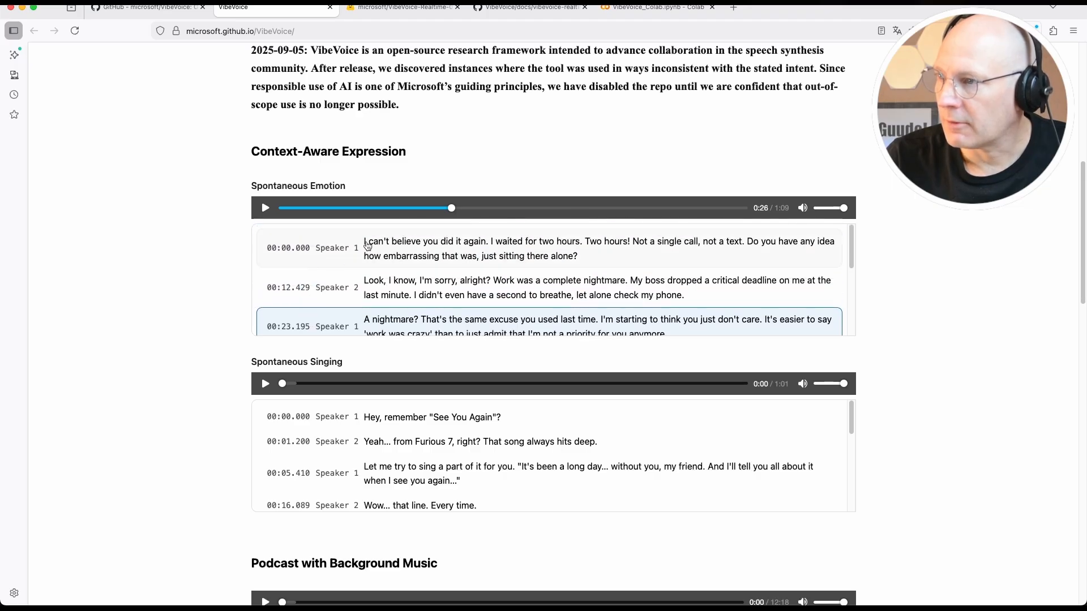
scroll("up", 3)
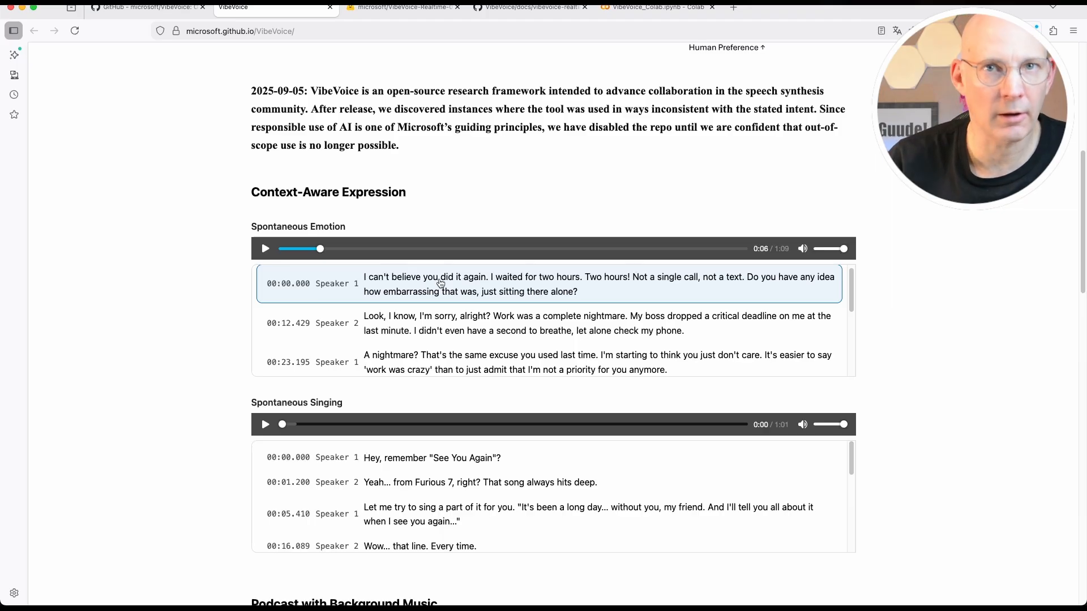
scroll("down", 3)
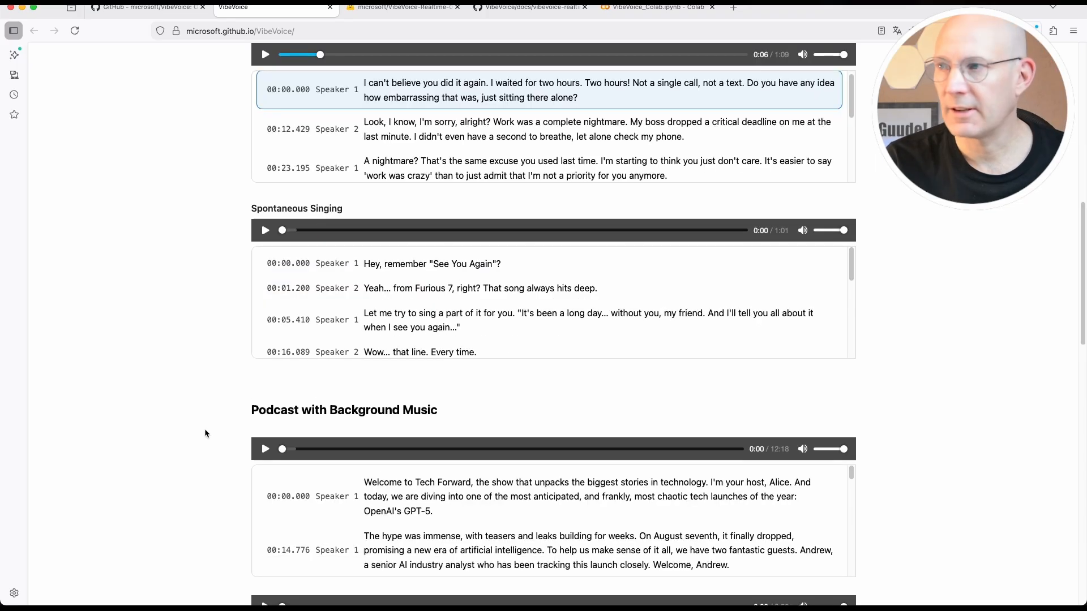
scroll("down", 3)
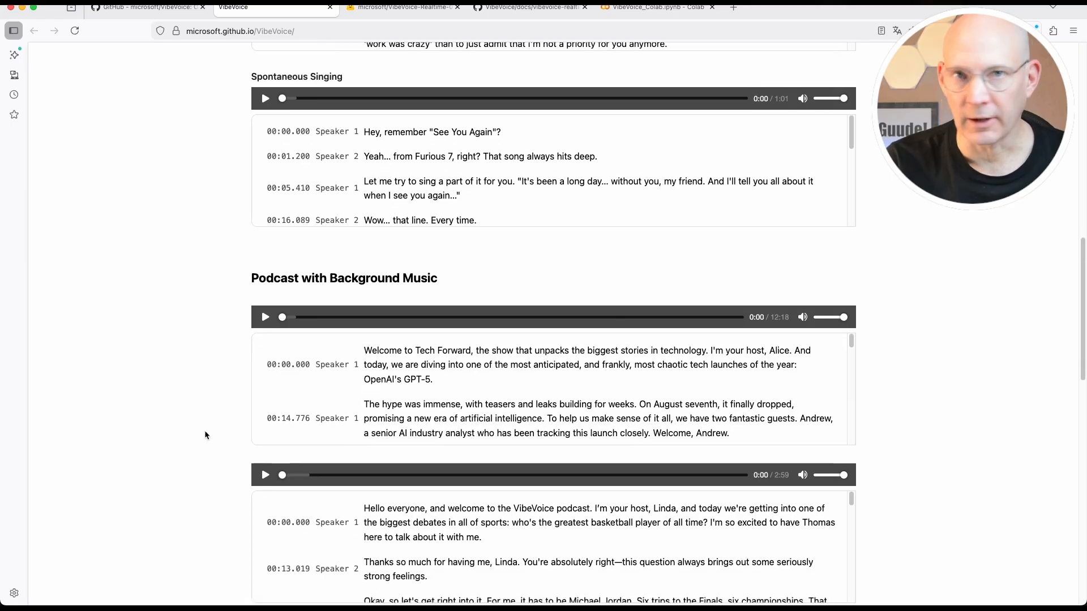
scroll("down", 3)
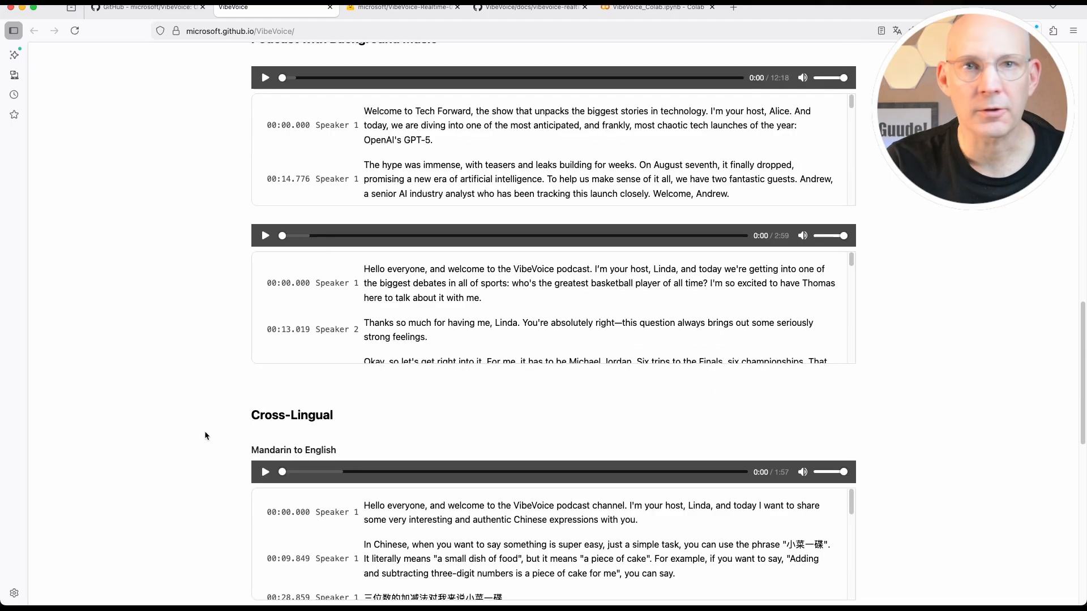
scroll("up", 3)
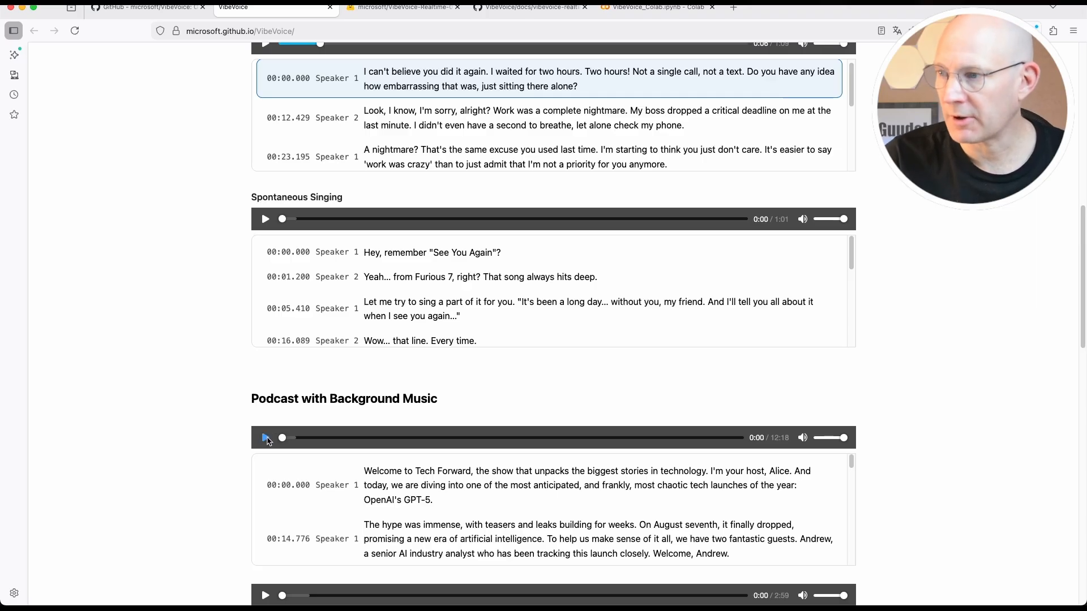
left_click(265, 438)
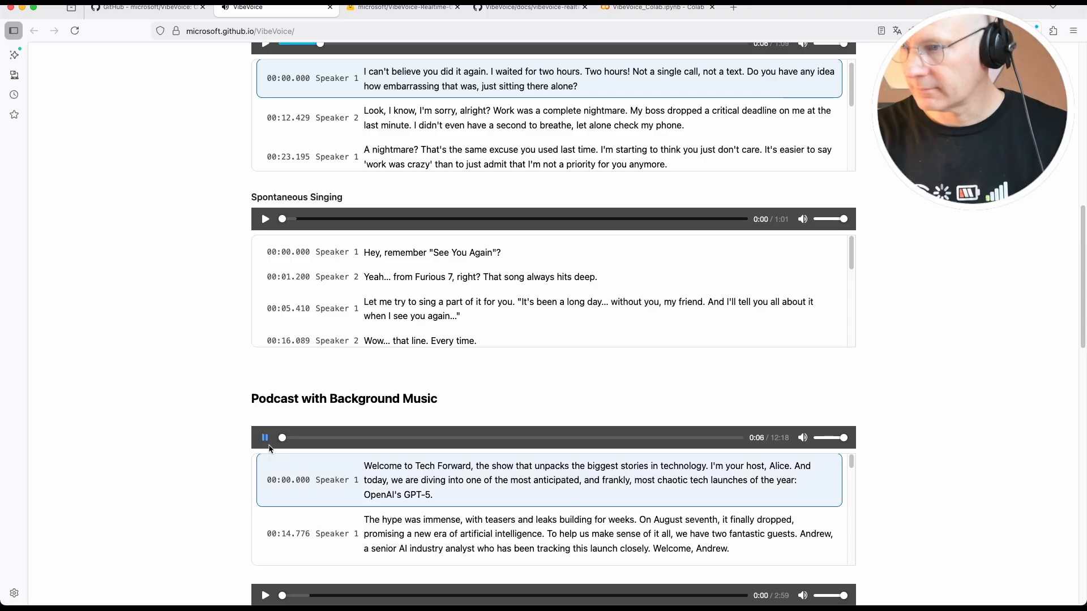
scroll("down", 3)
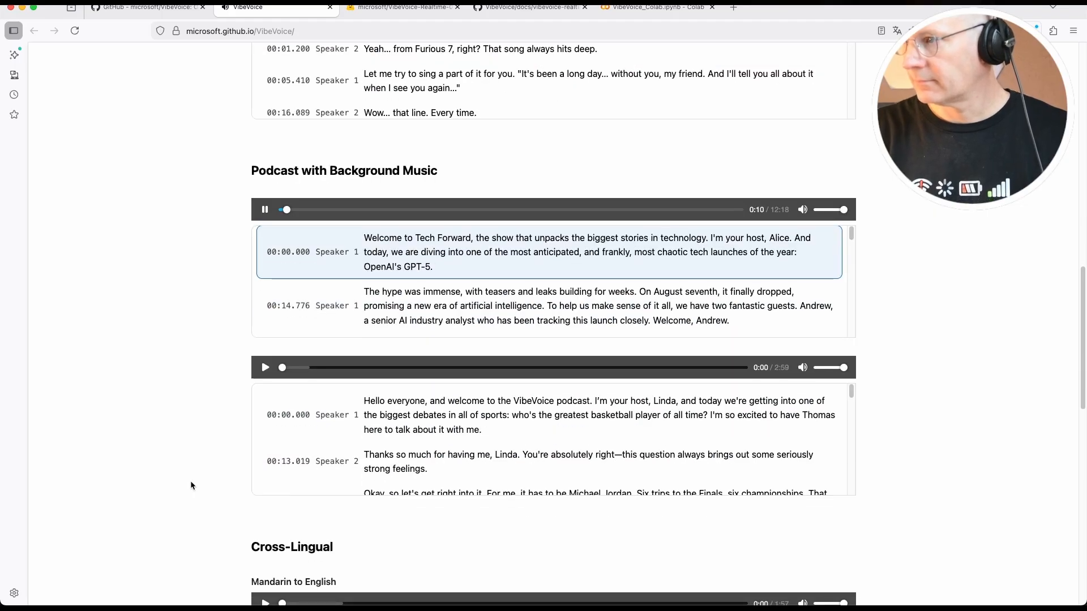
mouse_move(218, 255)
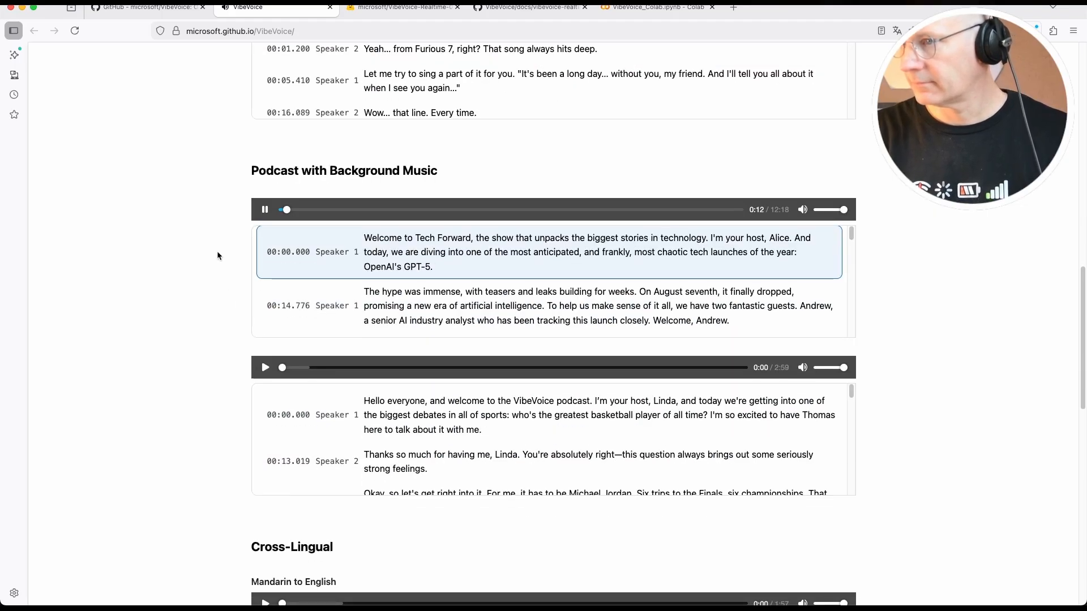
left_click(402, 6)
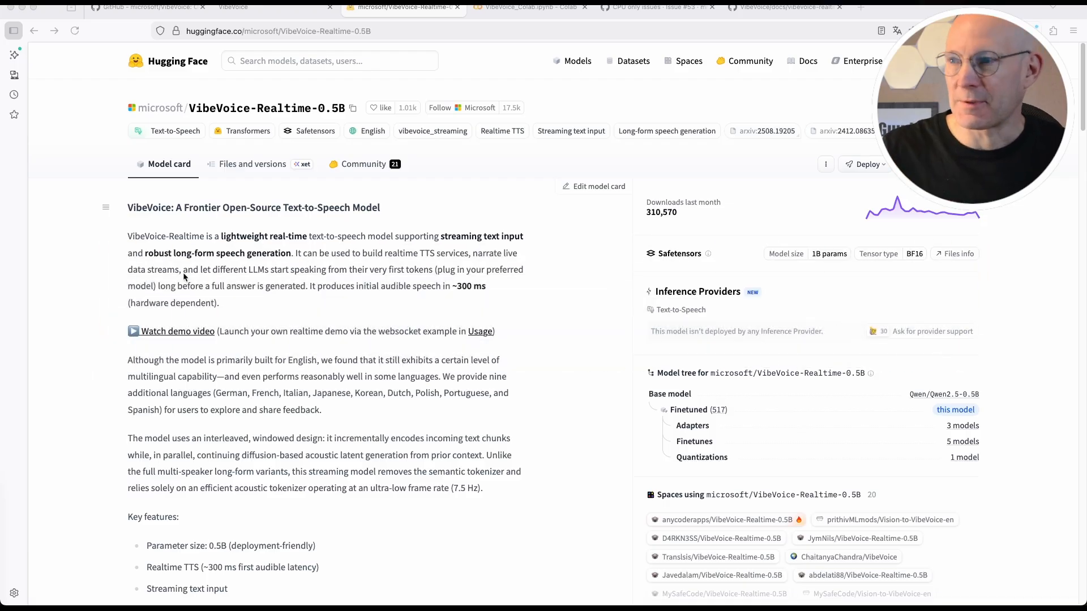
mouse_move(179, 389)
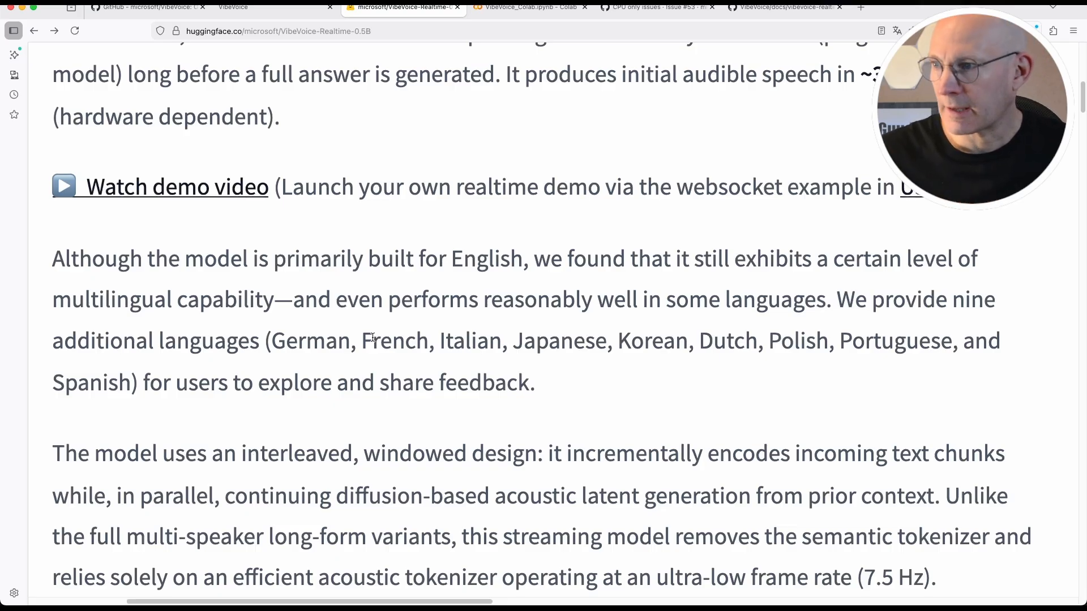
Scroll the VibeVoice-Realtime-0.5B card and highlight the 'LLM: Qwen2.5-0.5B' line
scroll("down", 3)
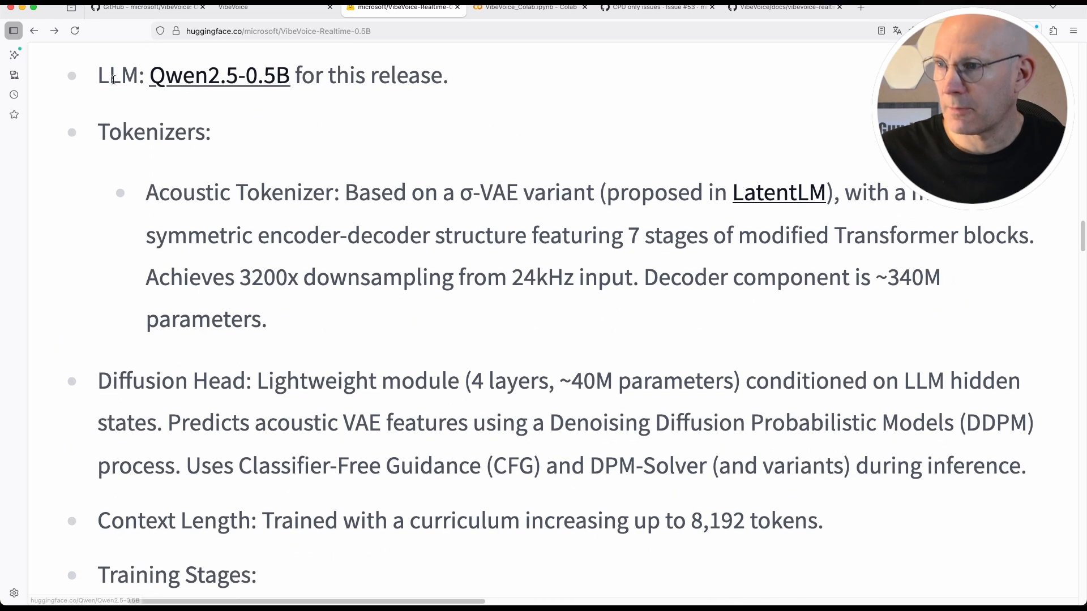
left_click_drag(108, 75, 388, 75)
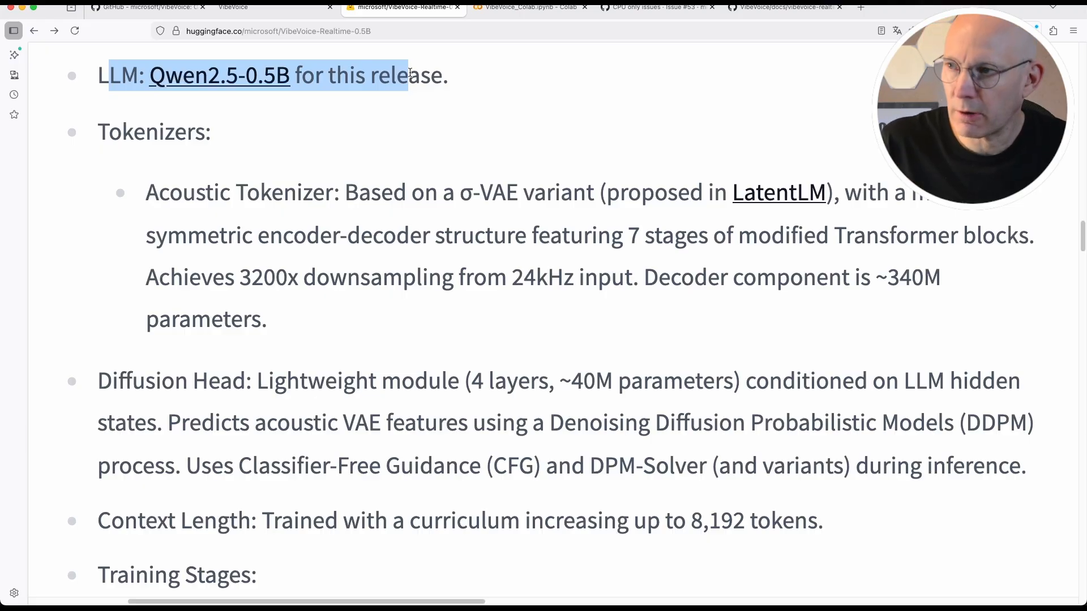
Read past the benchmark table to the out-of-scope uses like voice impersonation and deep fakes
scroll("down", 3)
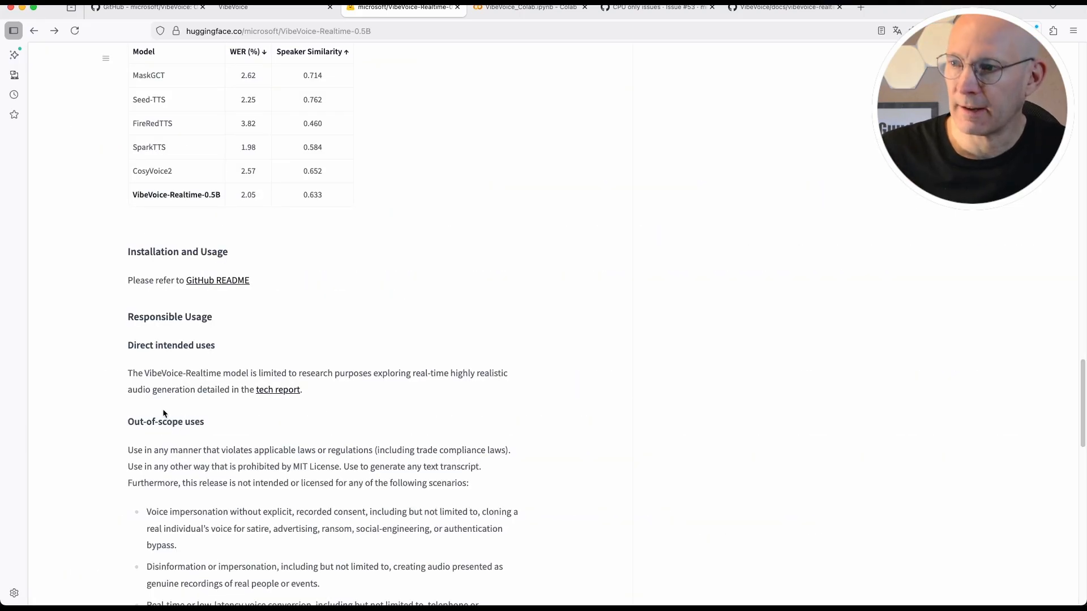
mouse_move(134, 331)
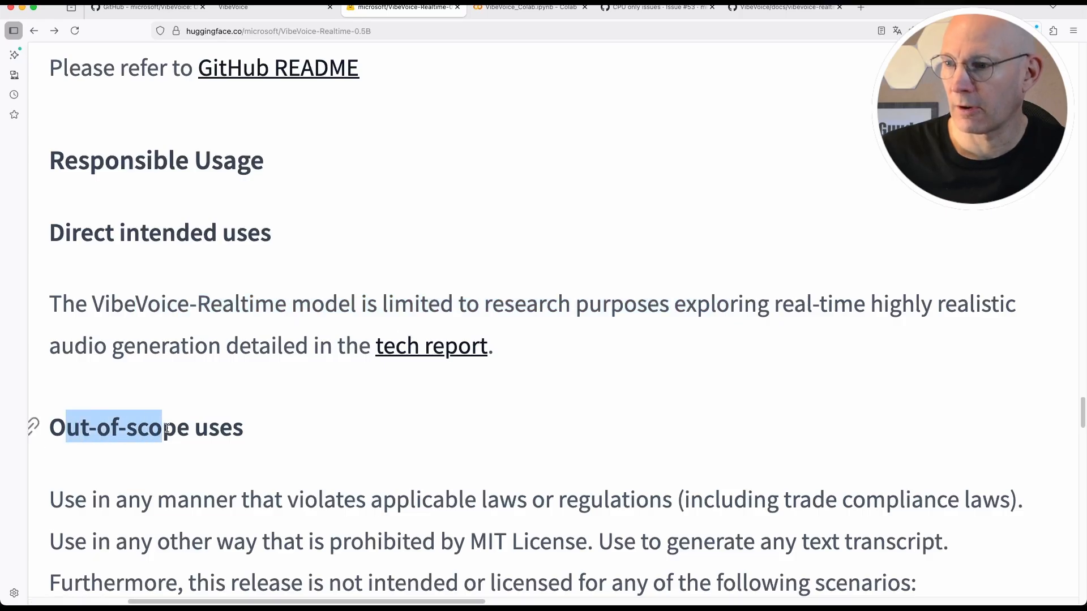
scroll("down", 3)
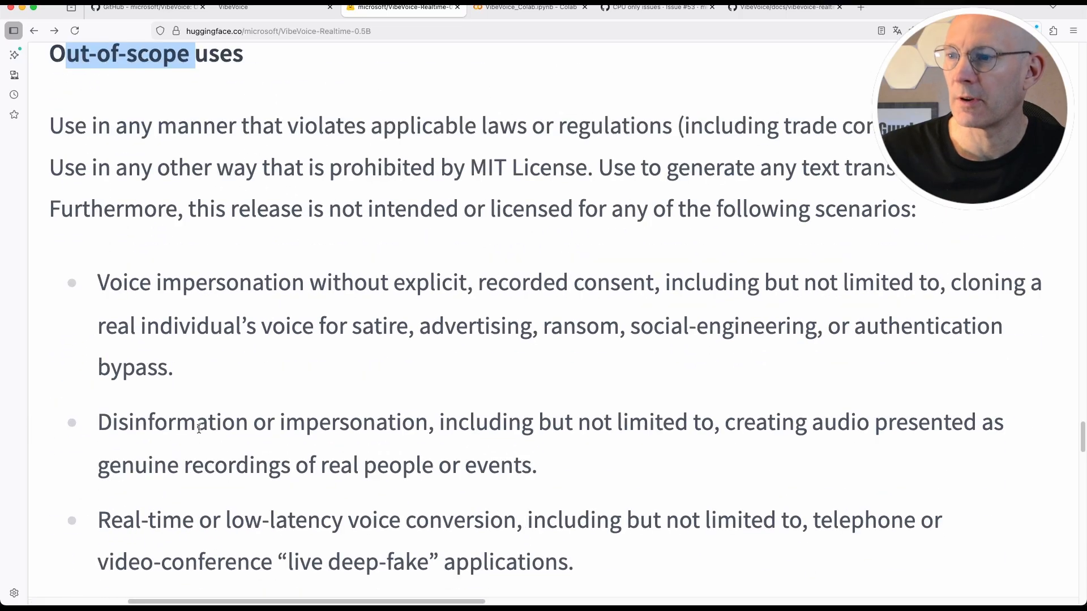
scroll("down", 3)
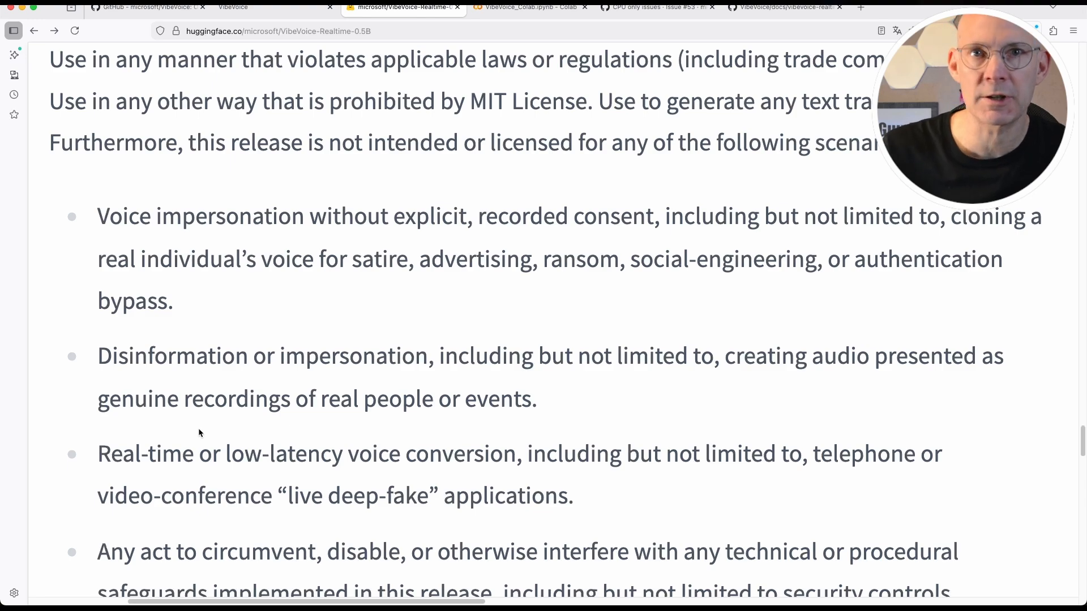
left_click(530, 7)
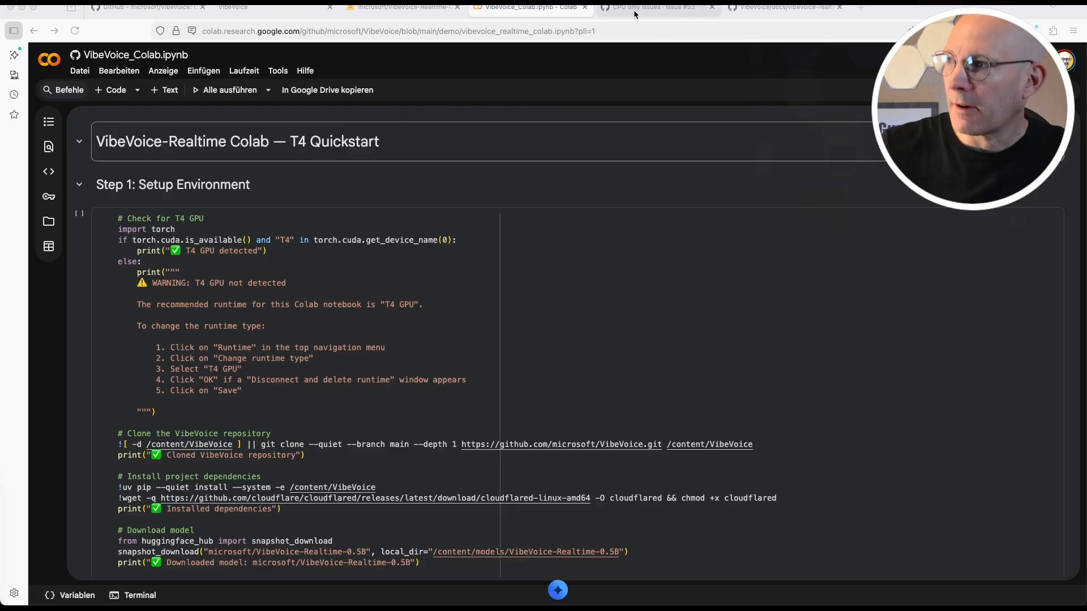
Open the closed GitHub issue about CPU-only problems
left_click(652, 7)
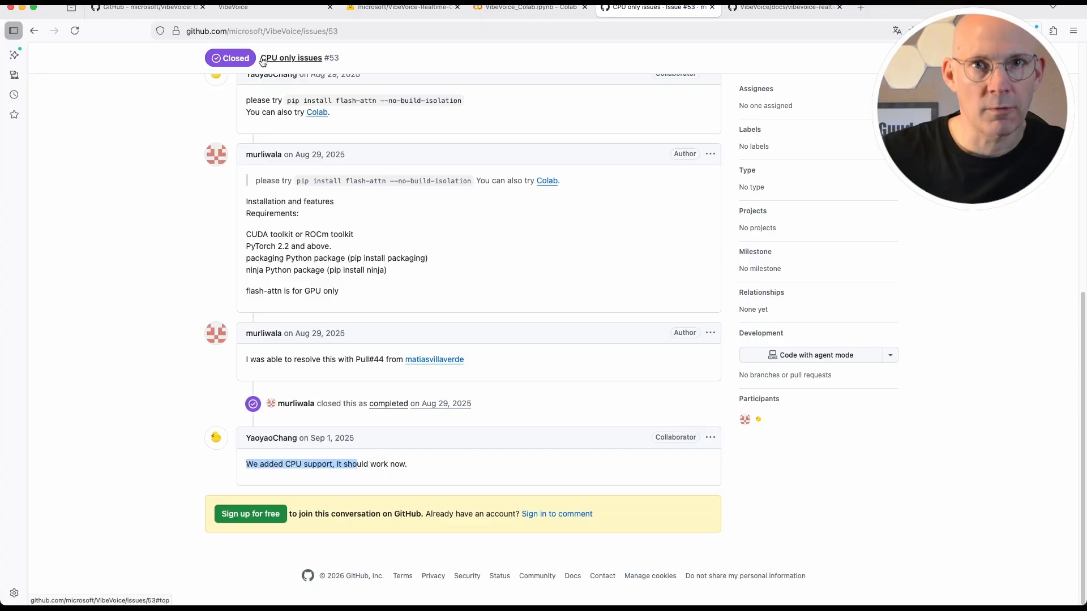
mouse_move(260, 473)
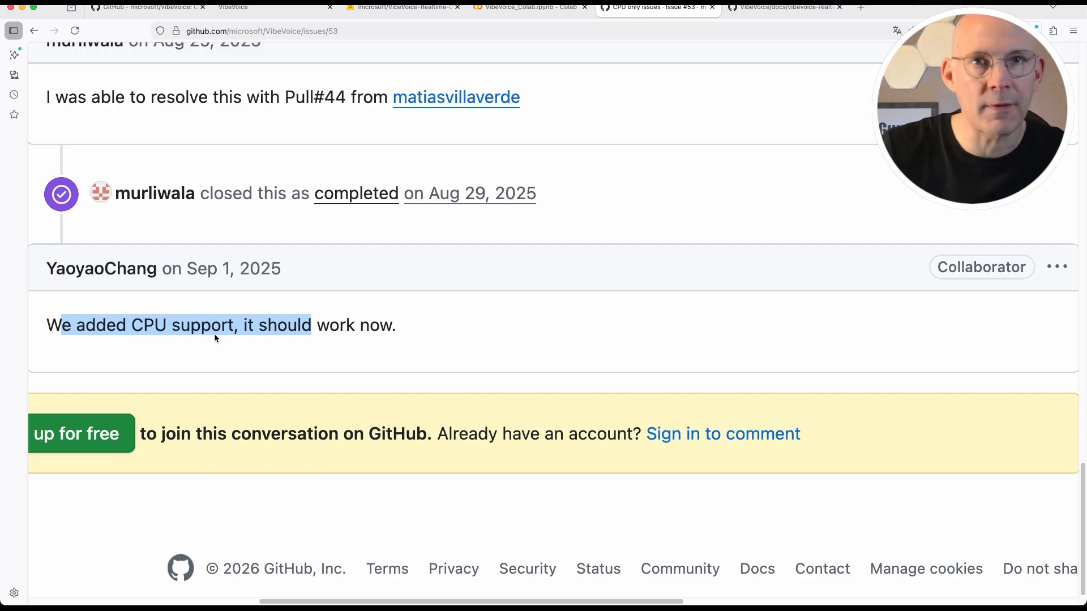
Confirm via the Laufzeit menu that the notebook runtime is a T4 GPU
left_click(528, 7)
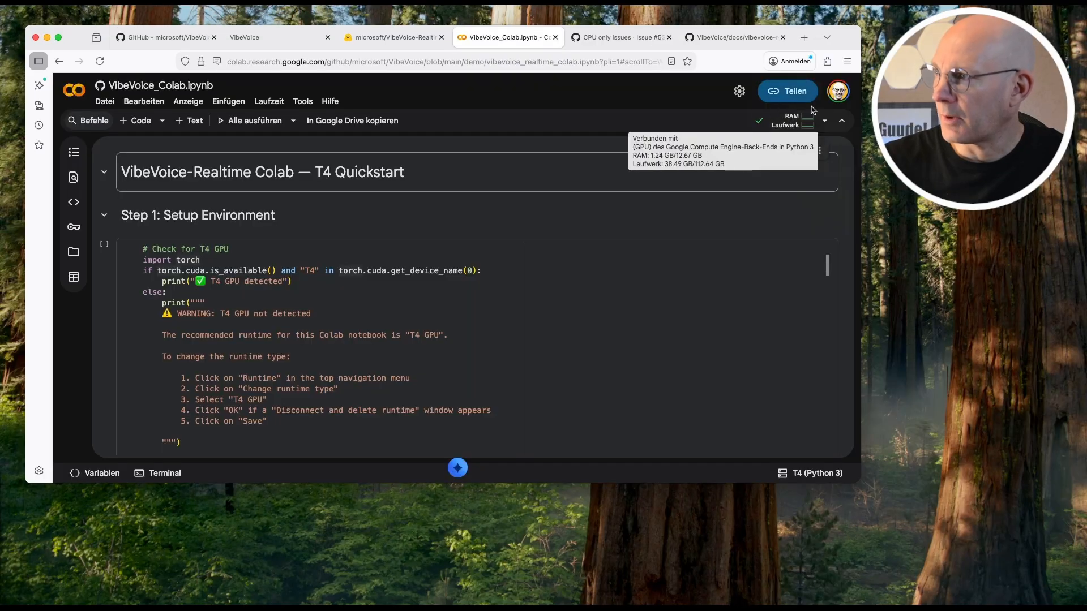
mouse_move(640, 101)
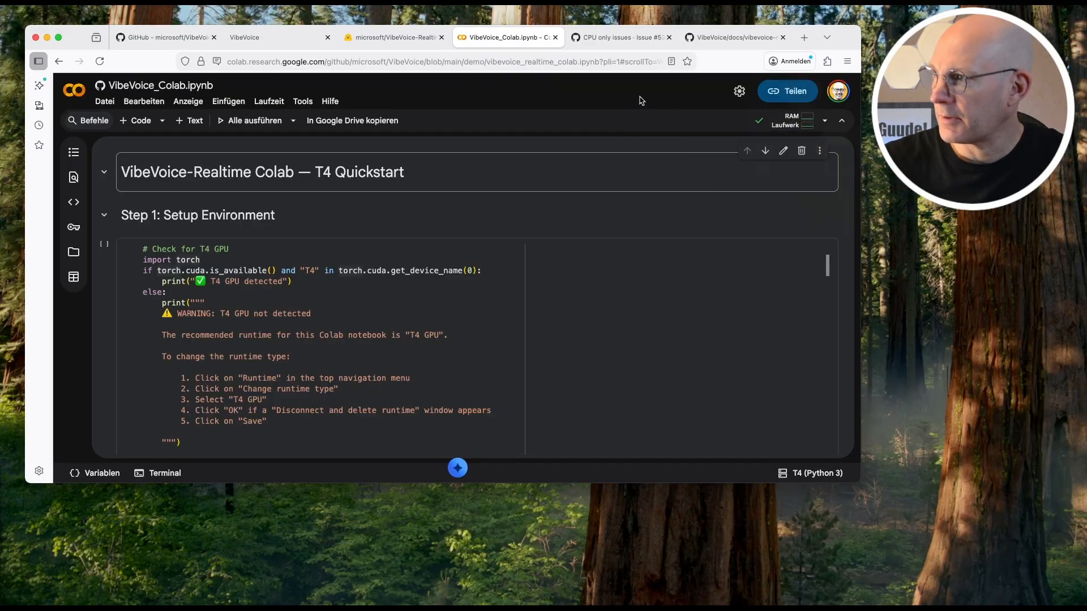
mouse_move(758, 125)
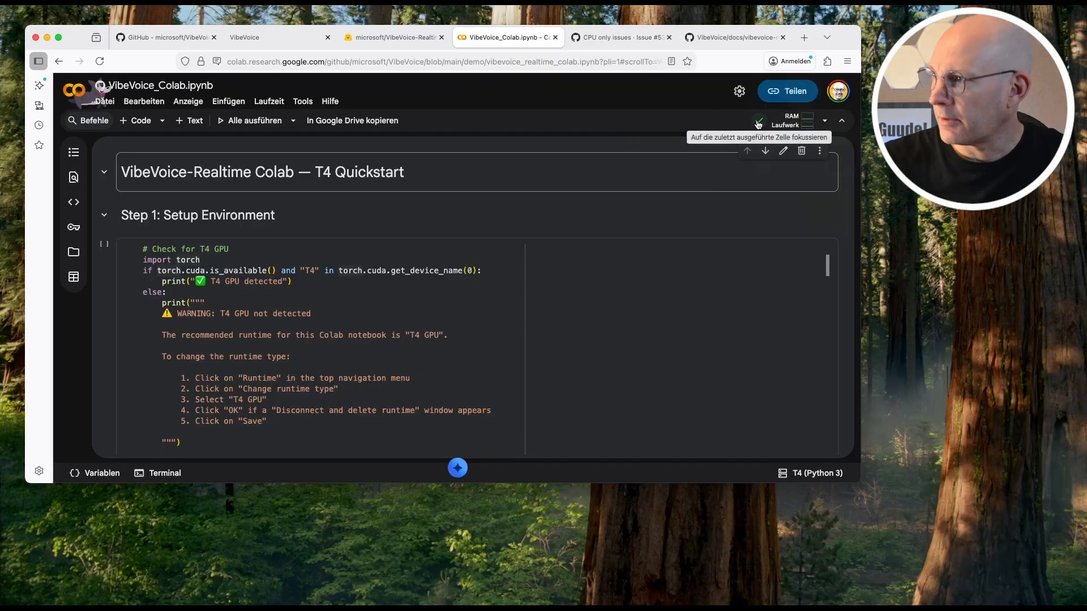
mouse_move(249, 120)
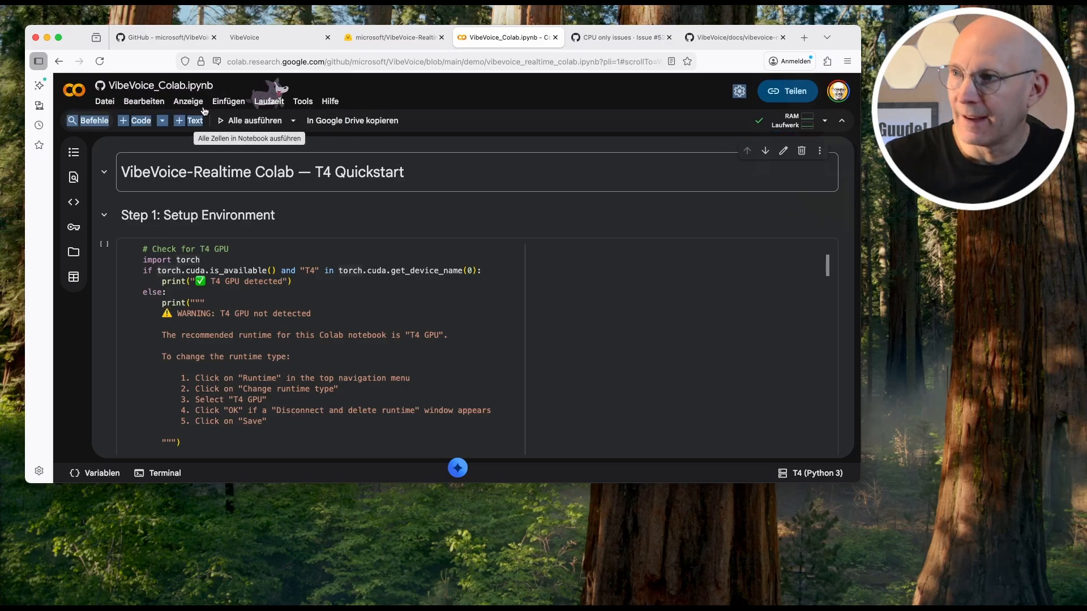
left_click(269, 102)
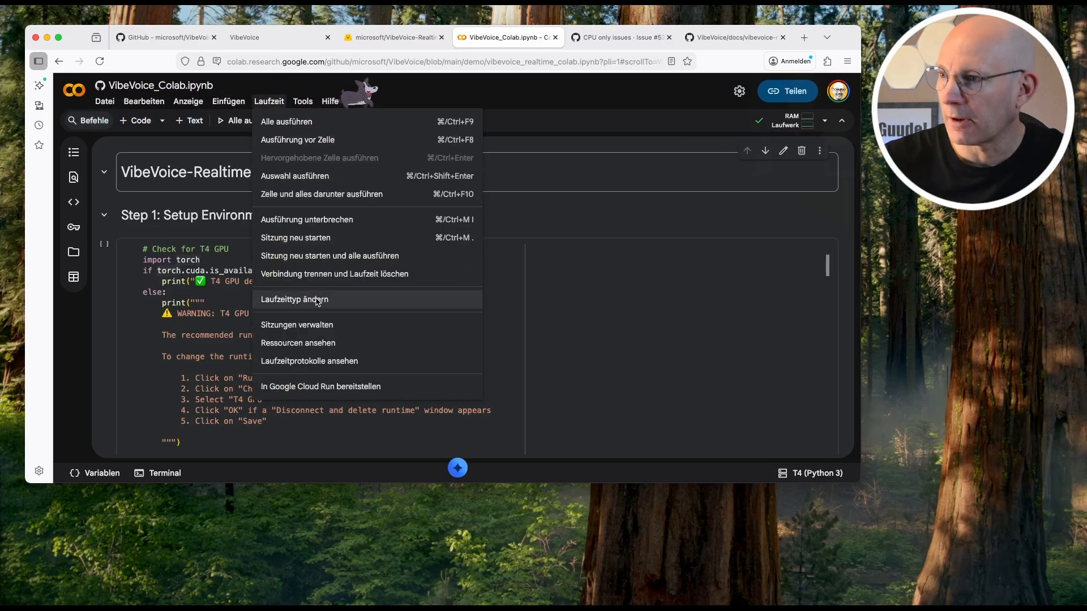
left_click(293, 299)
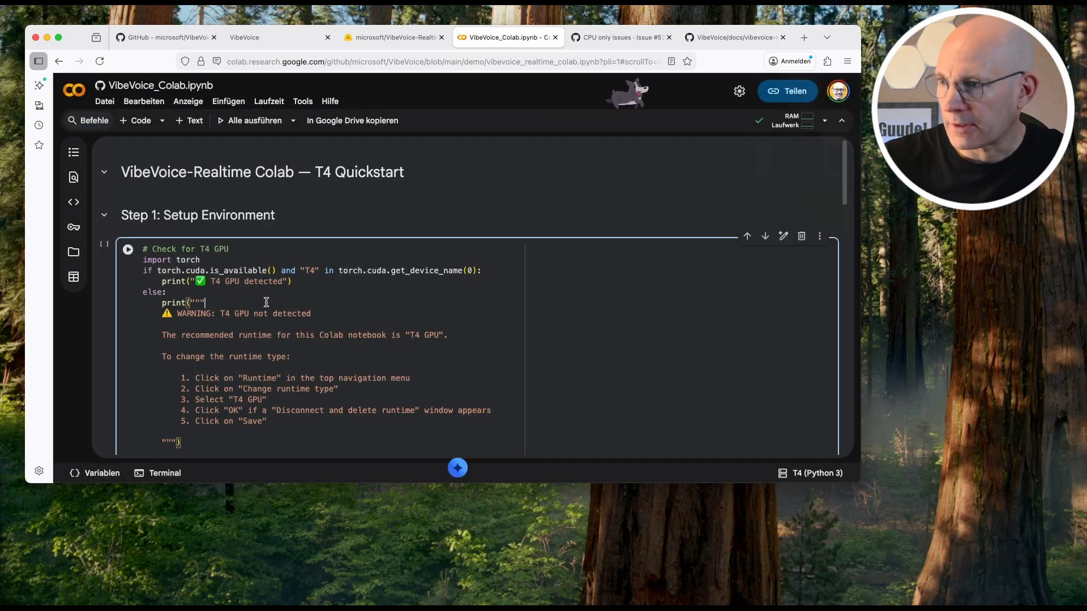
scroll("down", 3)
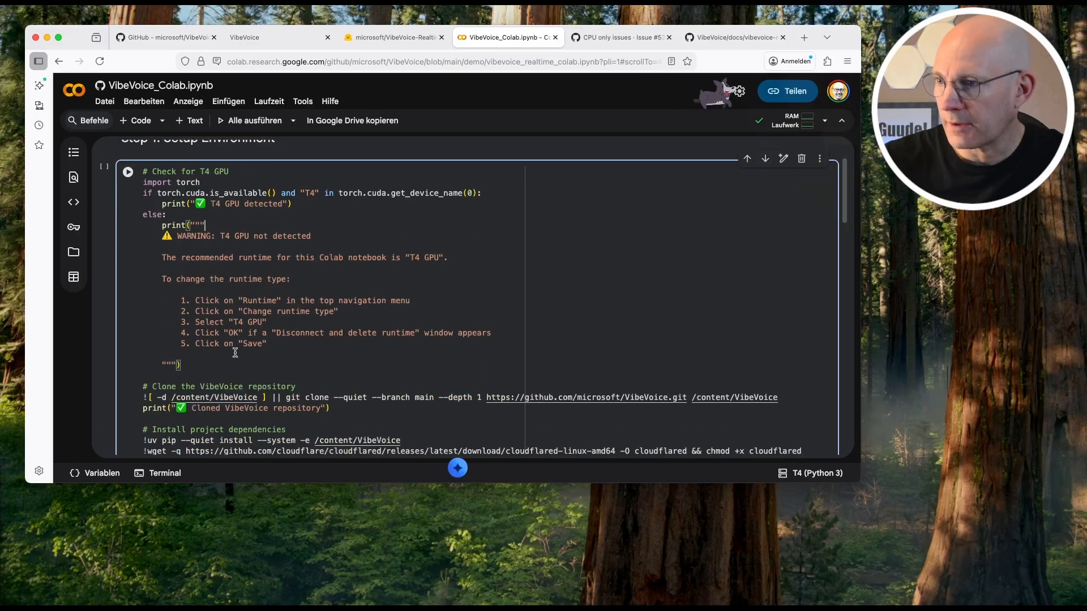
Run the Step 1 setup cell despite the warning and show the Dateien panel
left_click(128, 172)
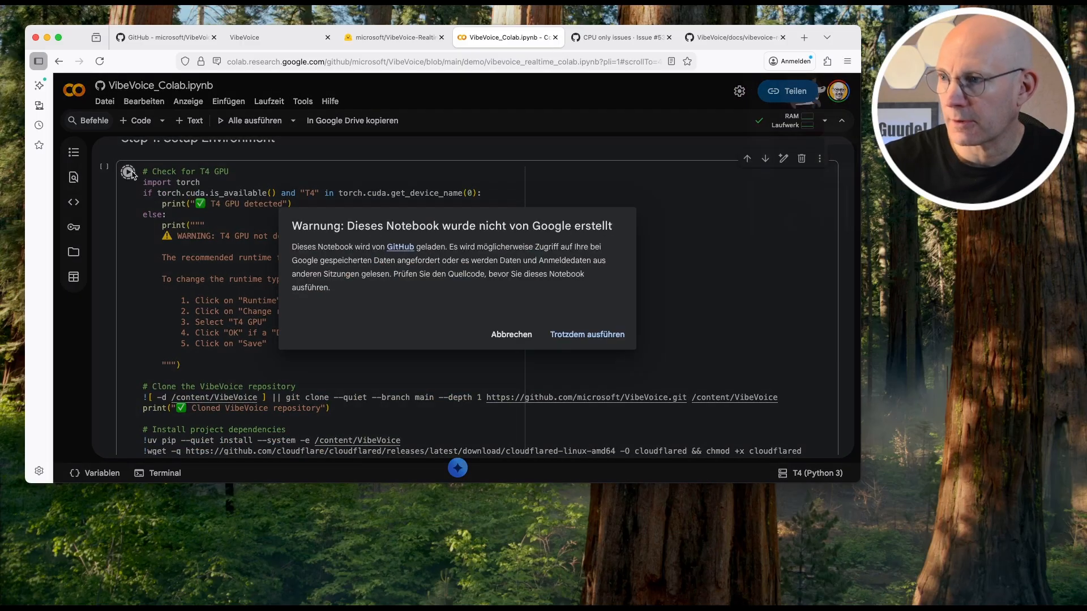
left_click(587, 334)
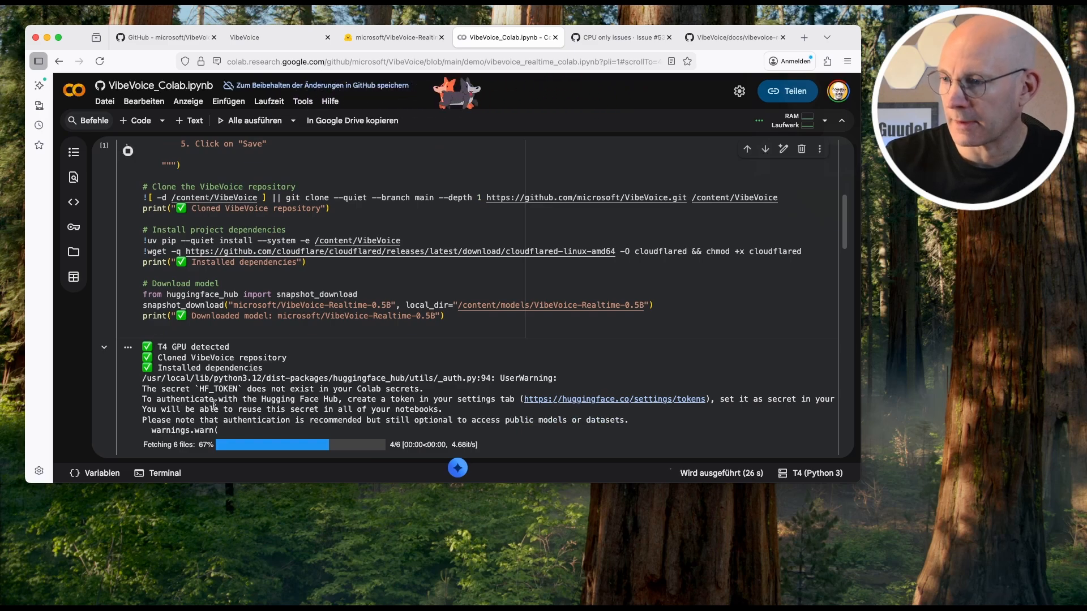
scroll("down", 3)
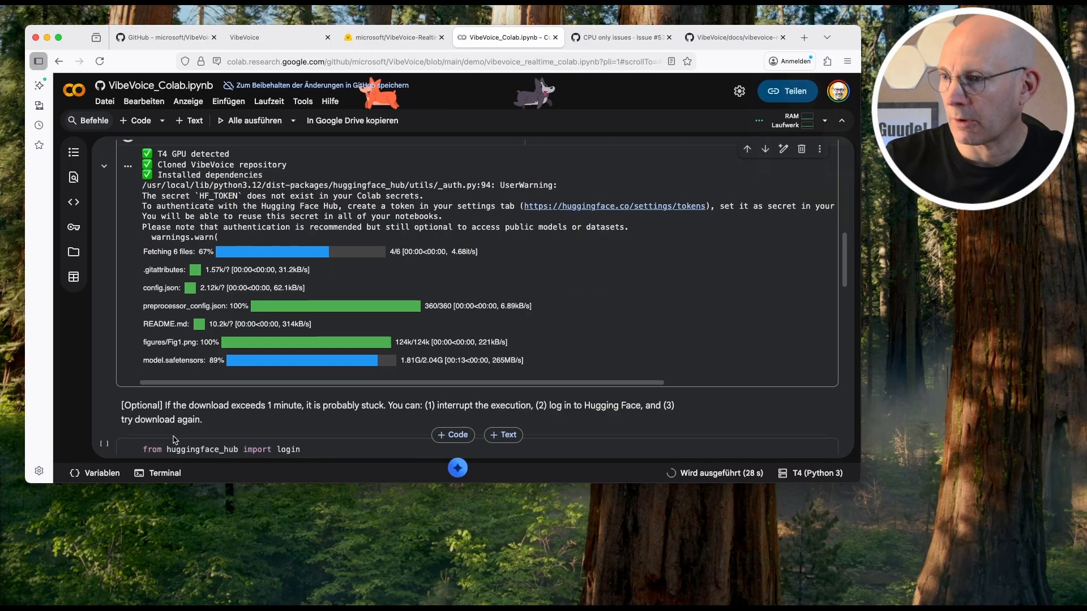
left_click(73, 251)
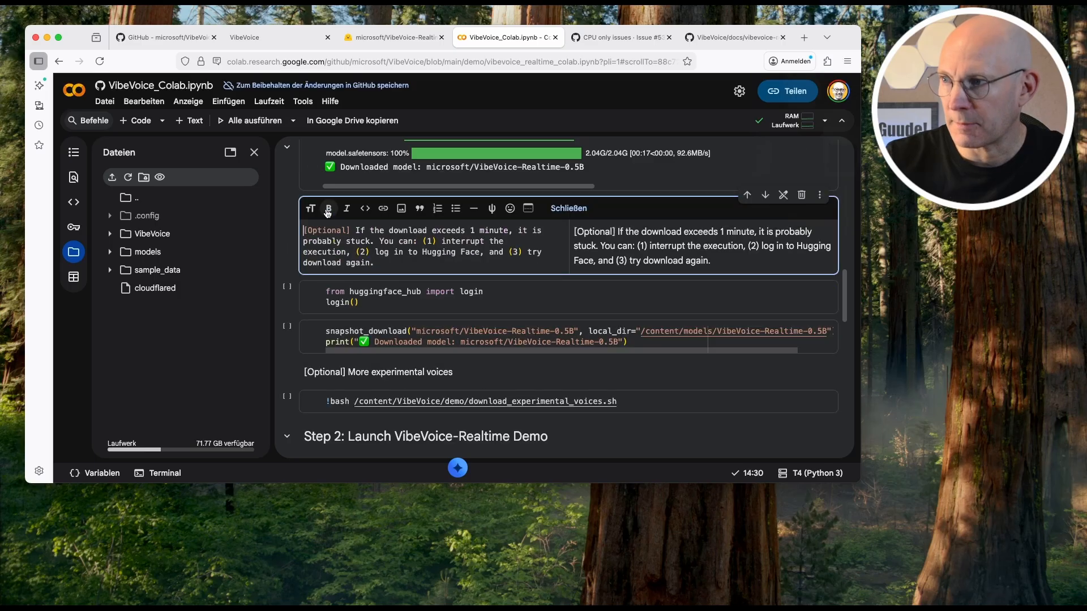
Run the download_experimental_voices.sh cell to install all experimental speakers
left_click(567, 208)
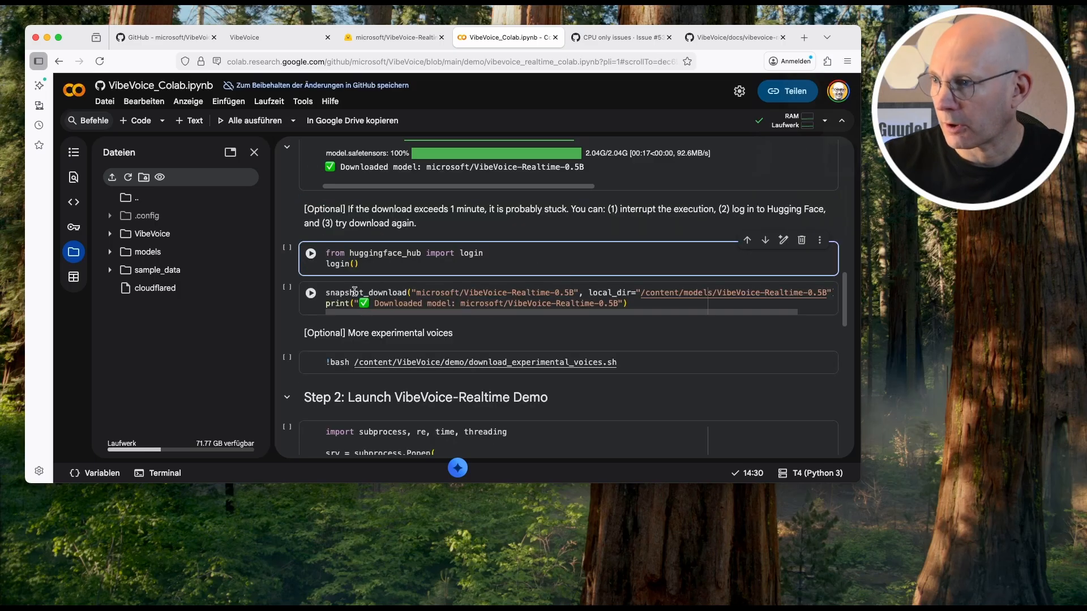
scroll("down", 3)
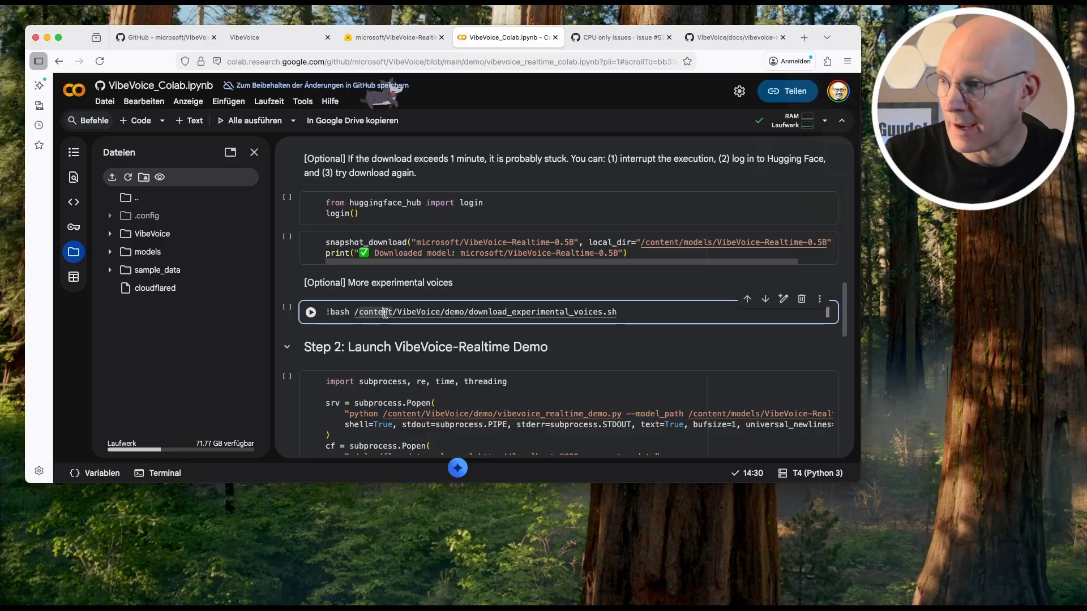
left_click(310, 311)
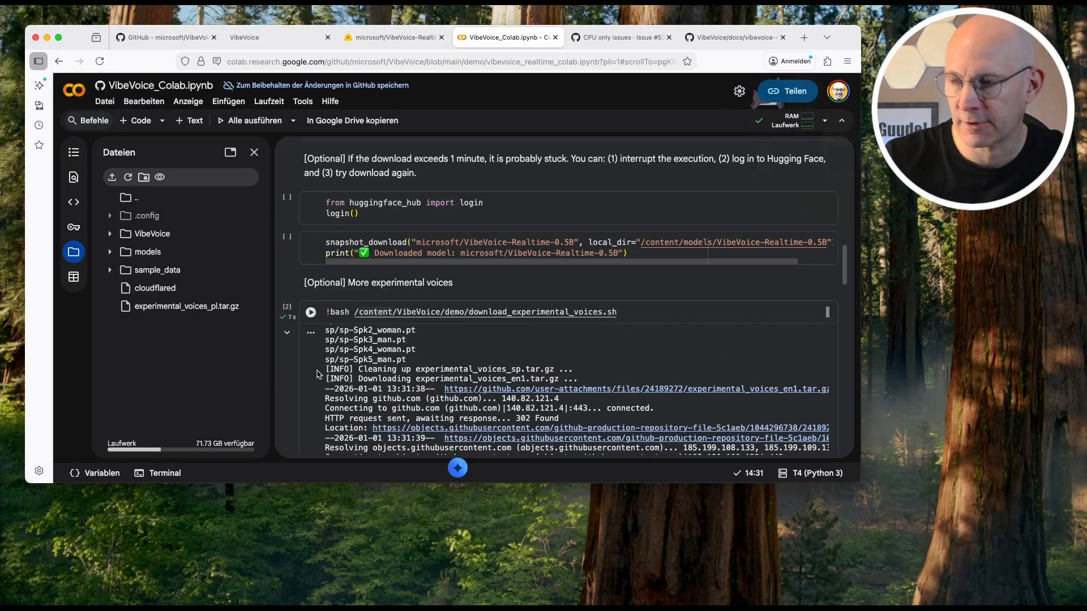
mouse_move(361, 340)
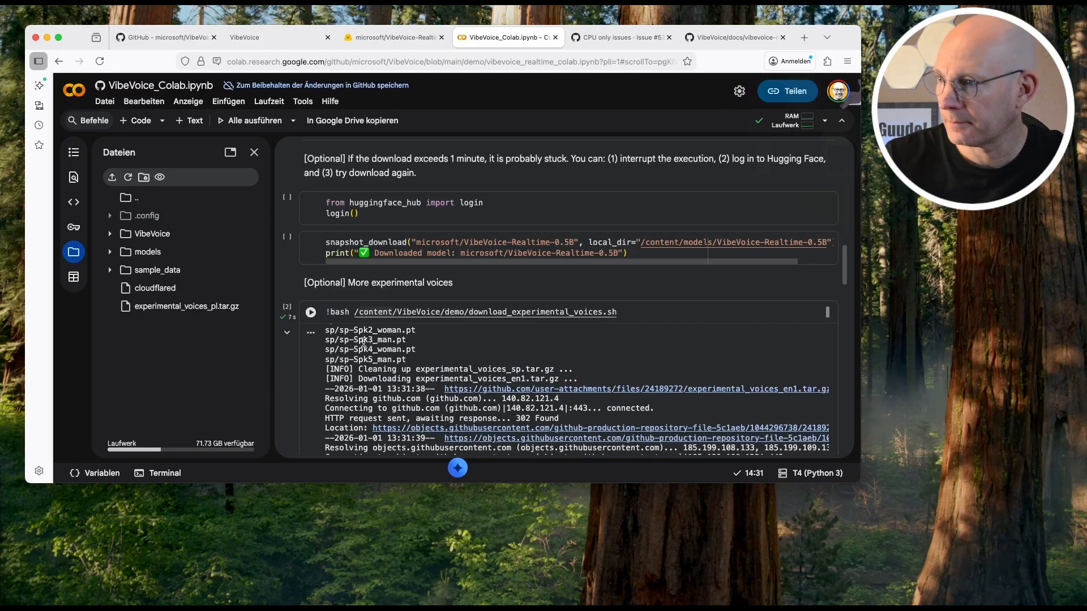
scroll("down", 3)
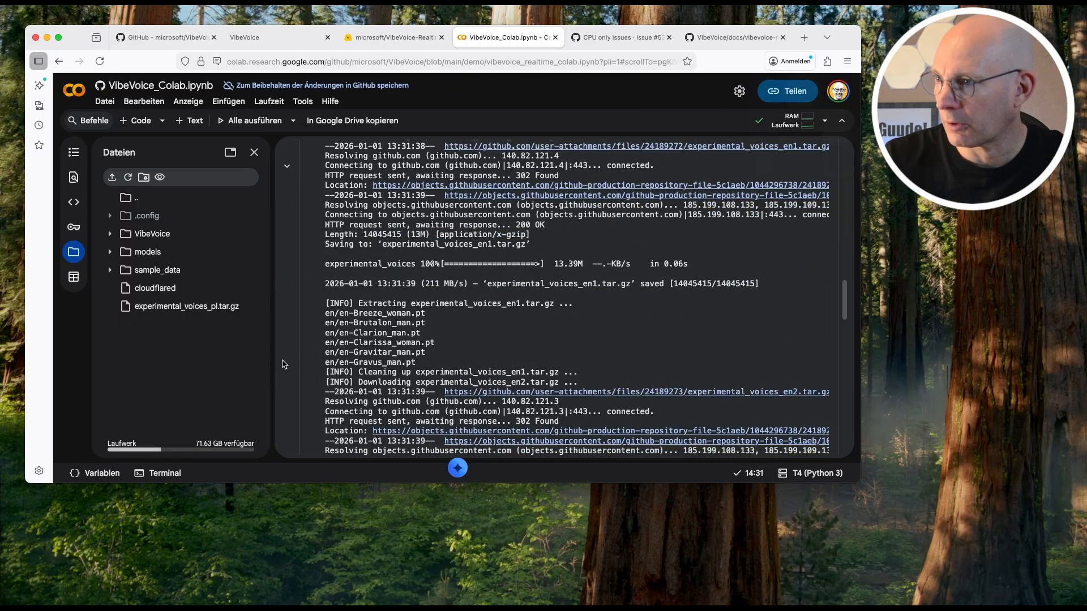
scroll("down", 3)
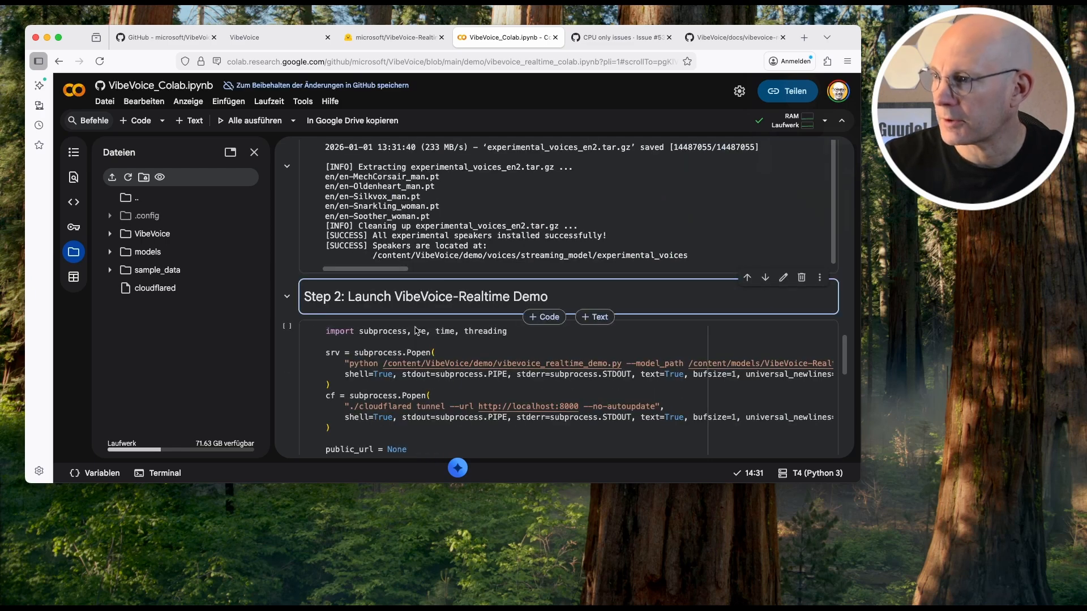
Run the Step 2 launch cell and find the printed trycloudflare Public URL
left_click(311, 331)
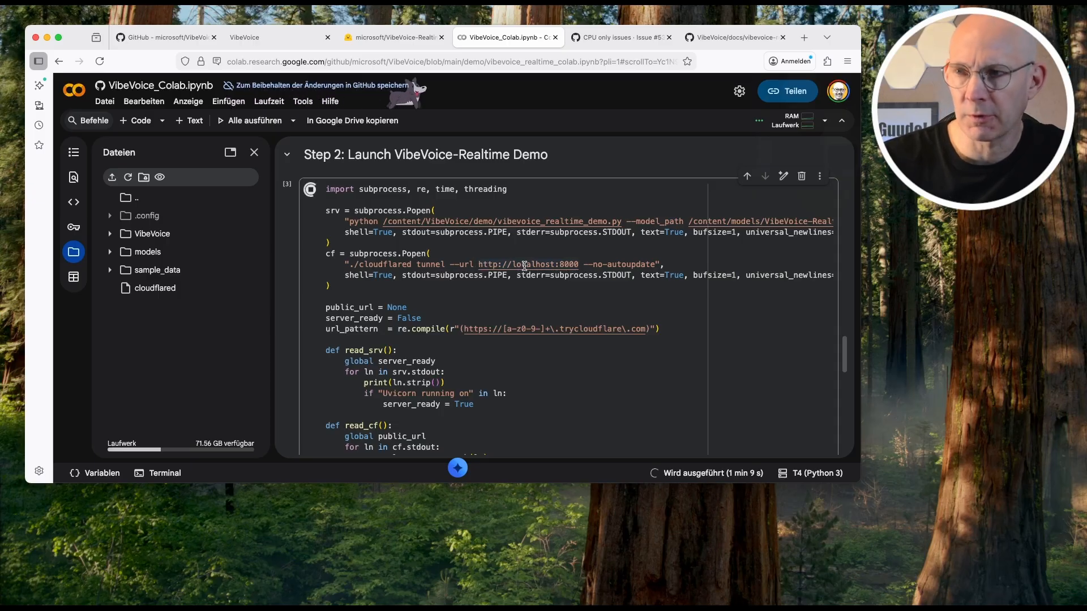
scroll("down", 3)
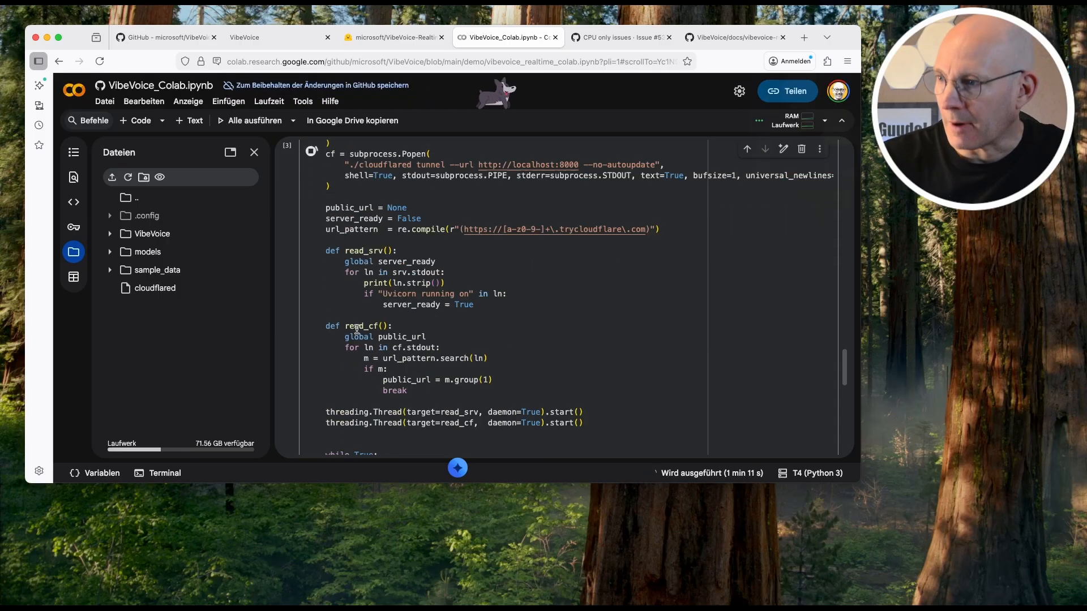
scroll("down", 3)
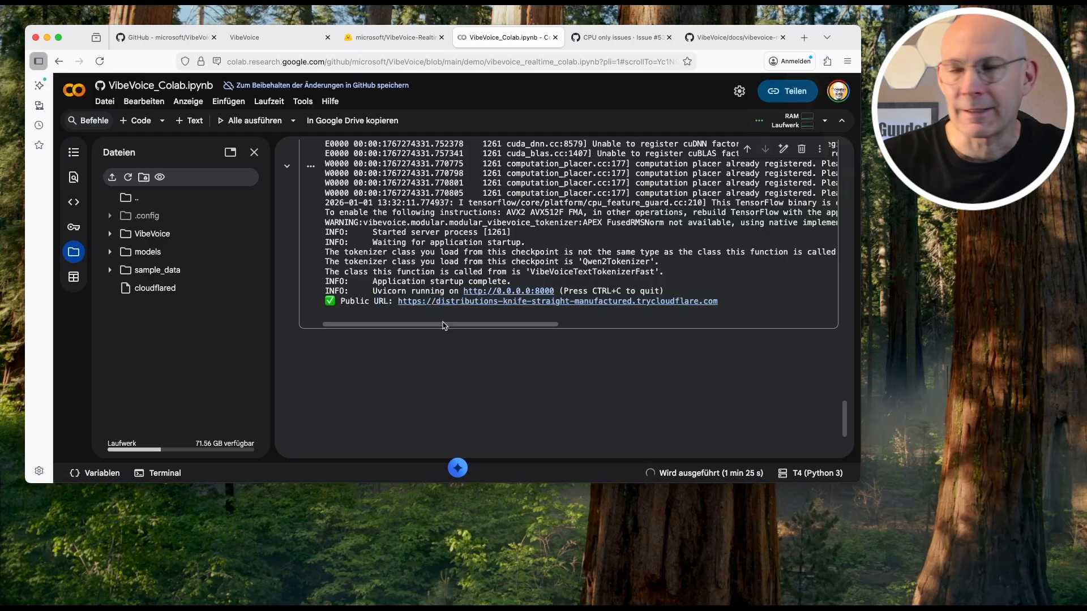
mouse_move(438, 304)
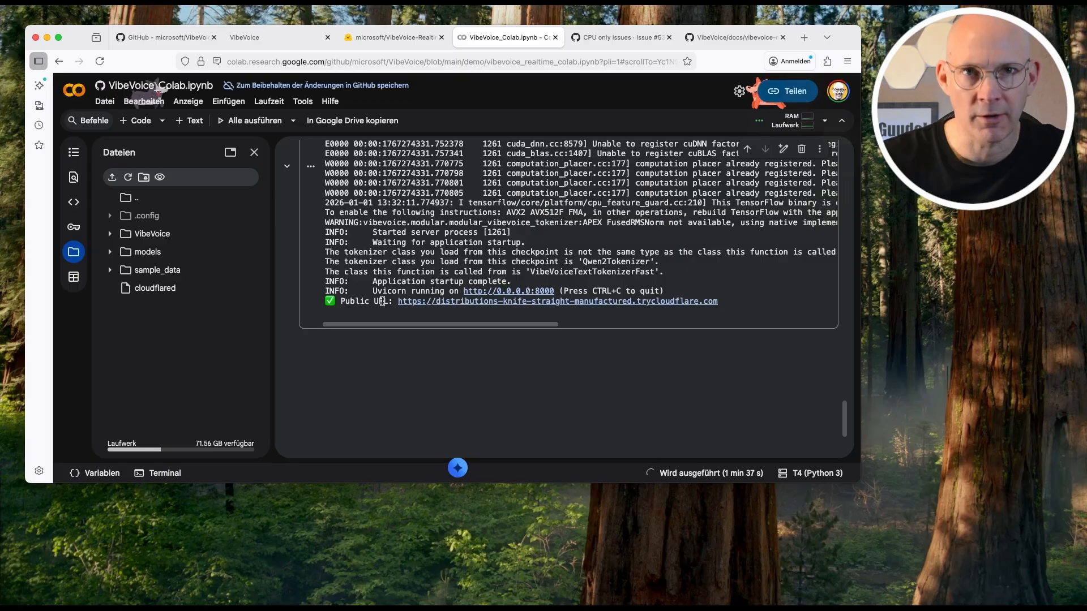
mouse_move(435, 303)
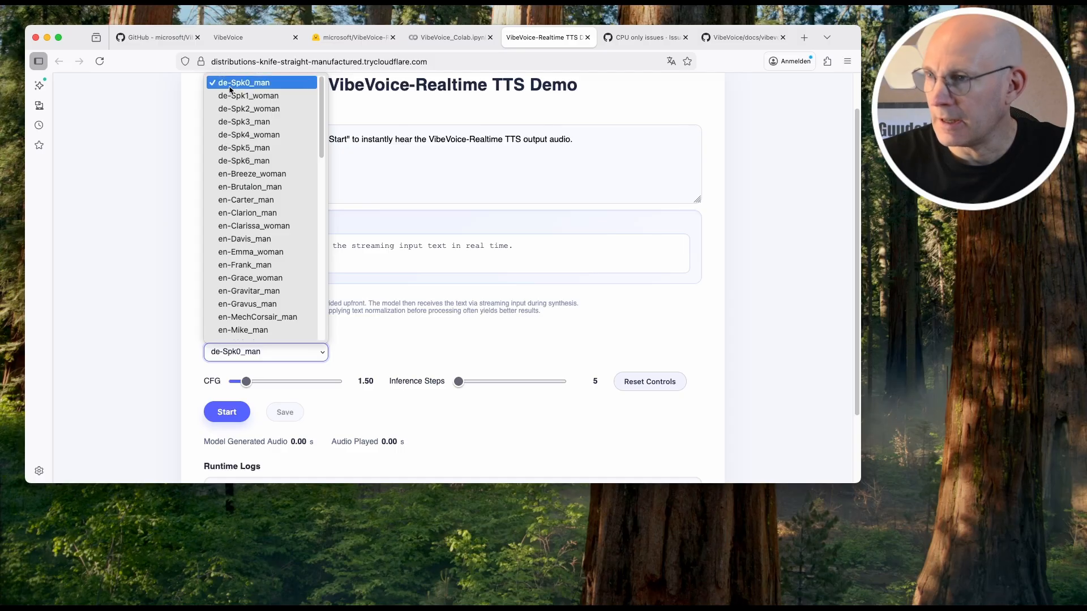
mouse_move(253, 226)
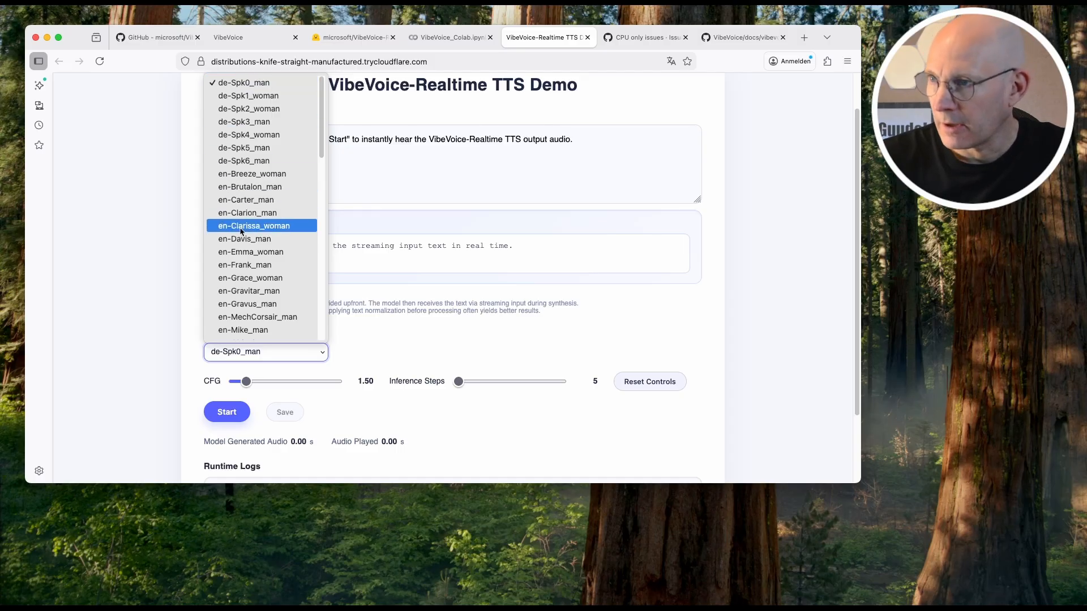
Enter the German reference sentence 'Guten Morgen, dieser Satz dient als Referenz…' and generate speech with de-Spk0_man
scroll("down", 3)
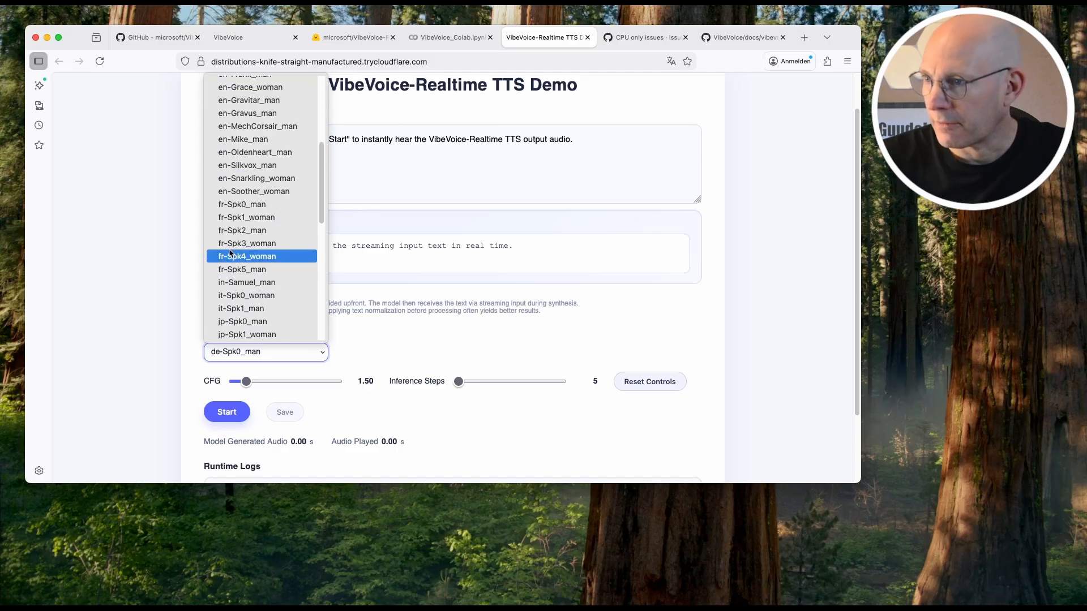
scroll("up", 3)
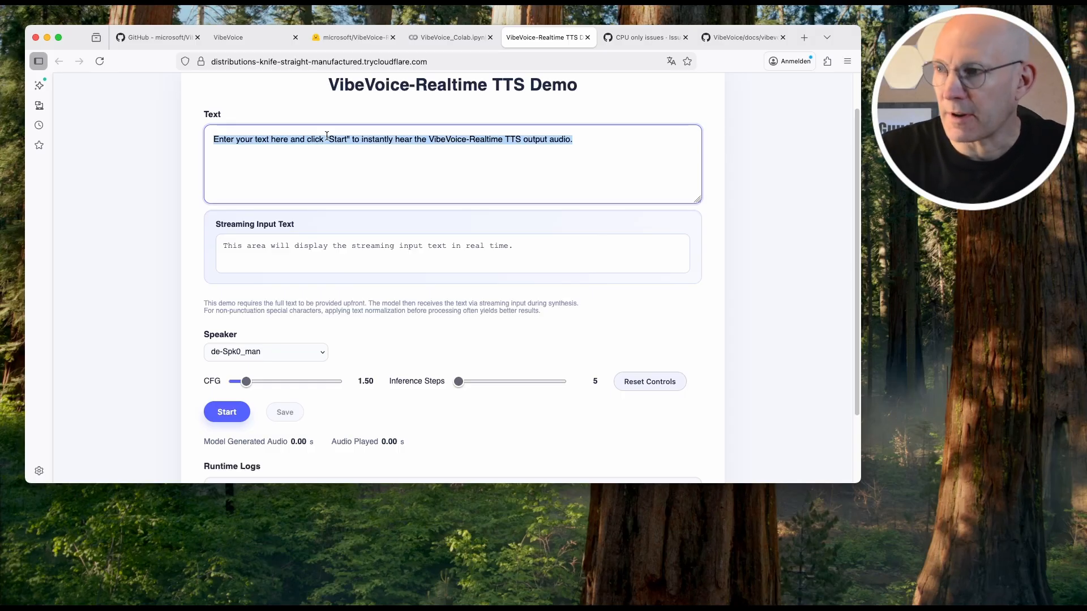
type("Guten Morgen, dieser Satz dient als Referenz um mehrere TTS oder T T S Modelle zu vergleichen. Ich bin gespannt auf das Ergebnis.")
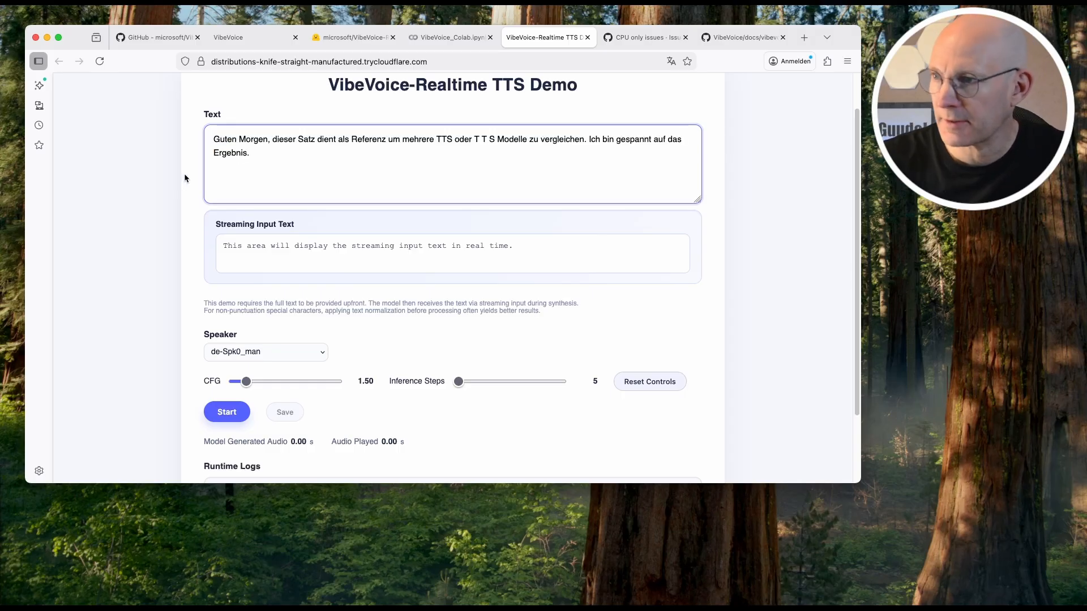
left_click(227, 412)
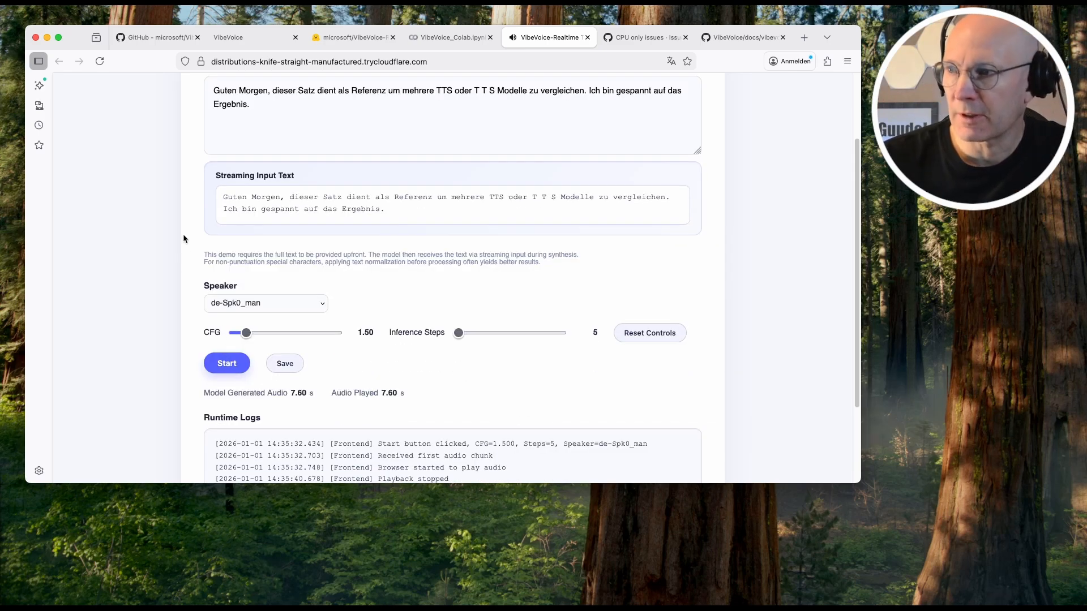
Switch the Speaker to de-Spk1_woman and stop the current playback
left_click(266, 302)
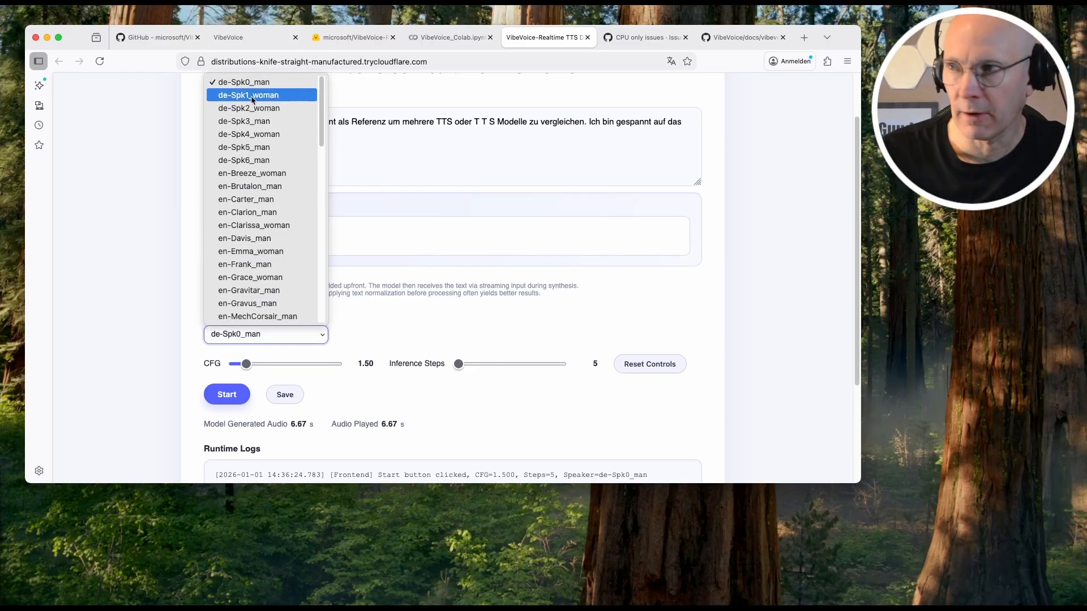
left_click(248, 95)
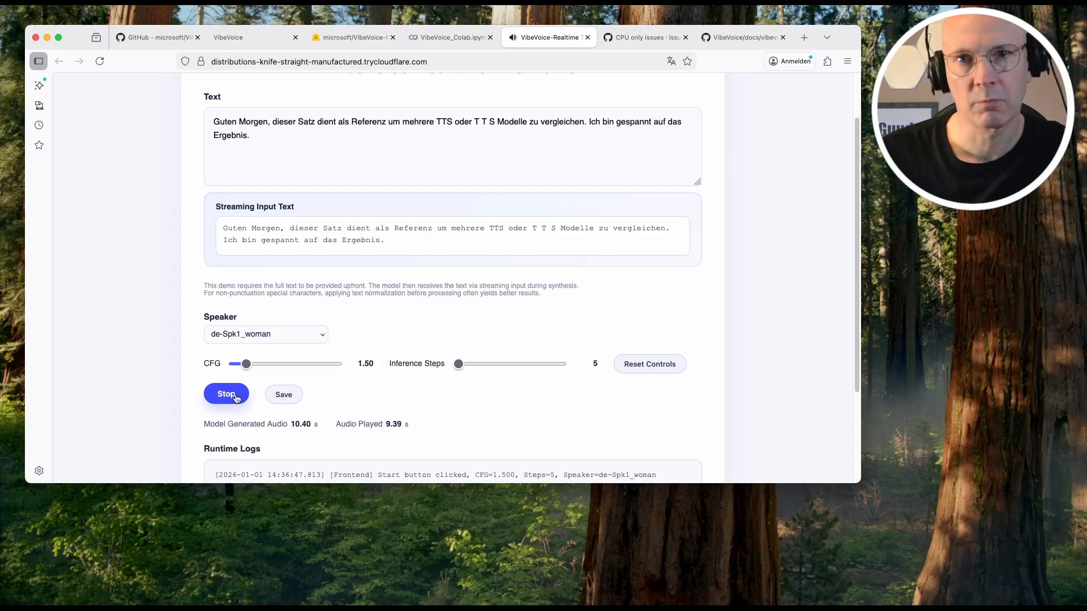
left_click(226, 394)
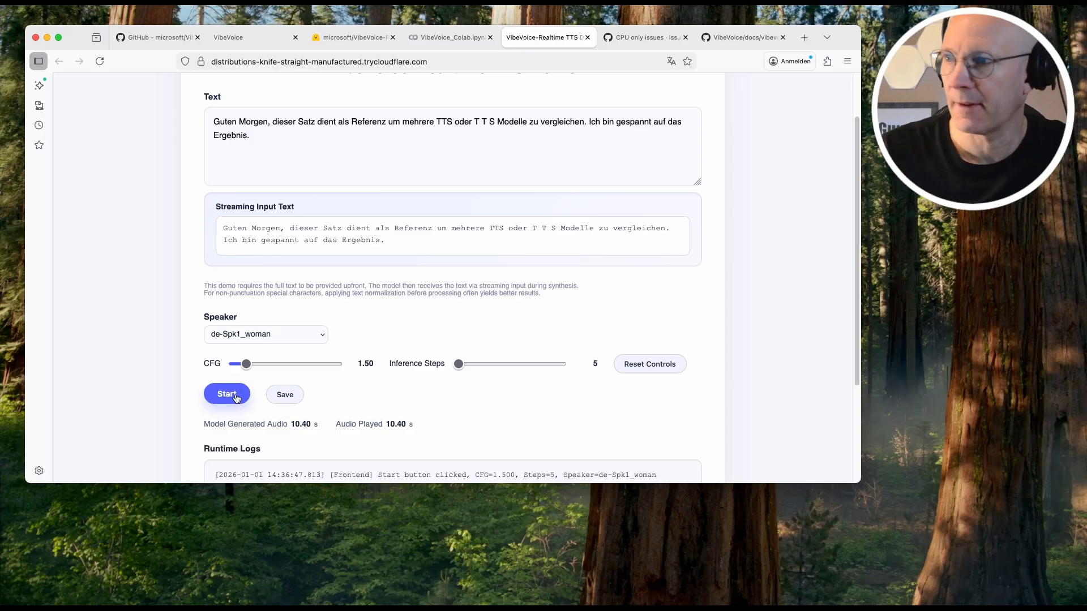
Regenerate the German sentence, then voice the English phrase with en-Clarissa_woman
left_click(266, 334)
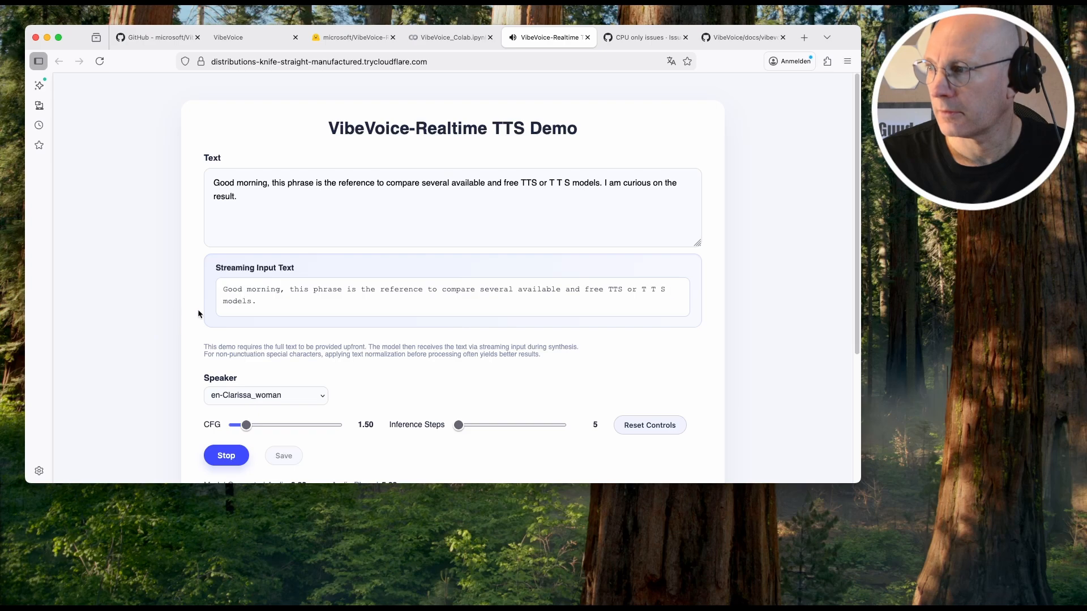
scroll("down", 3)
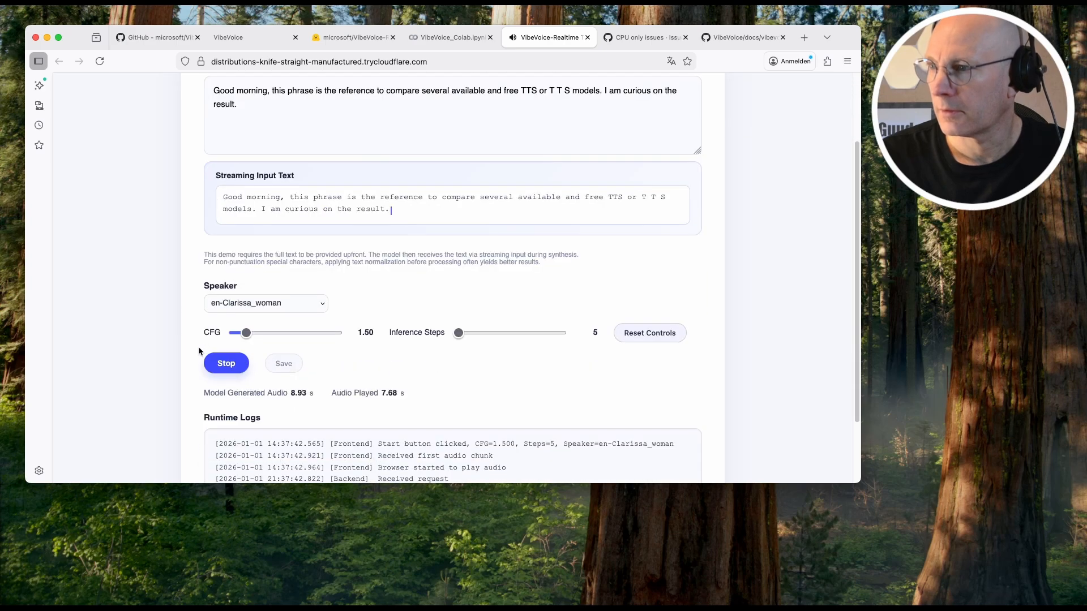
left_click(226, 364)
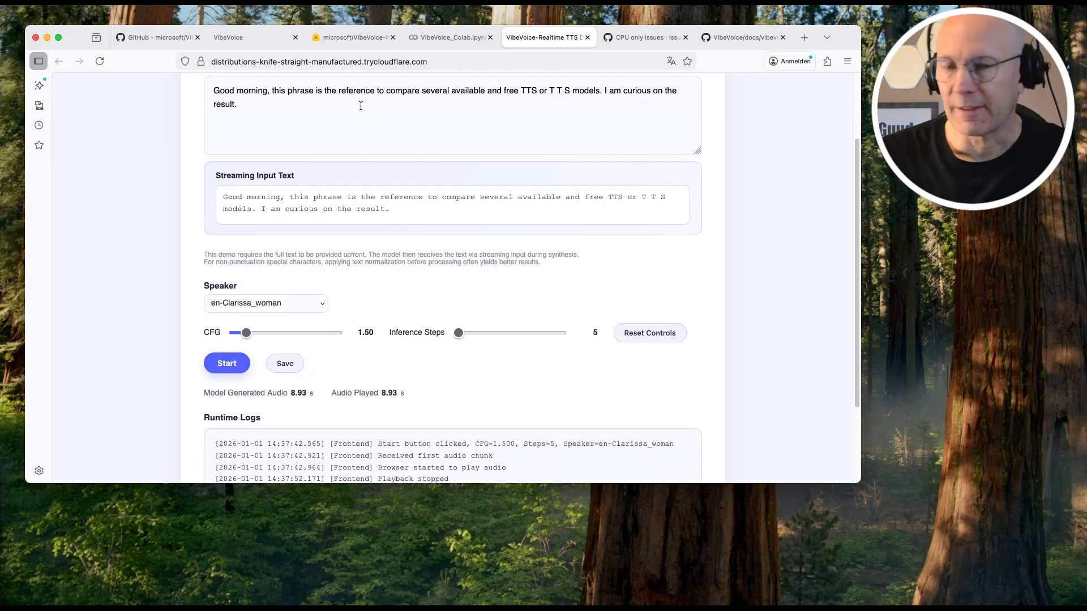
mouse_move(228, 37)
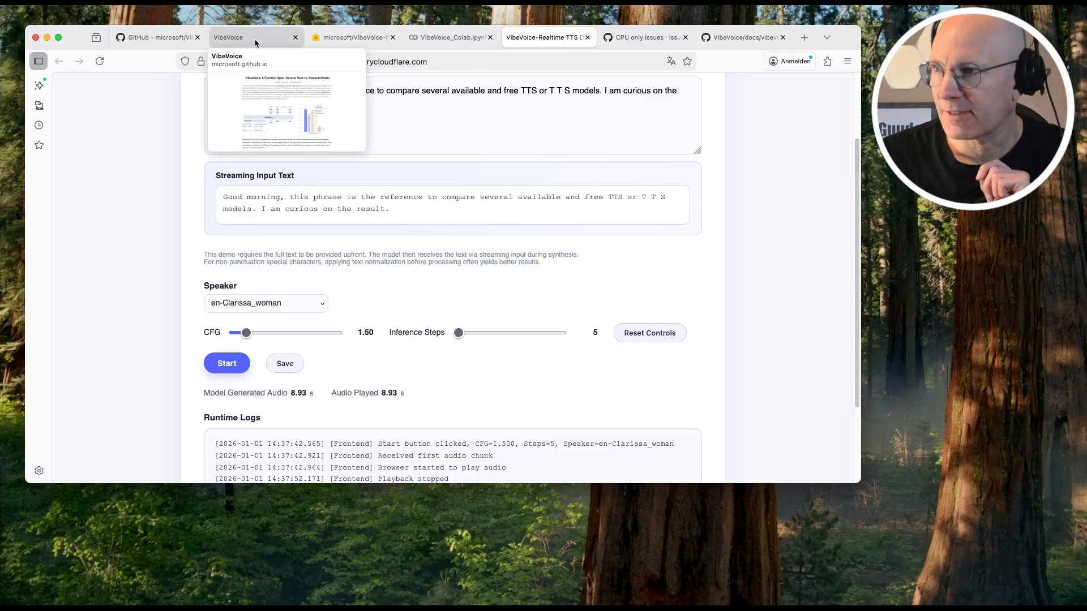
Copy Speaker 1's Spontaneous Emotion line from the VibeVoice project page into the demo's Text field
left_click(254, 37)
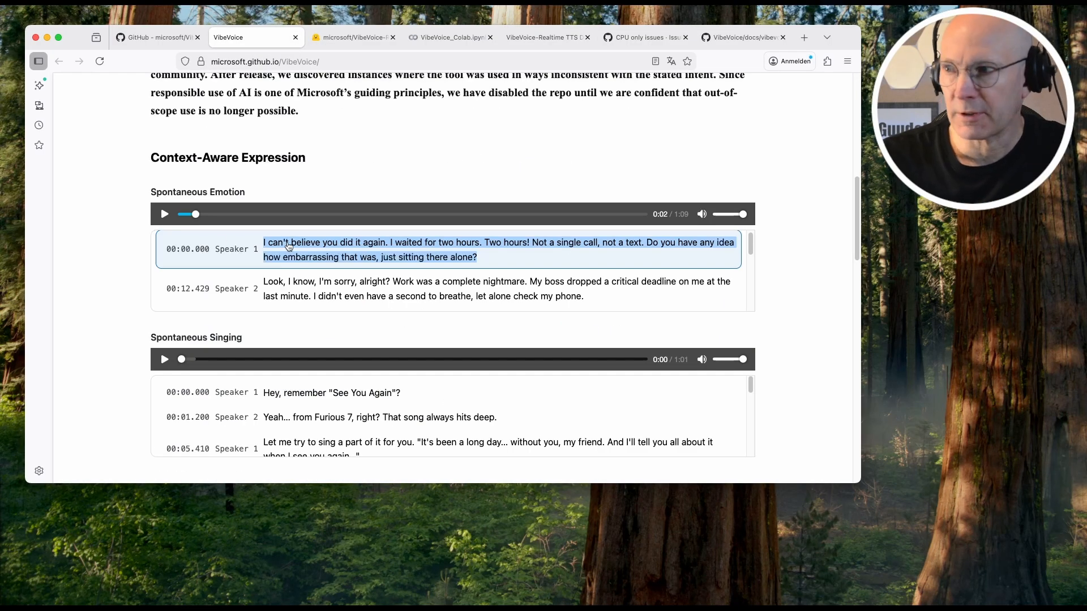
right_click(291, 246)
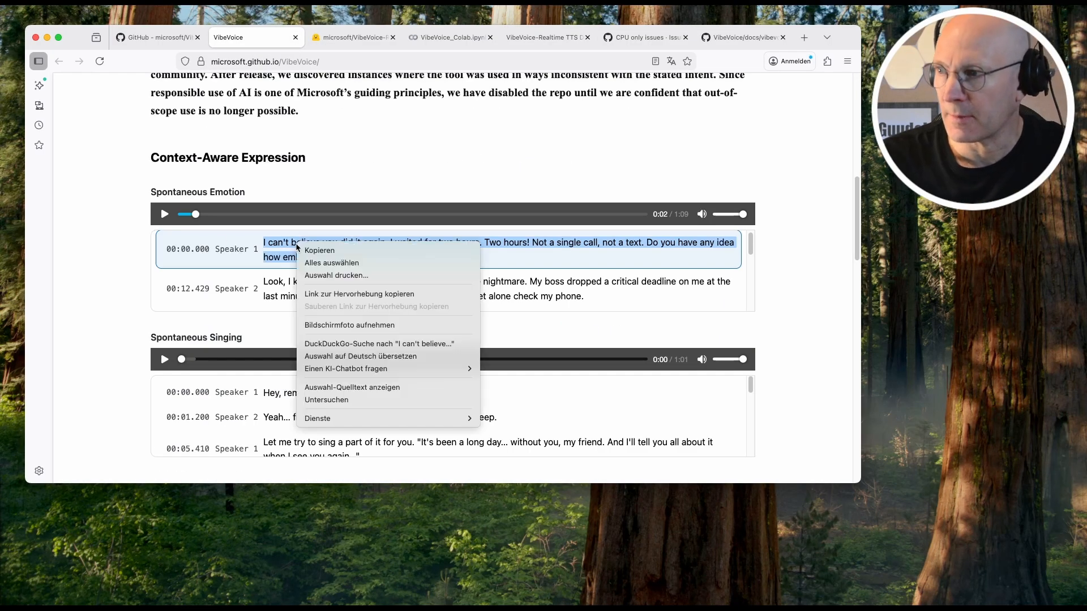
mouse_move(445, 37)
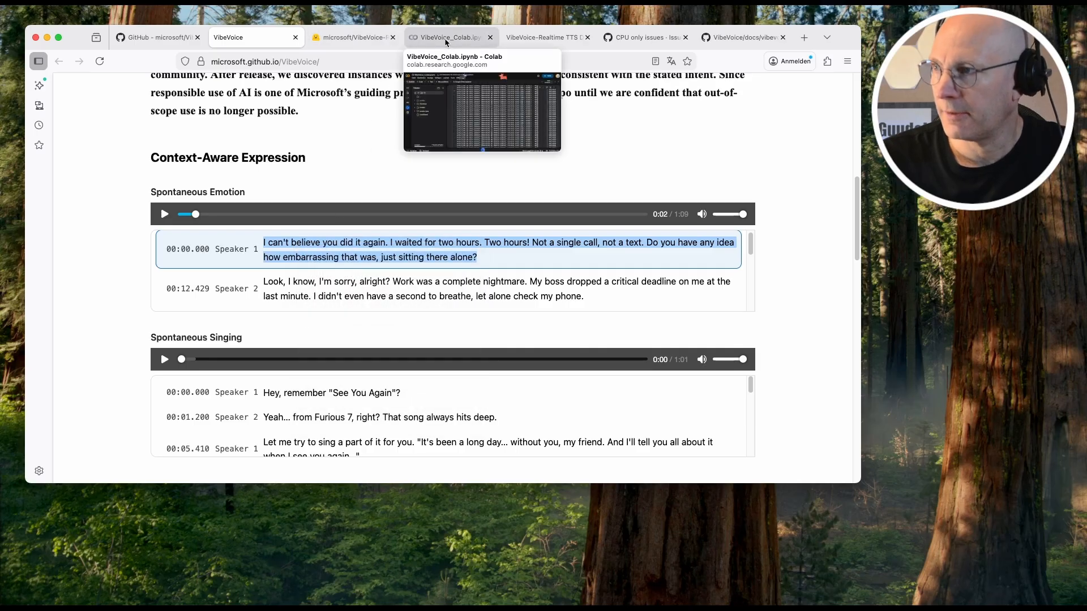
left_click(547, 37)
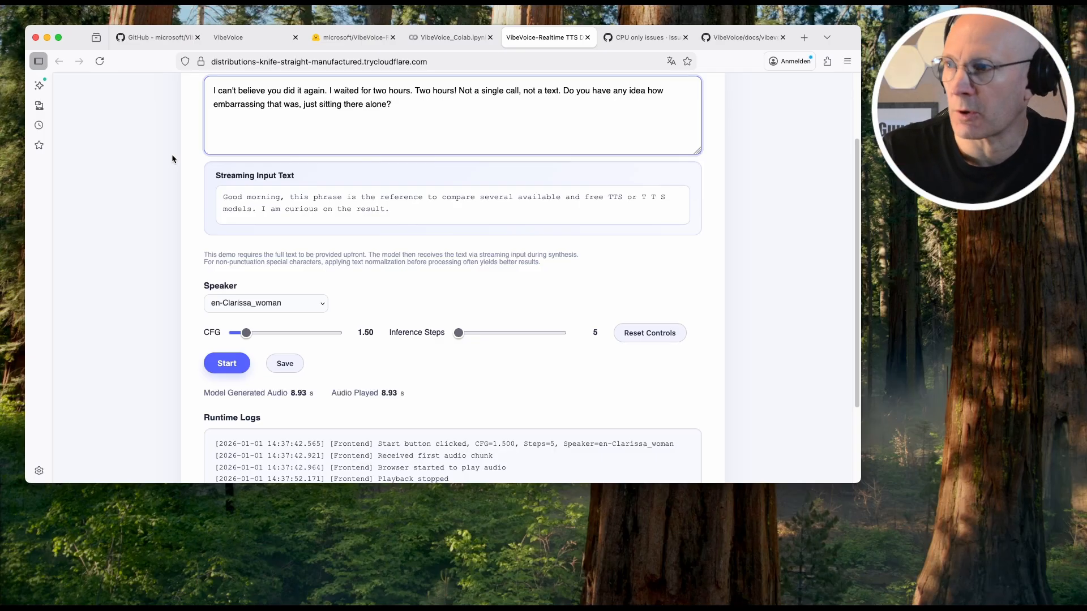
Voice the pasted line, then change the second 'Two' to 'Three' and regenerate
left_click(226, 363)
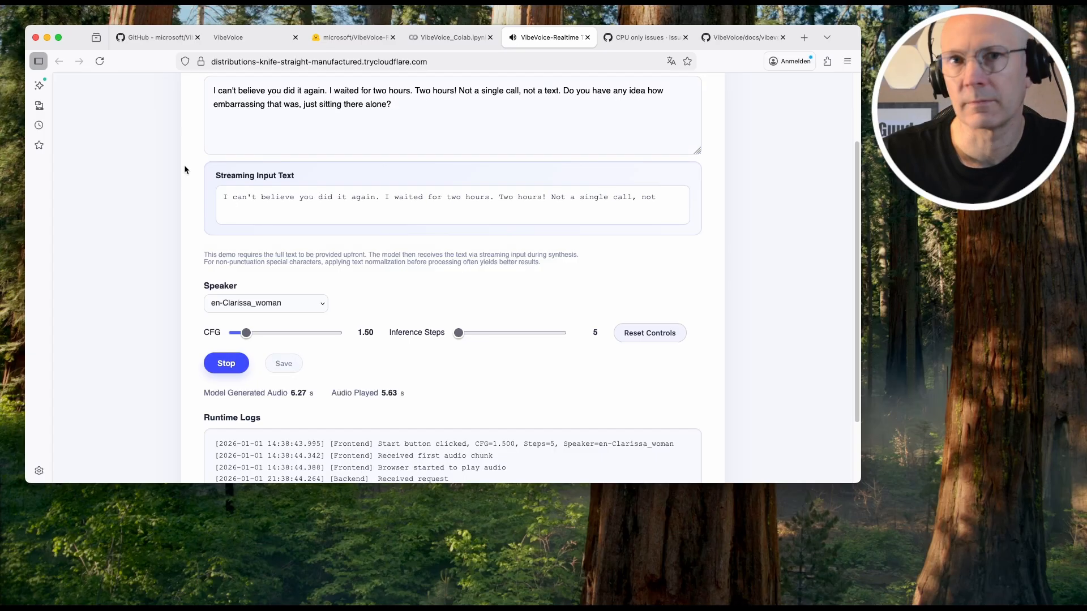
left_click(226, 363)
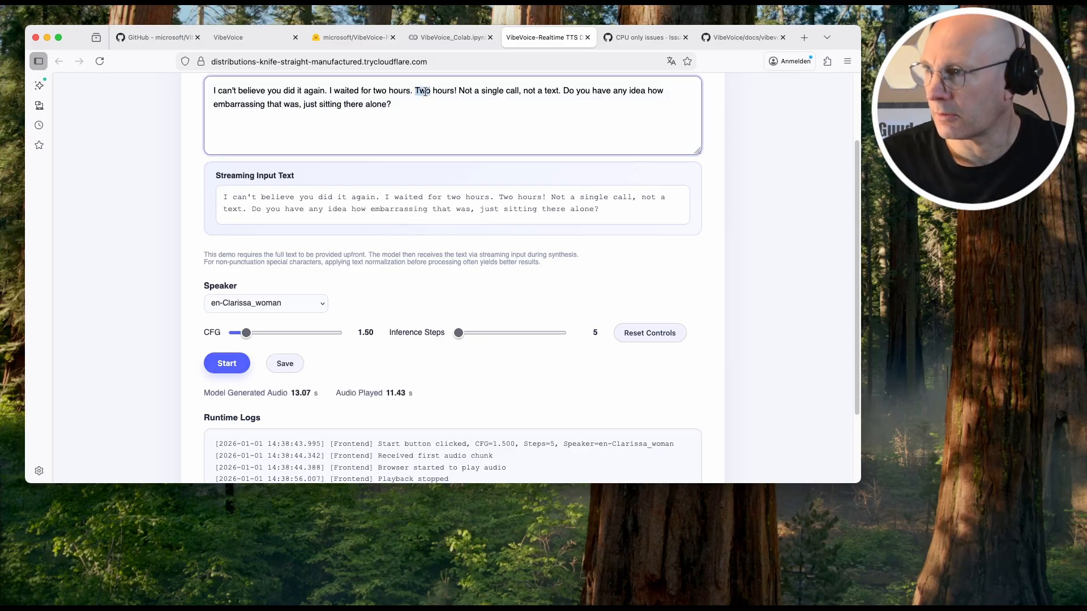
type("Three")
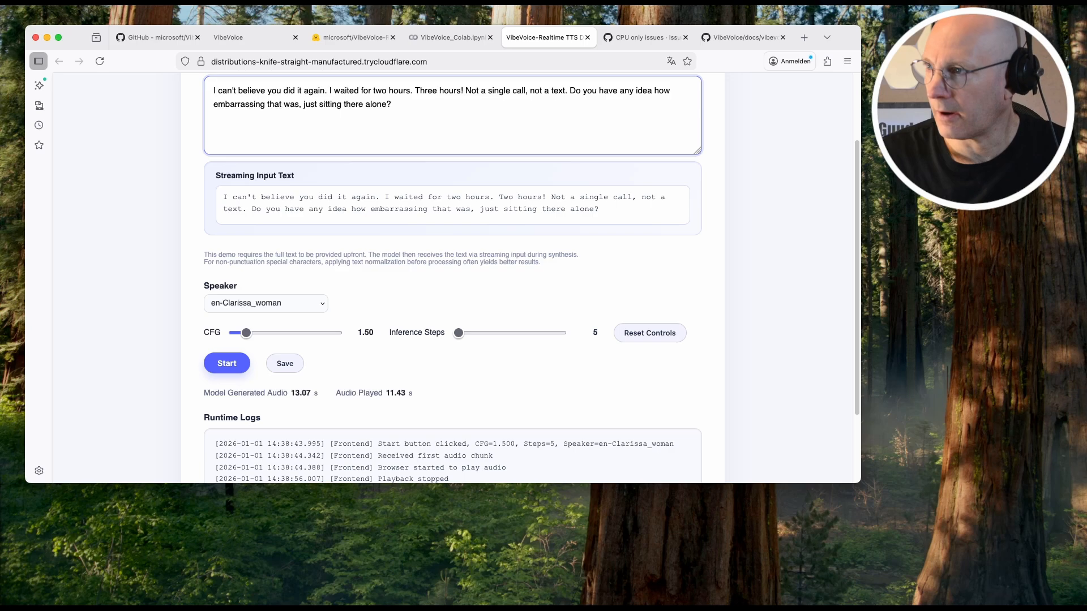
left_click(226, 364)
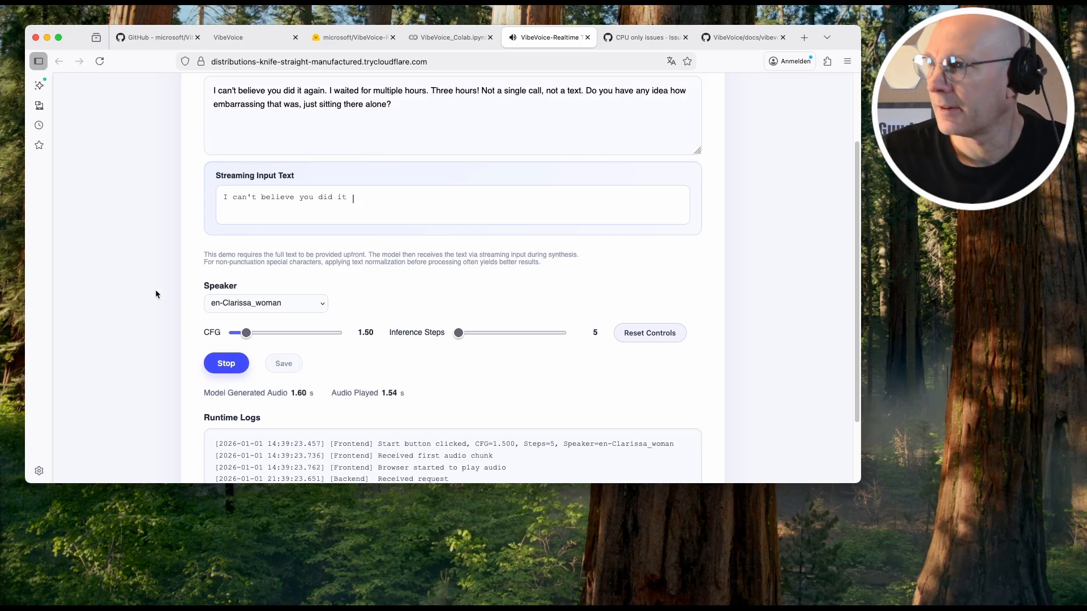
Rewrite the line with 'multiple hours' and 'Love you, honey!', regenerate, then restore the original
type("again. I waited for multiple hours. Three hours! Not a single call,")
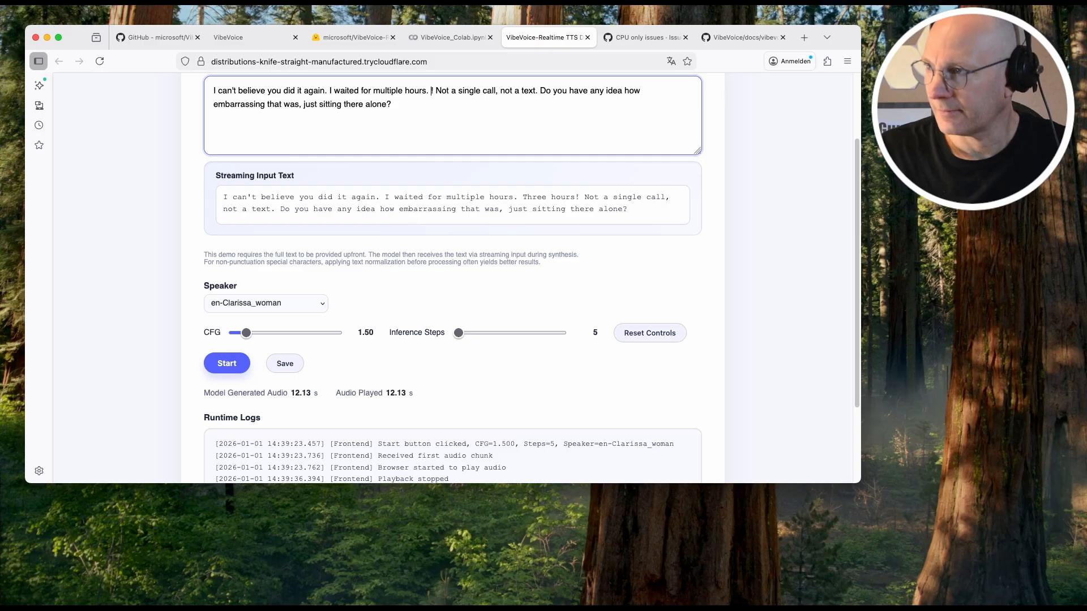
type("Love you")
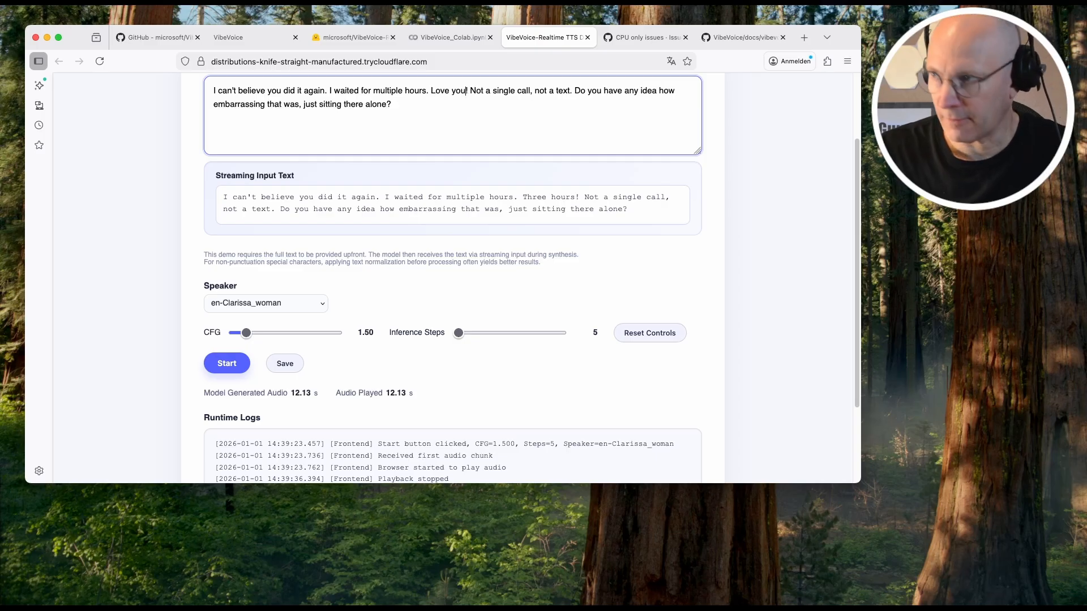
left_click(226, 364)
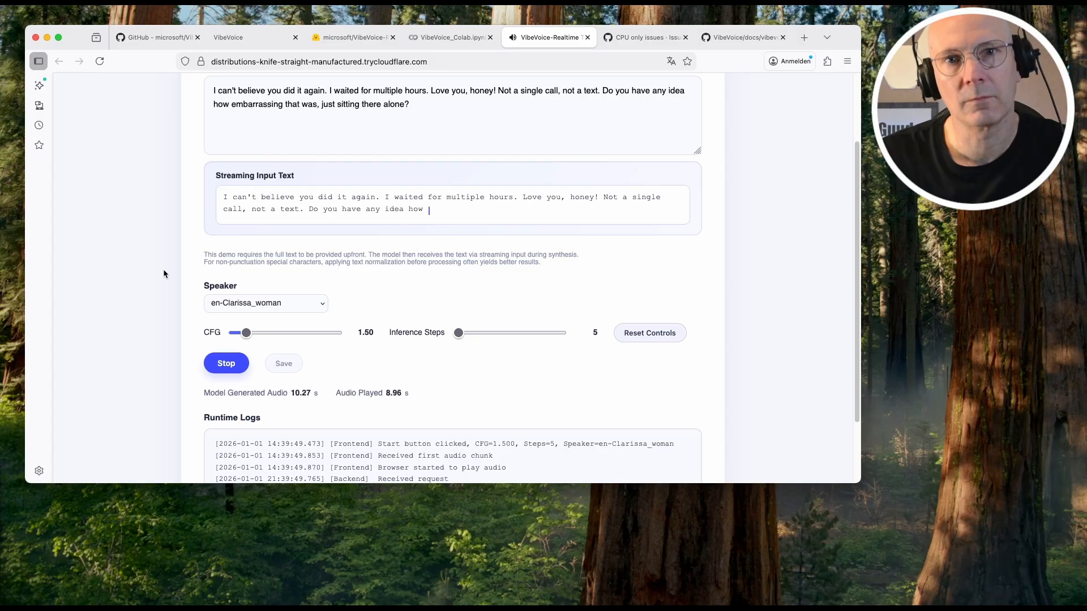
left_click(226, 364)
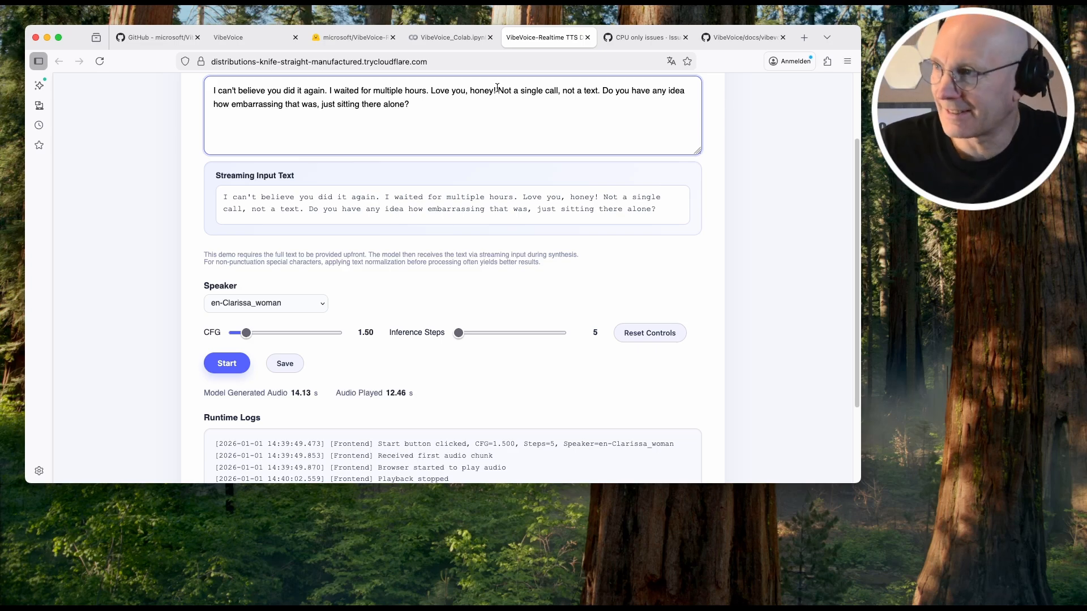
type("I can't believe you did it again. I waited for two hours. Two hours! Not a single call, not a text. Do you have any idea how embarrassing that was, just sitting there alone?")
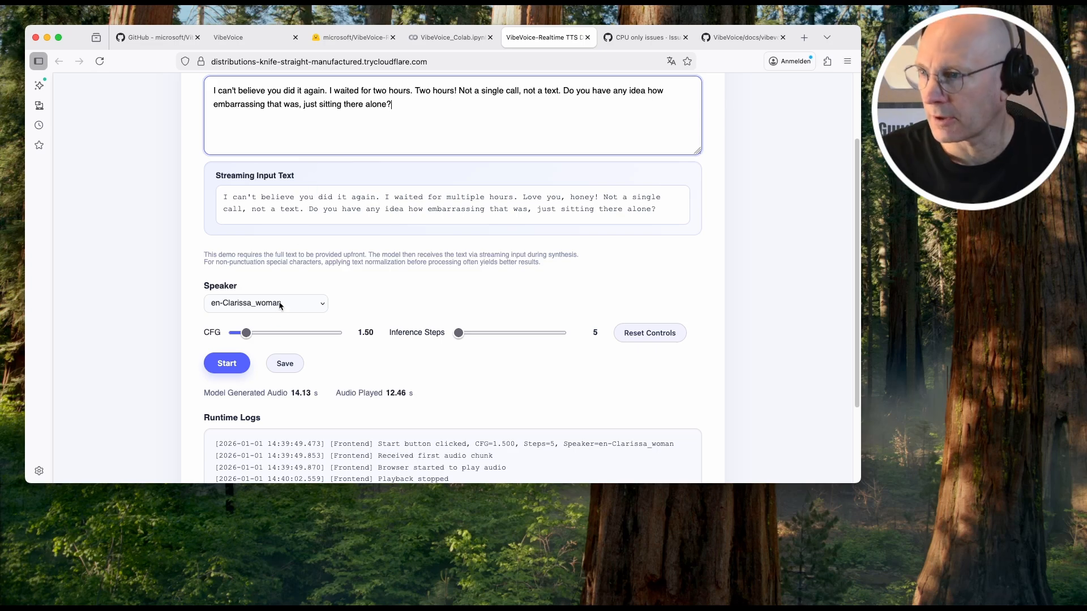
Switch the voice to en-Frank_man and generate speech for the original line
left_click(265, 303)
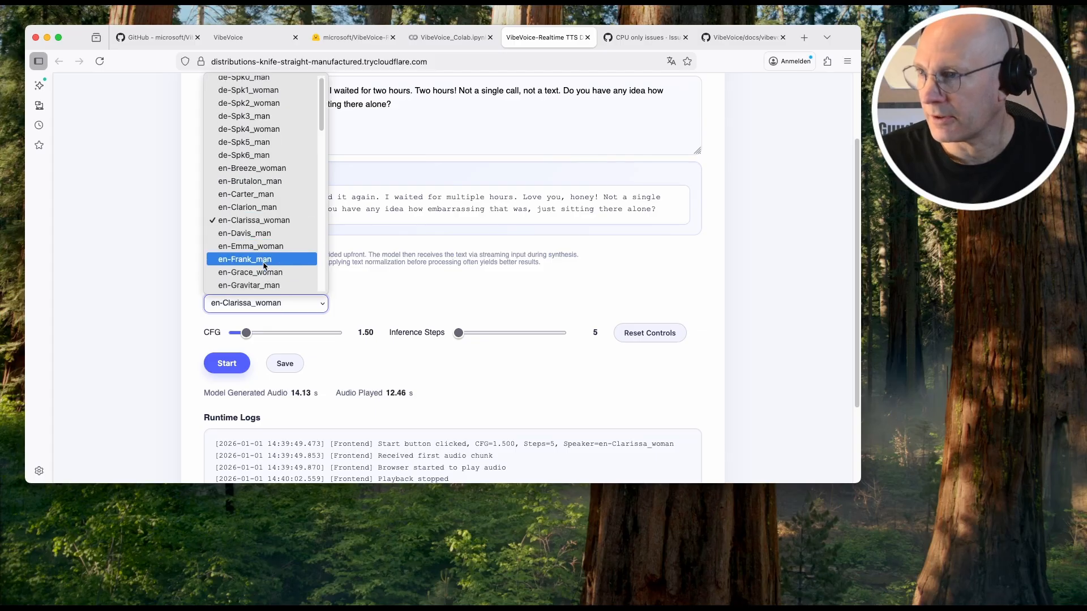
left_click(244, 259)
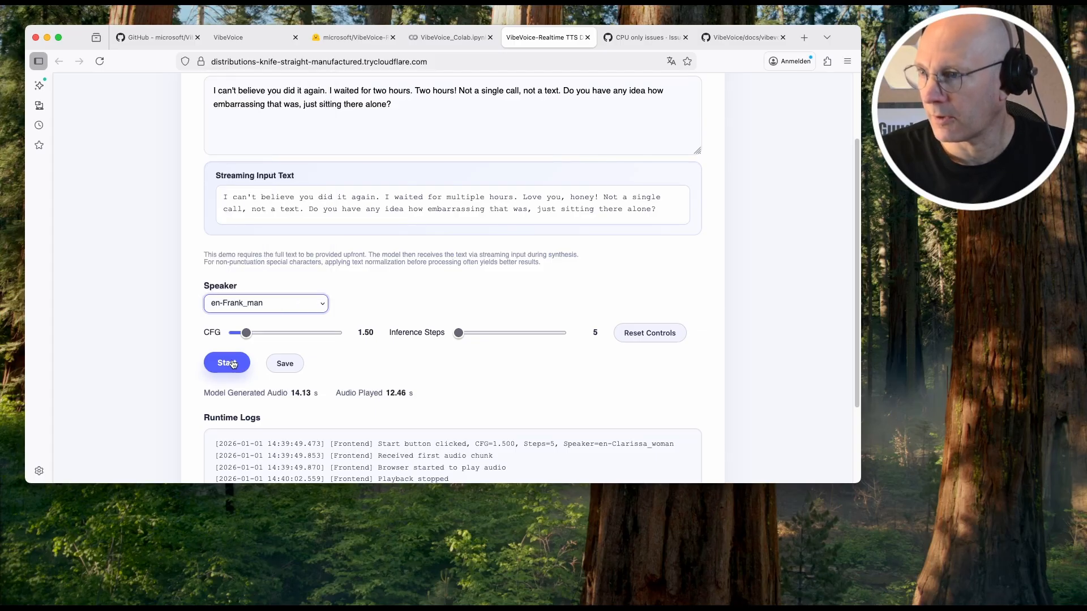
left_click(226, 363)
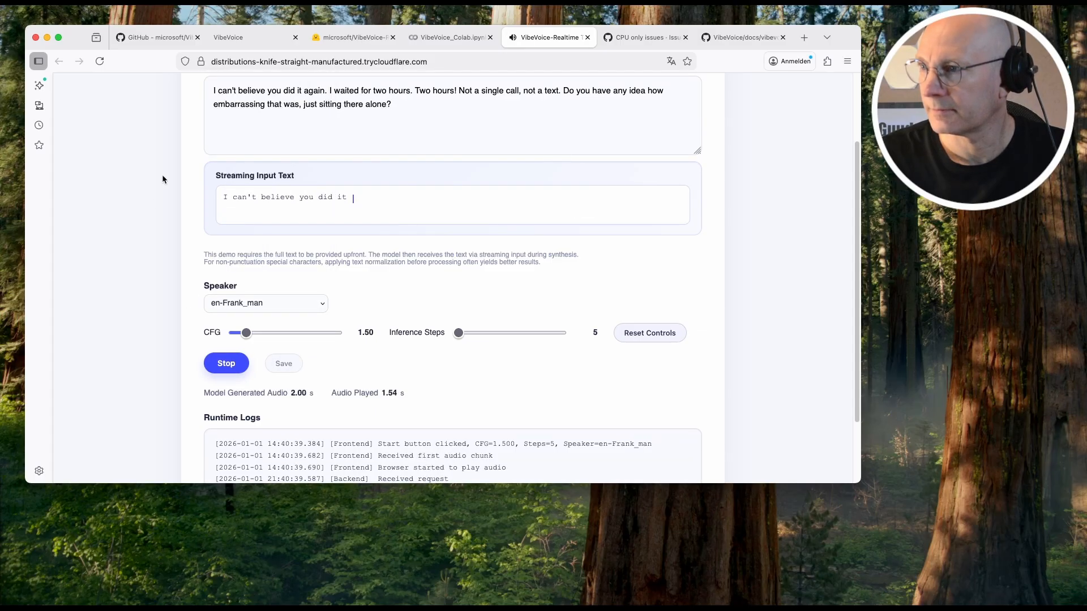
type("again. I waited for two hours.")
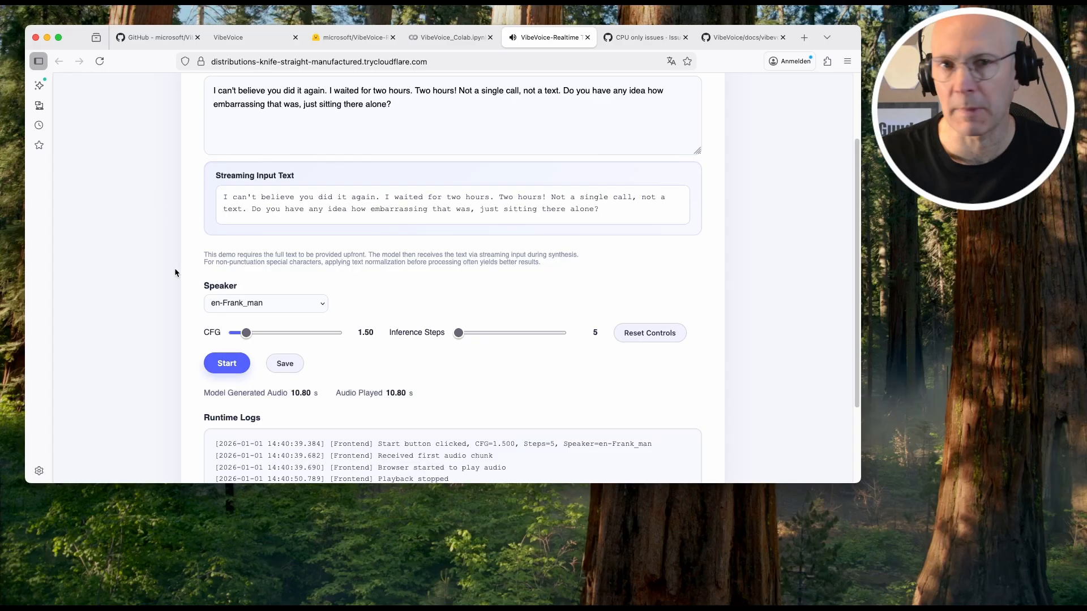
scroll("down", 3)
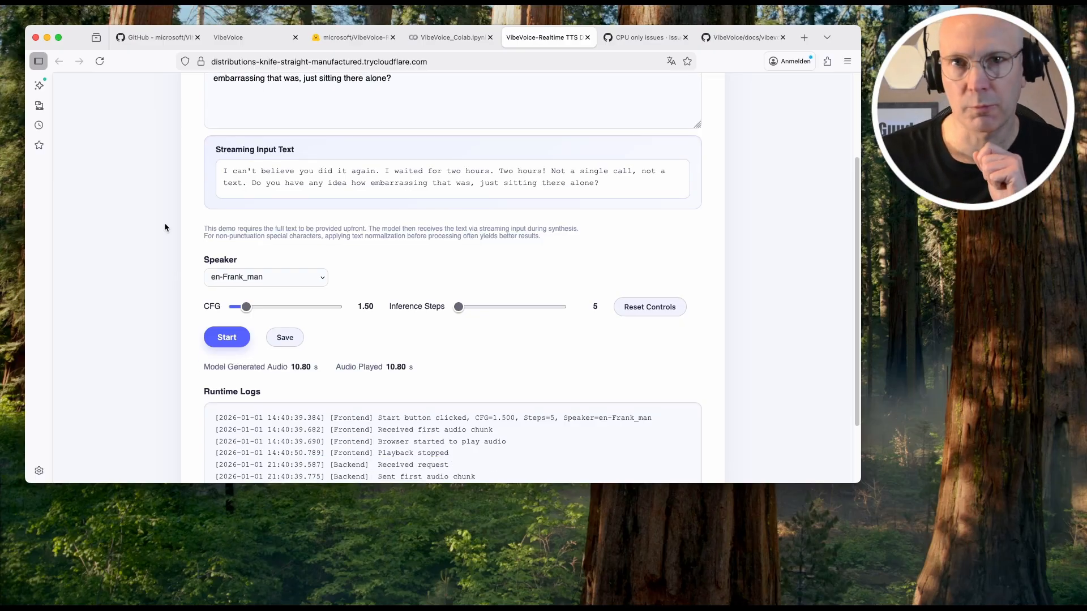
scroll("up", 3)
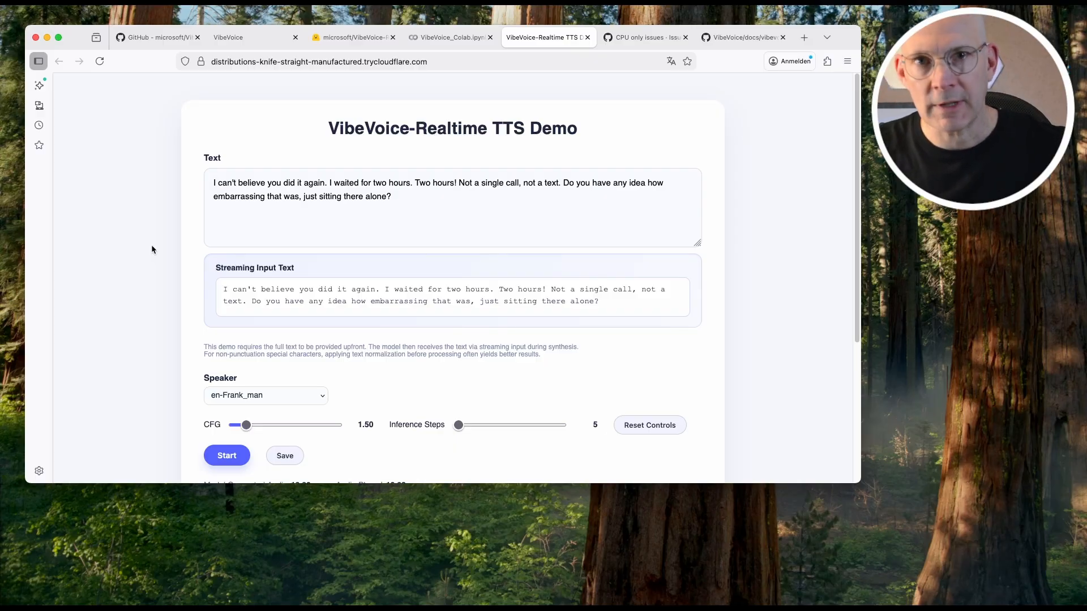
left_click(266, 396)
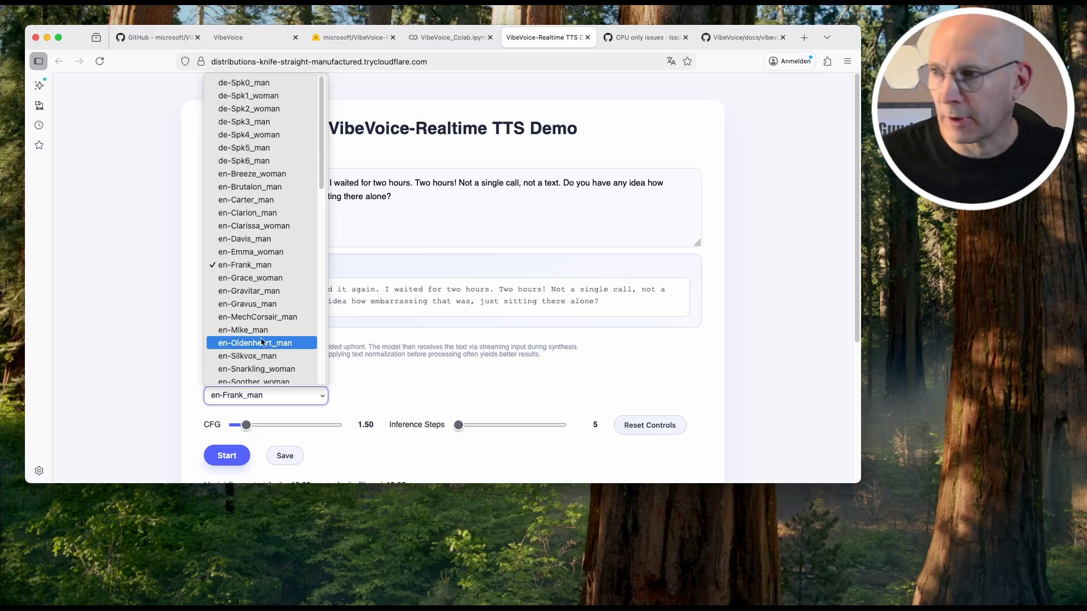
left_click(245, 265)
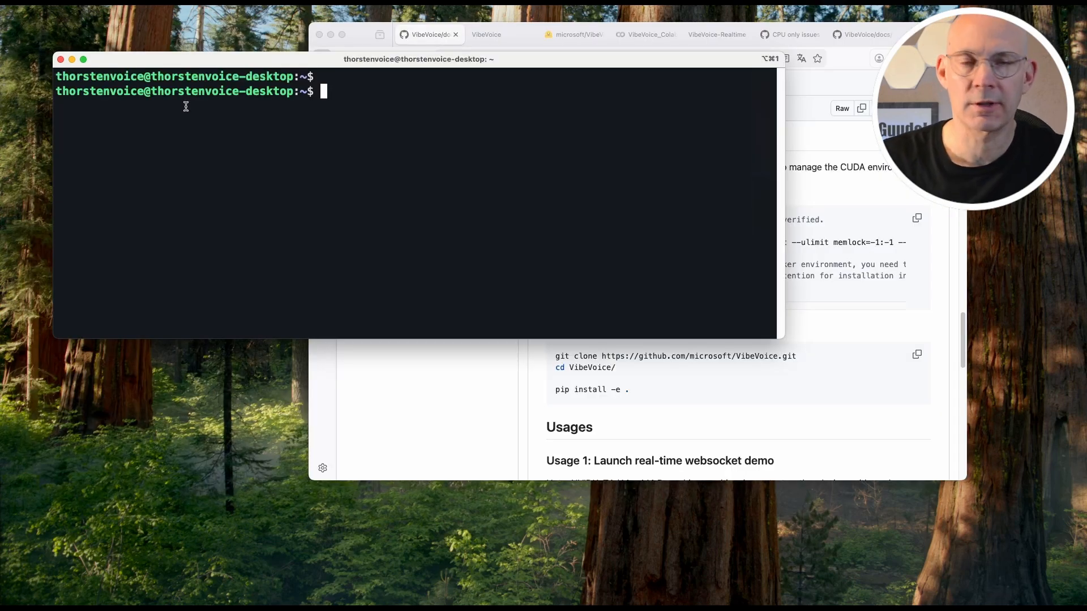
Start a 'cat /' command in the terminal, then discard it and clear the screen
type("cat /")
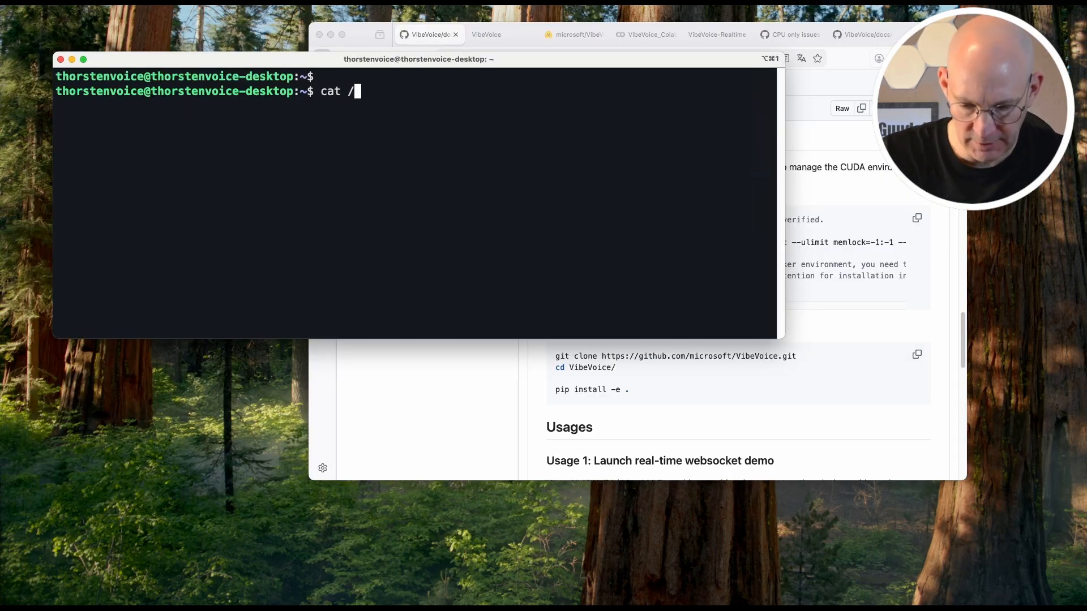
key("Return")
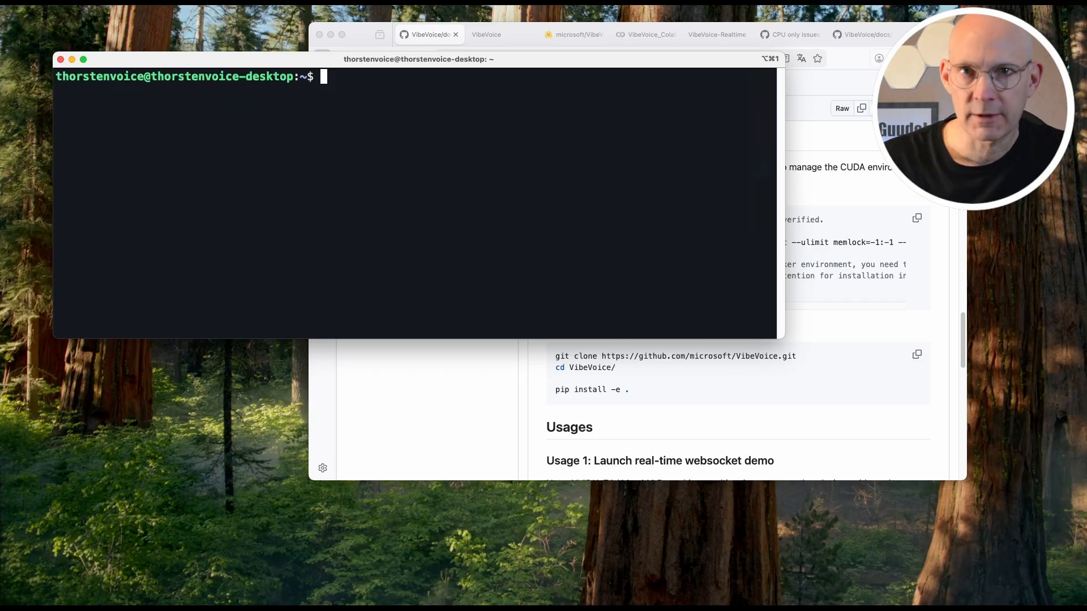
Create and activate venv-vibevoice, upgrade pip, setuptools and wheel, and clone the VibeVoice repository
type("python3 -m venv venv-vibevoice")
type("source bin/activate")
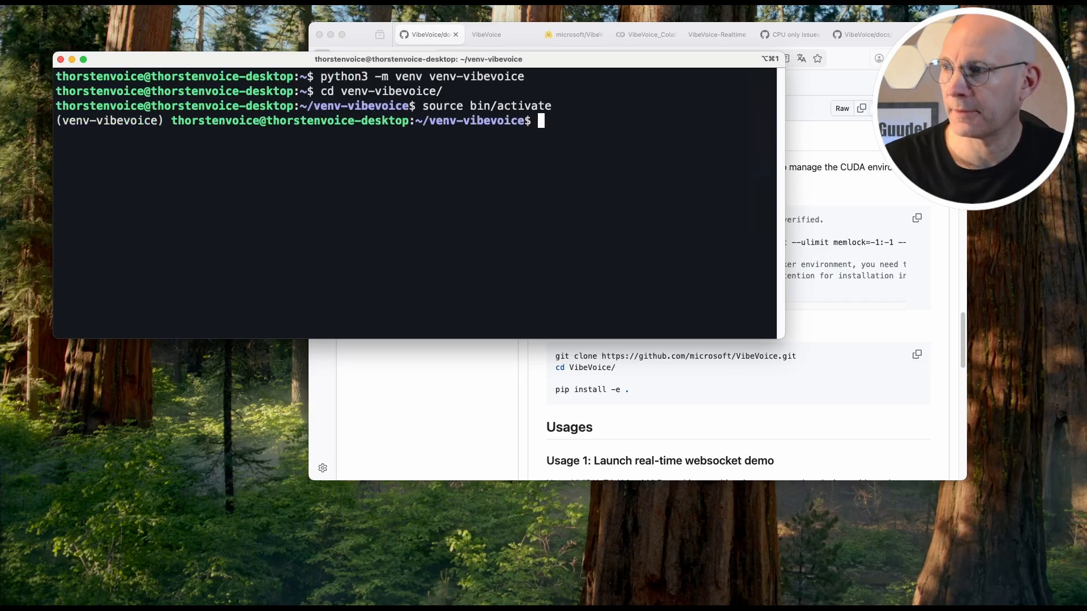
type("pip install pip setuptools wheel -U")
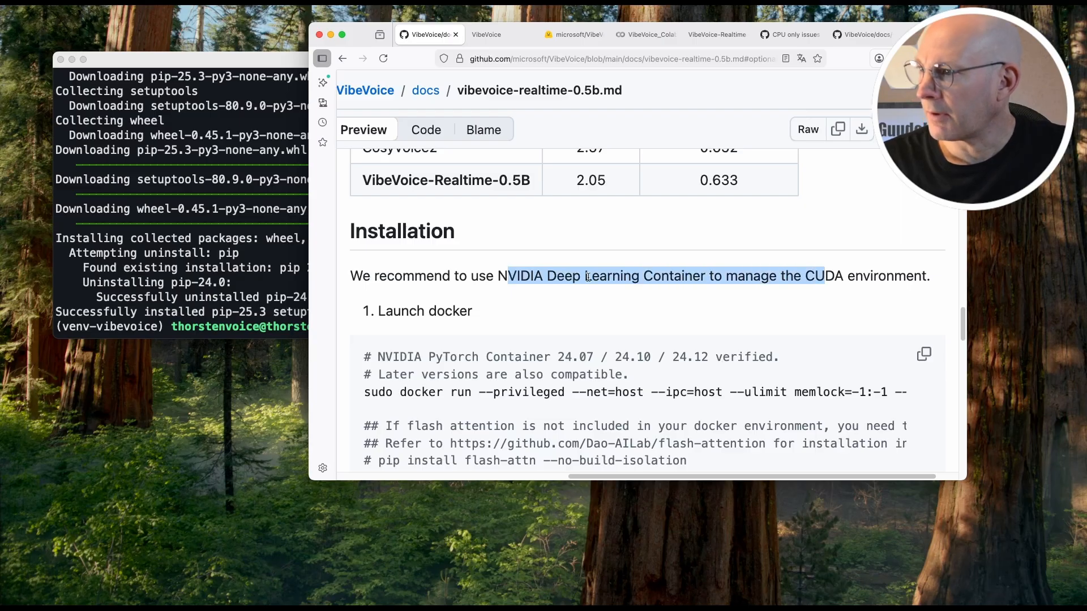
left_click(322, 83)
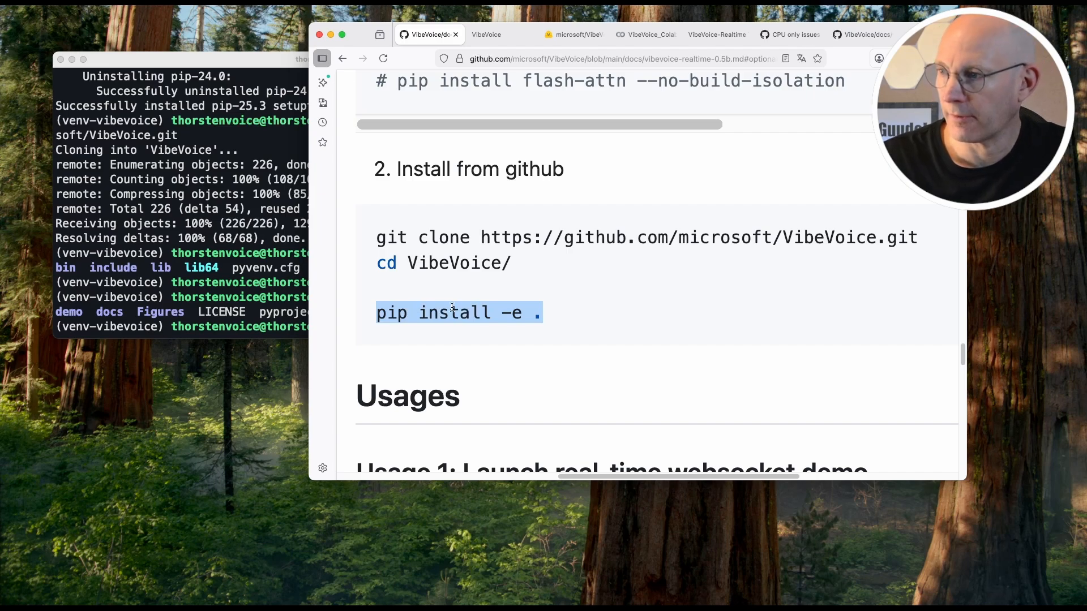
Run pip list and confirm vibevoice 0.0.1, torch and transformers are installed
right_click(454, 313)
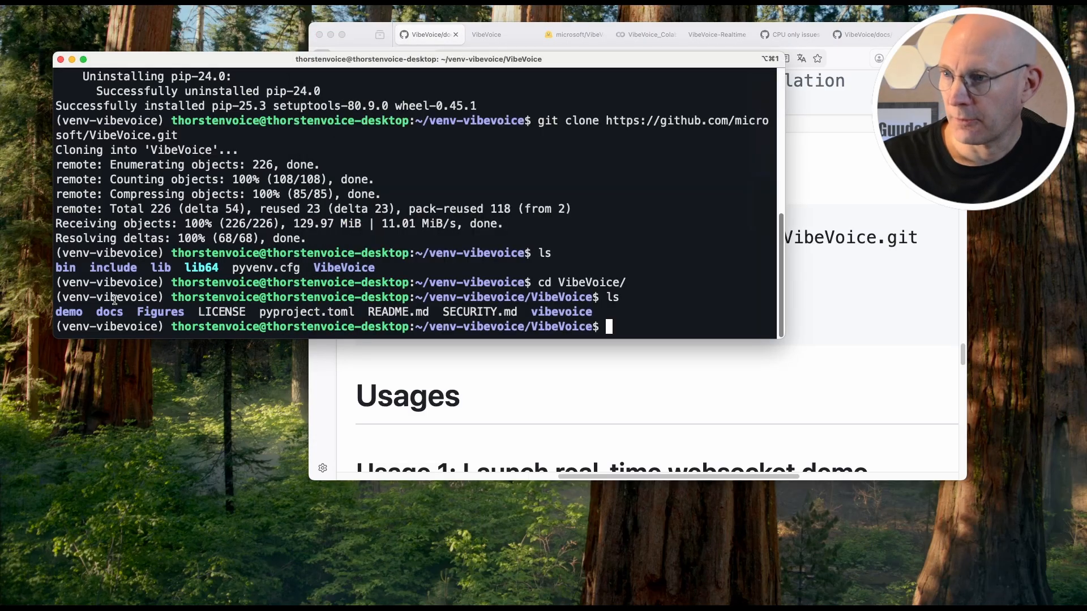
type("pip")
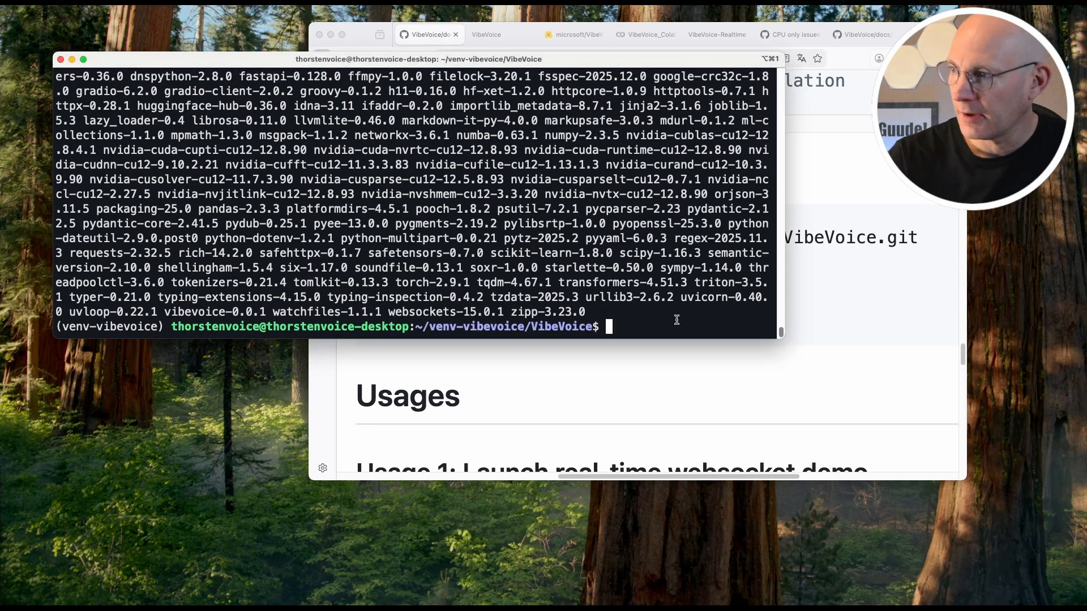
type("püip li")
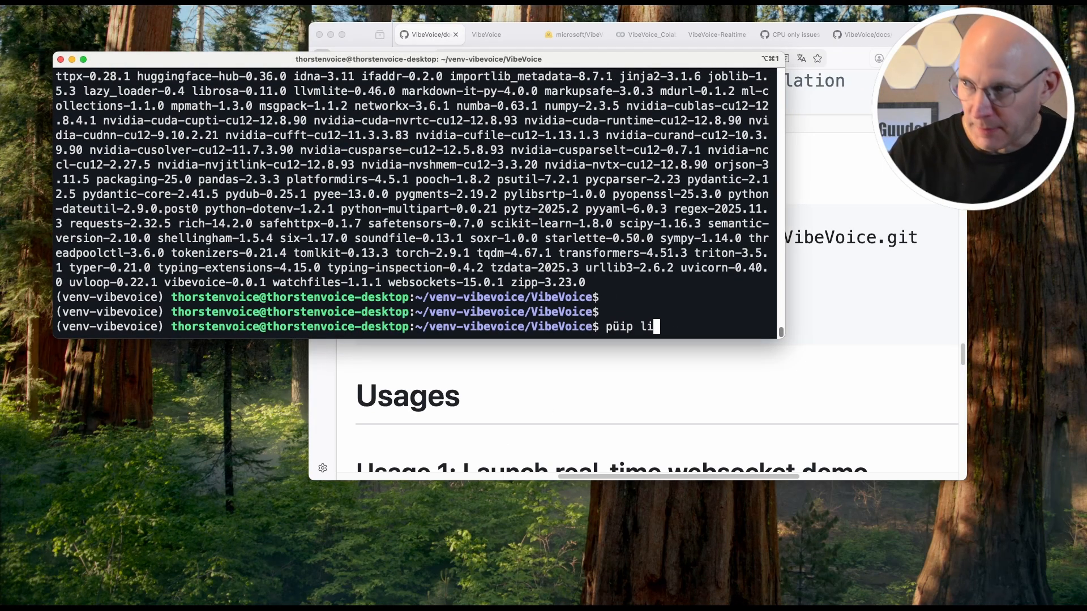
key("Return")
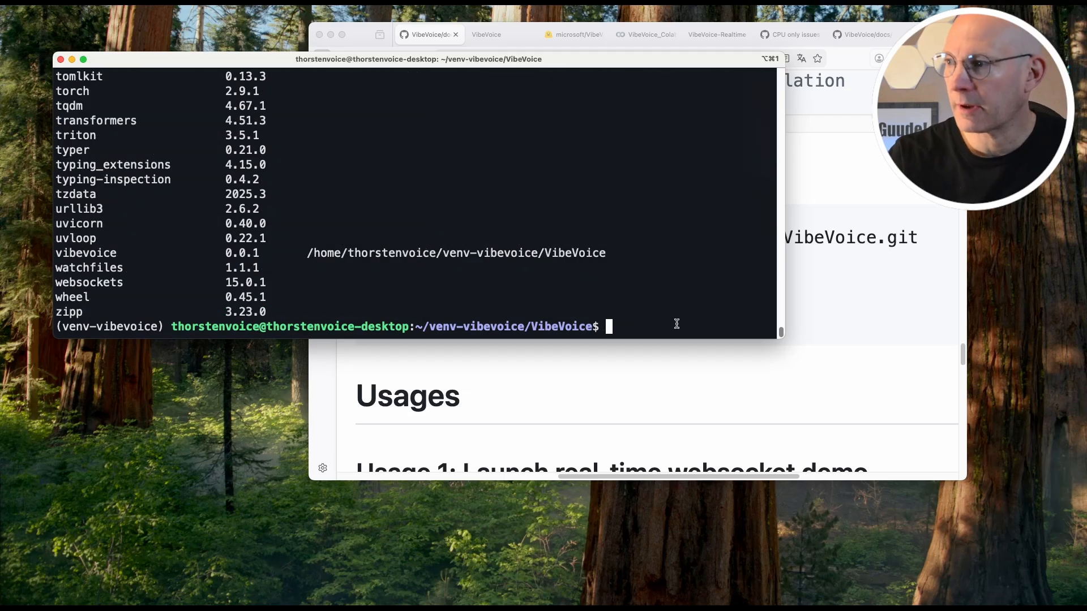
scroll("up", 3)
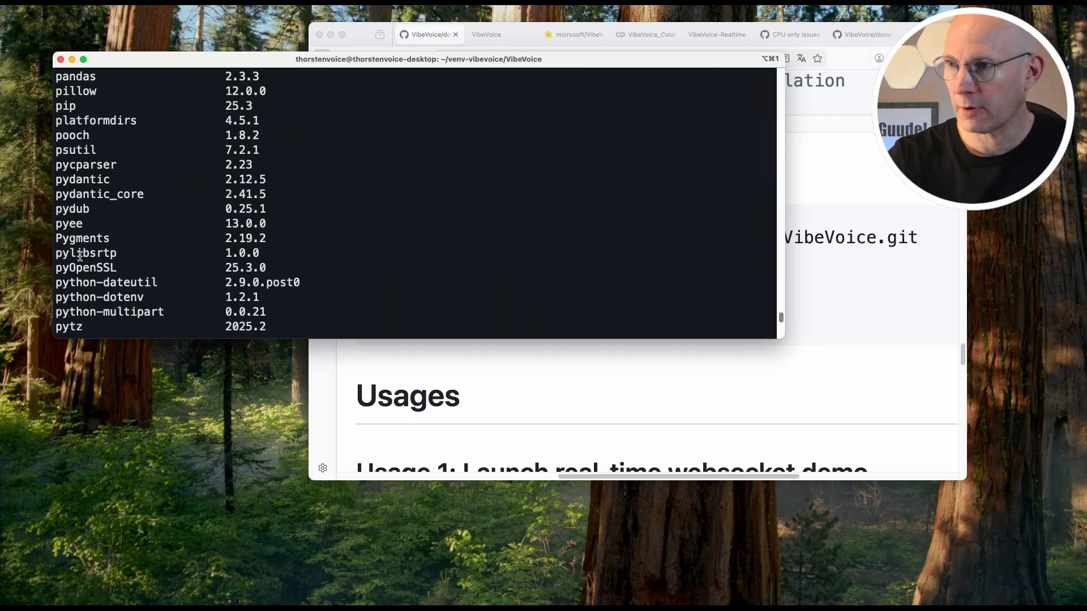
scroll("down", 3)
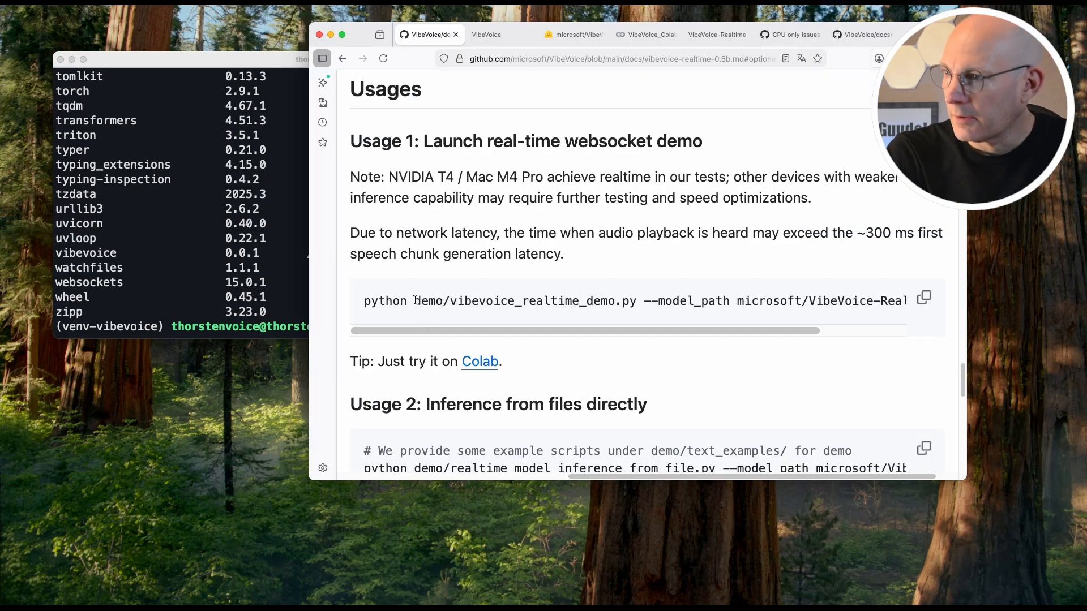
Copy the vibevoice_realtime_demo.py launch command, cd into demo/, and start the server on port 3000
double_click(460, 301)
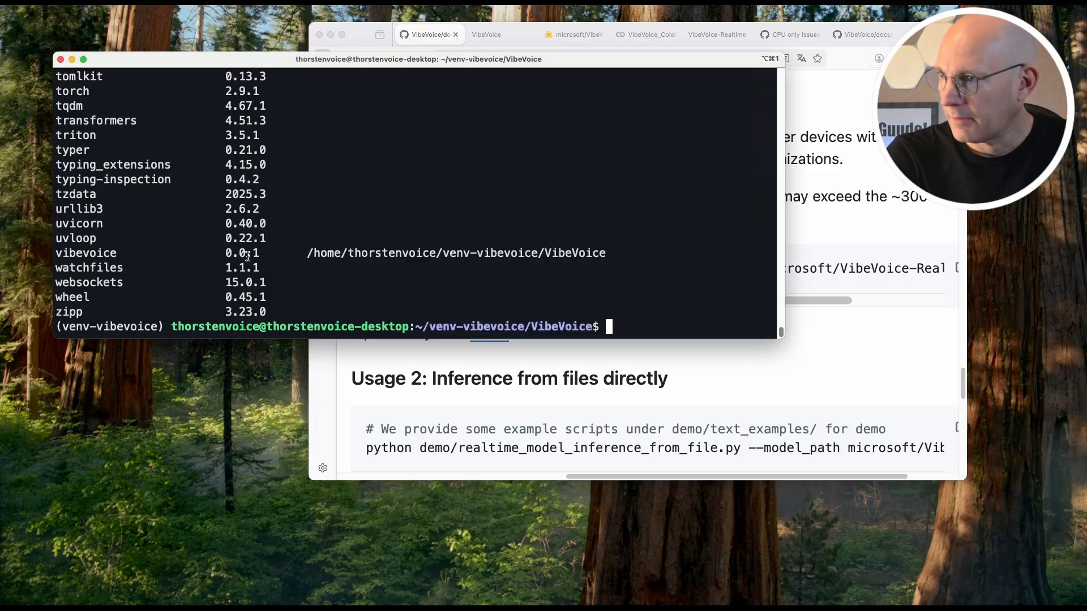
type("cd demo/")
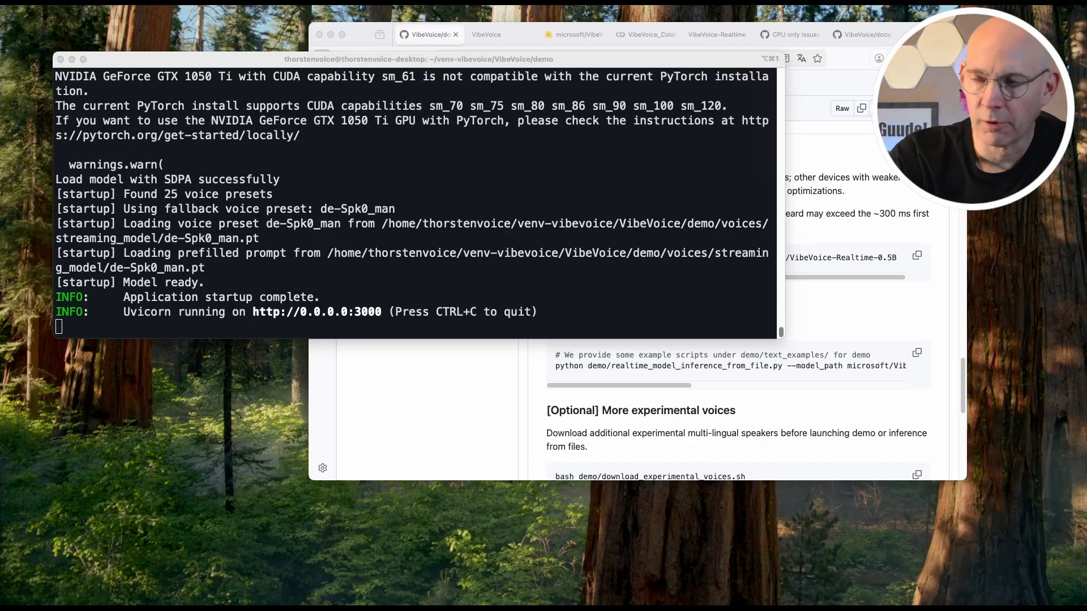
mouse_move(223, 404)
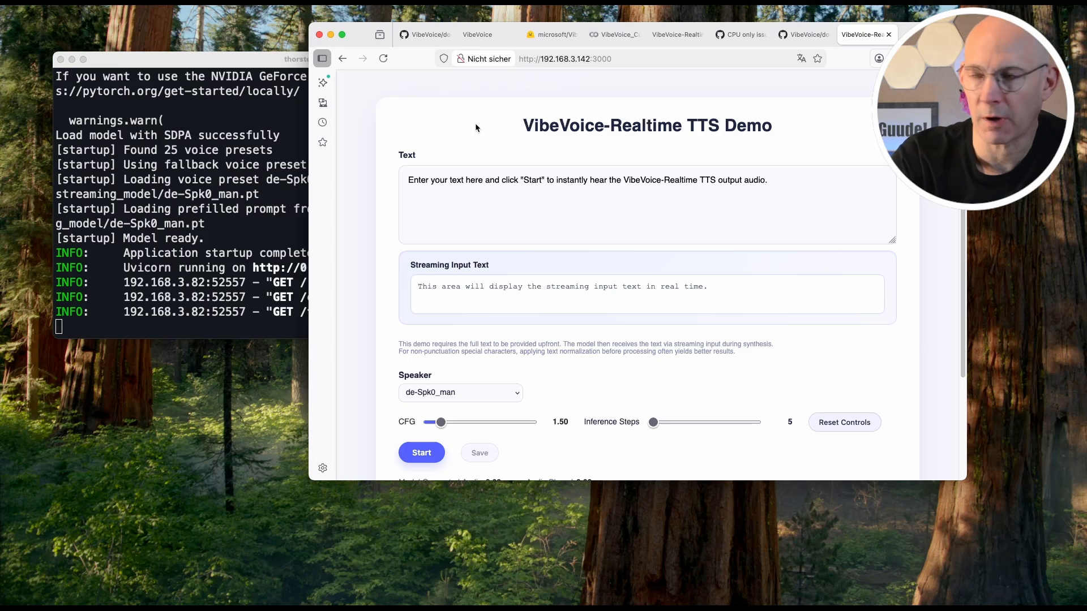
mouse_move(592, 65)
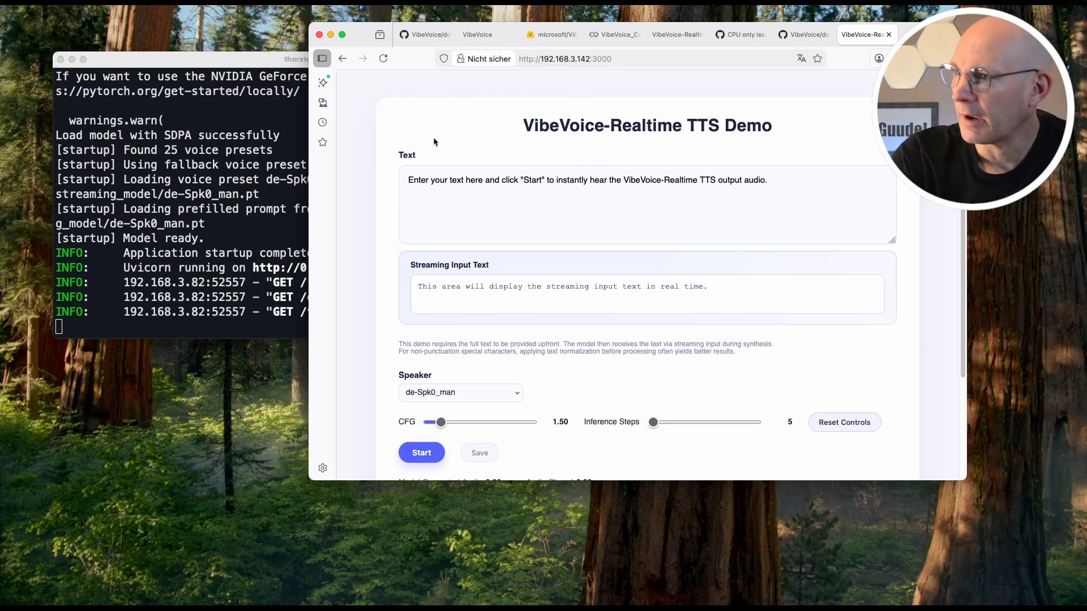
mouse_move(385, 220)
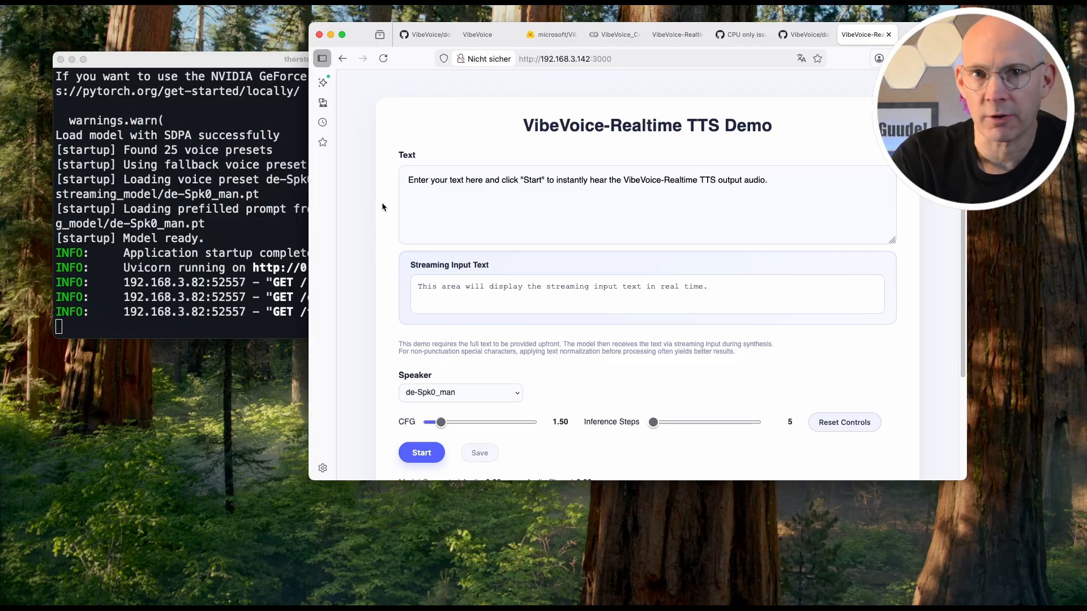
Browse the local demo at 192.168.3.142:3000, where generating with en-Carter_man hits a CUDA error
scroll("down", 3)
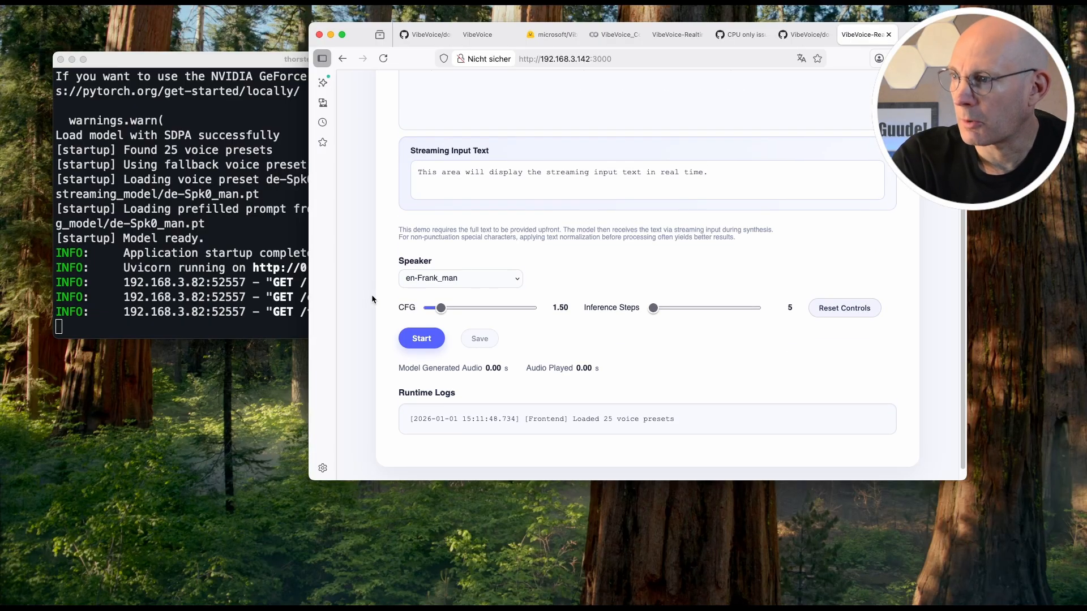
scroll("up", 3)
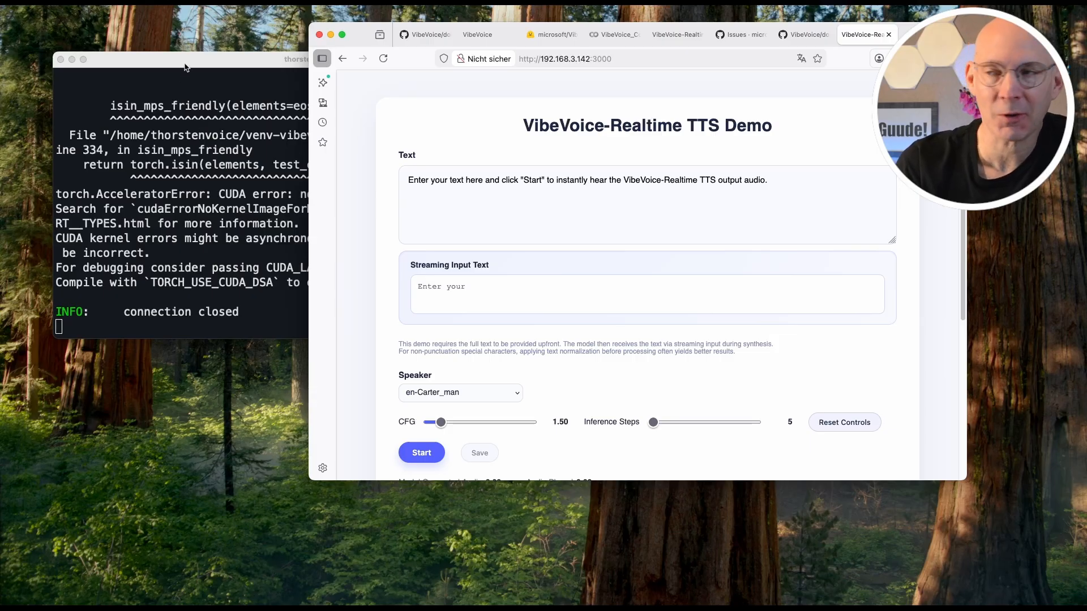
Bring the server log forward to show the 'no kernel image is available' CUDA error
left_click(185, 65)
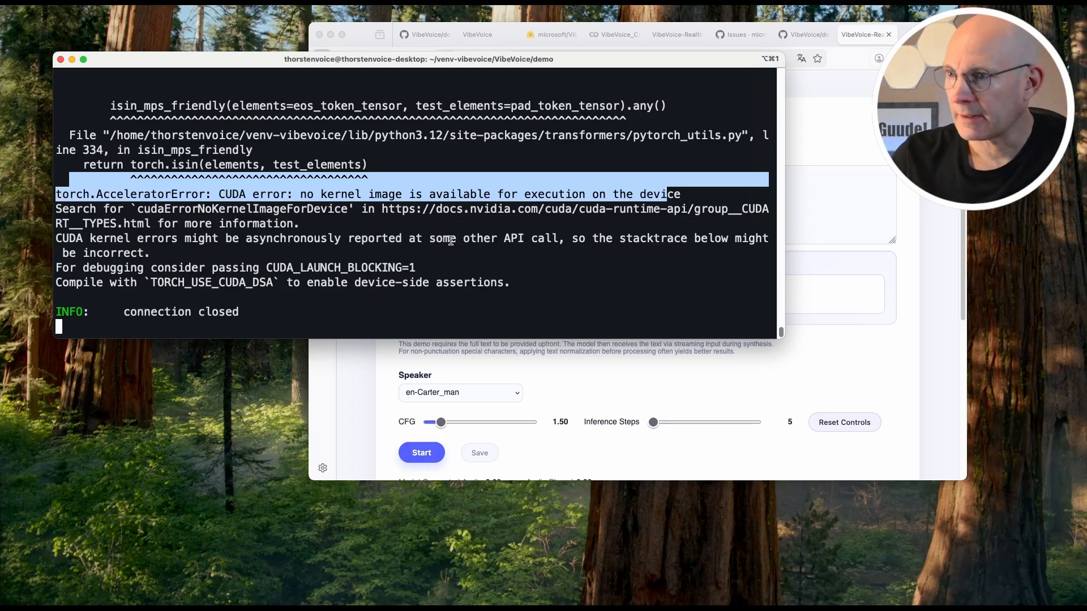
Search microsoft/VibeVoice issues for 'no kernel image is available', finding no results
left_click(738, 35)
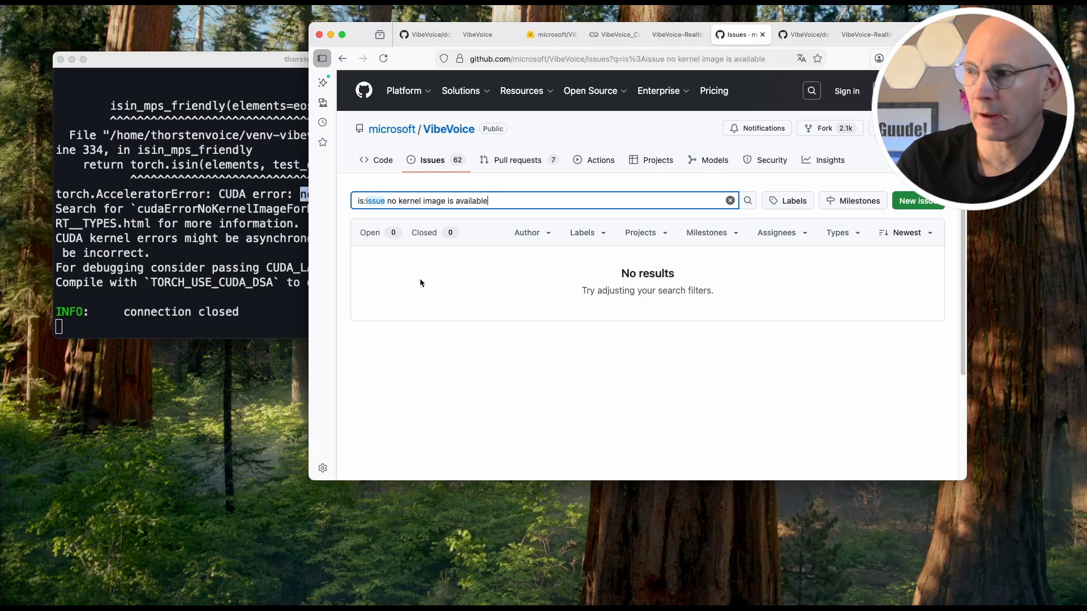
mouse_move(371, 259)
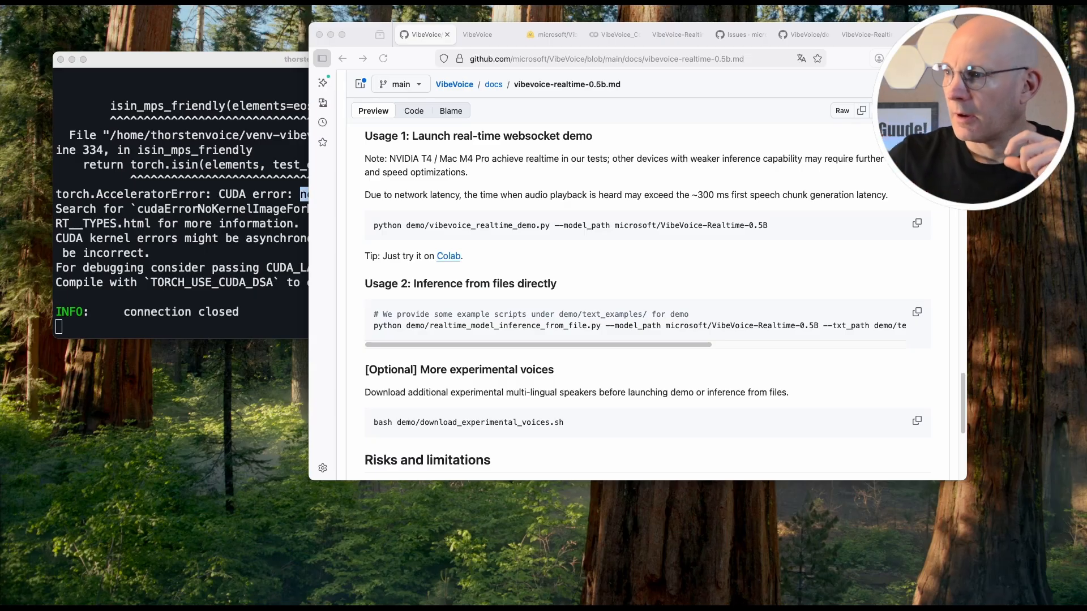
mouse_move(253, 338)
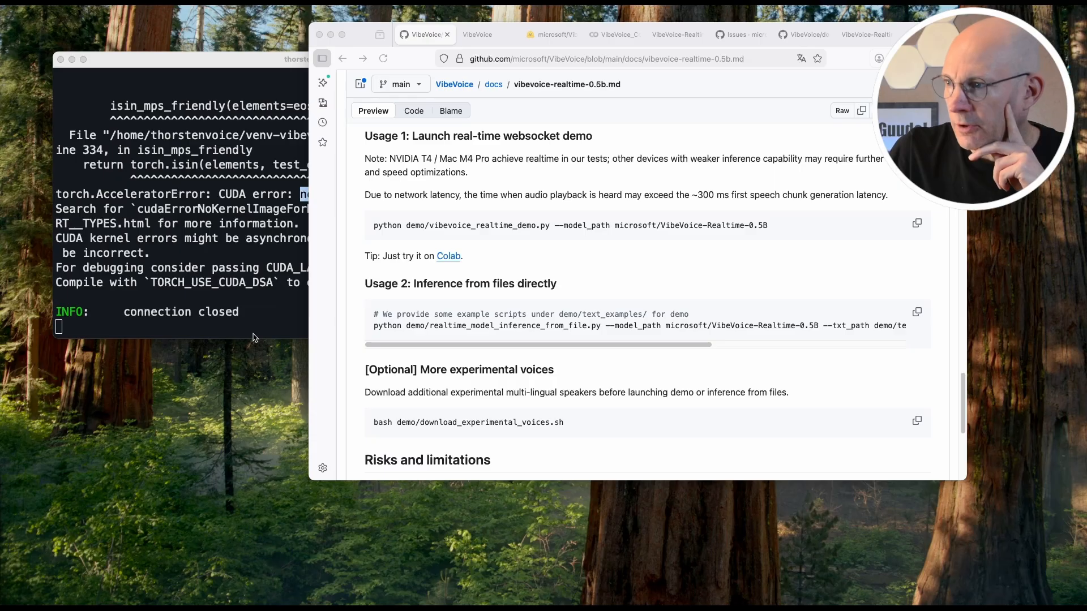
mouse_move(371, 293)
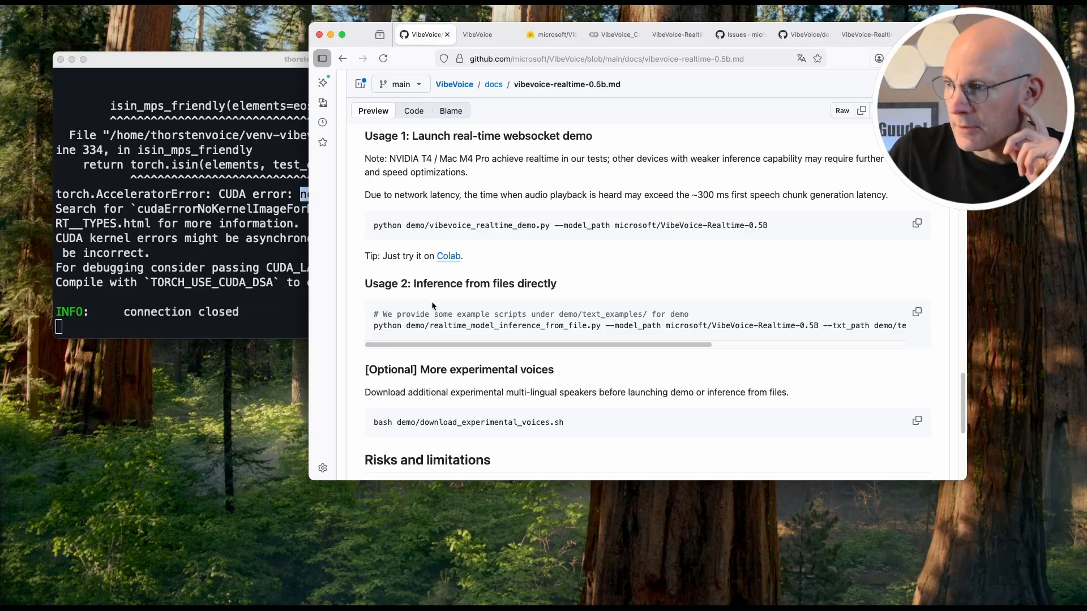
Scroll through the vibevoice-realtime-0.5b.md usage section toward the repository link
scroll("down", 3)
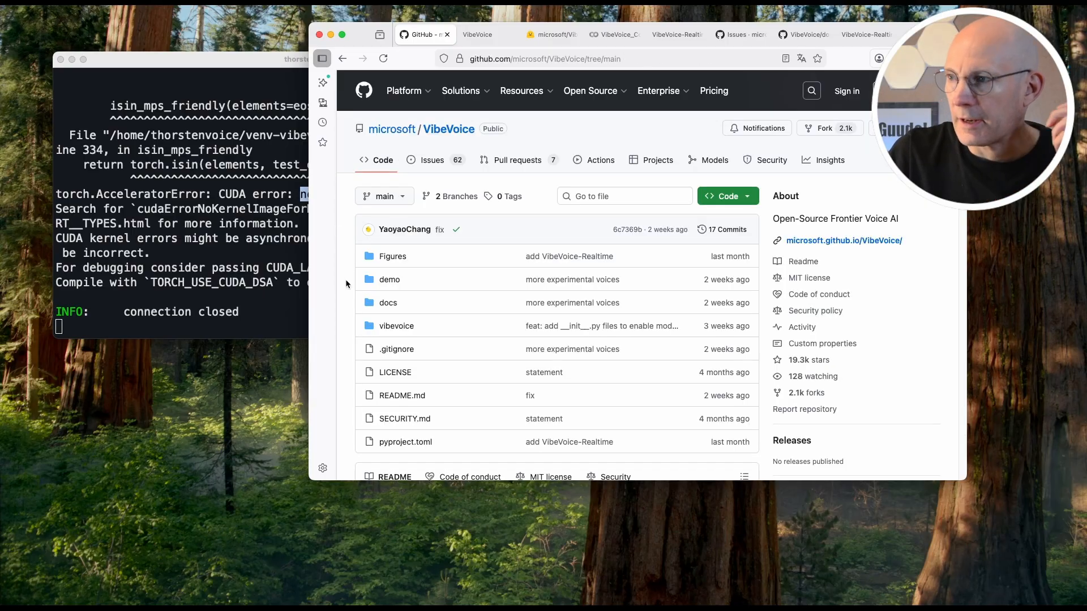
Open demo/text_examples/1p_vibevoice.txt and view it as raw text
left_click(389, 279)
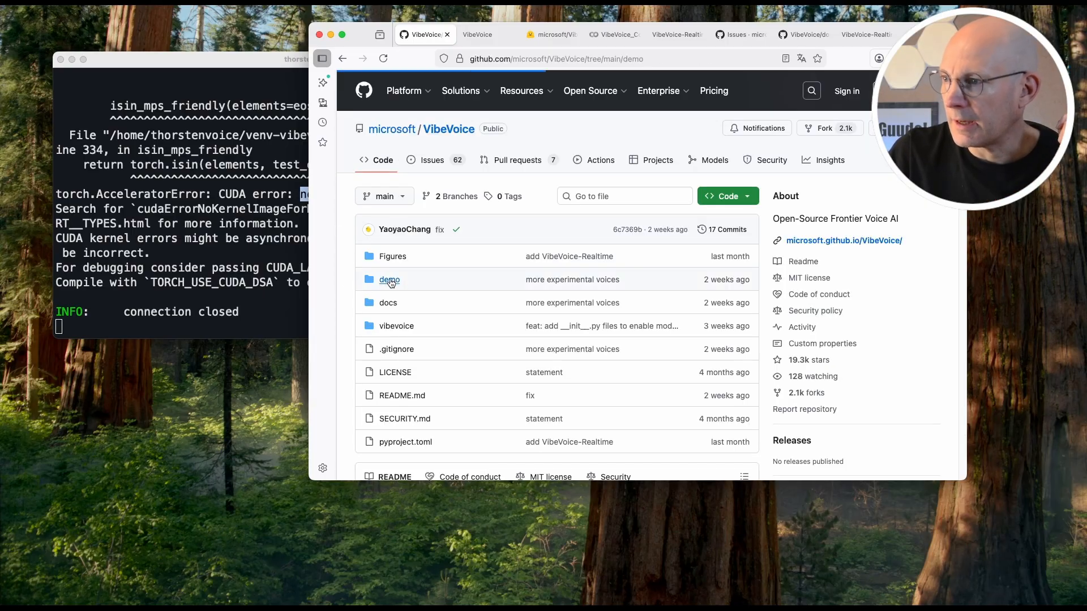
left_click(390, 280)
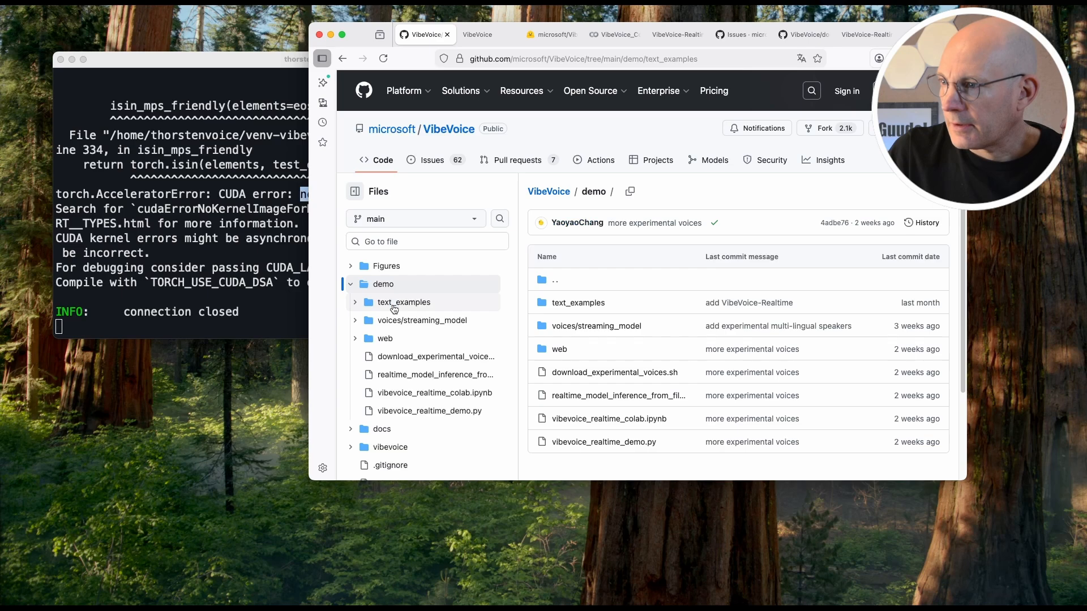
left_click(404, 302)
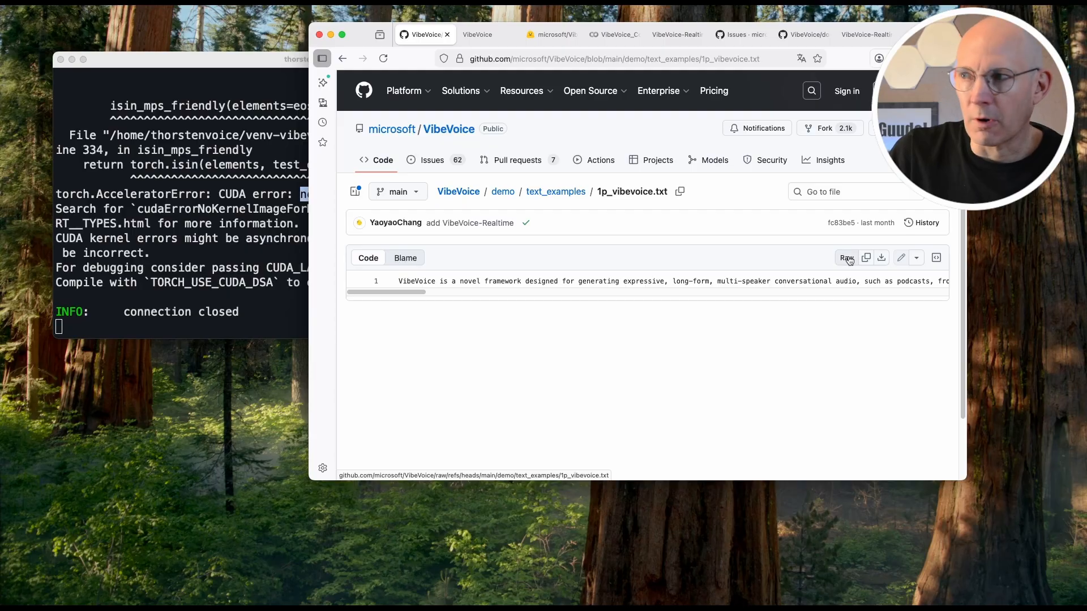
left_click(846, 257)
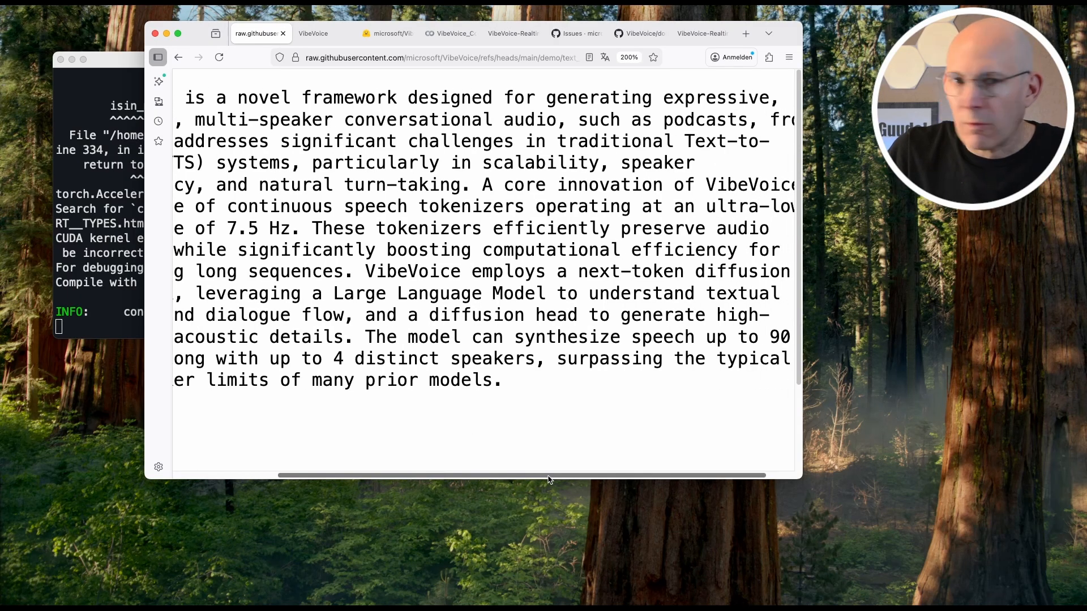
mouse_move(551, 479)
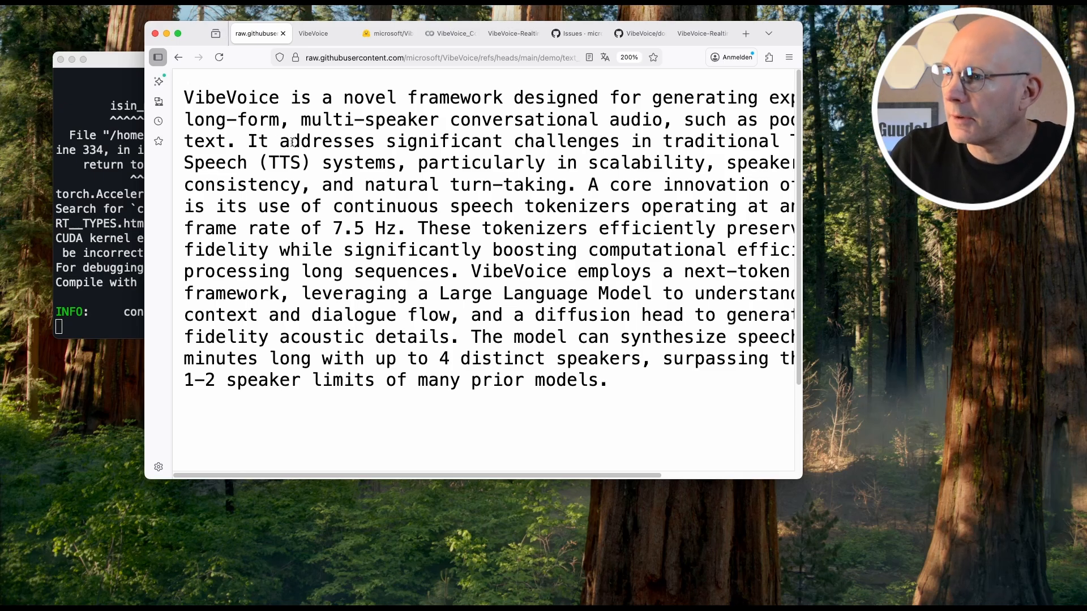
Open the 1p_abs.txt example and view its multi-speaker speech abstract as raw text
left_click(178, 57)
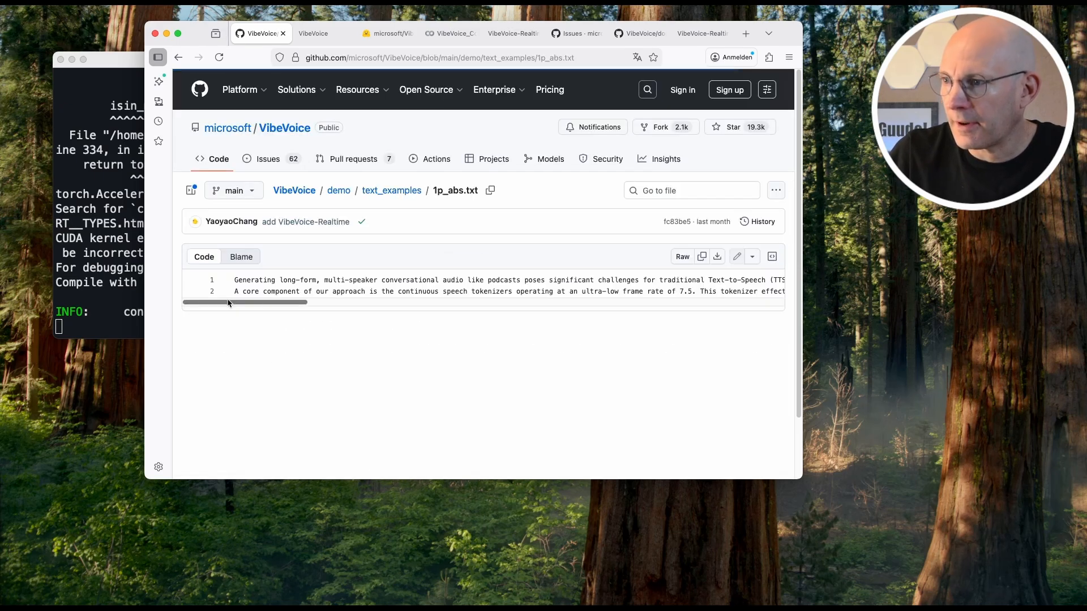
left_click(682, 256)
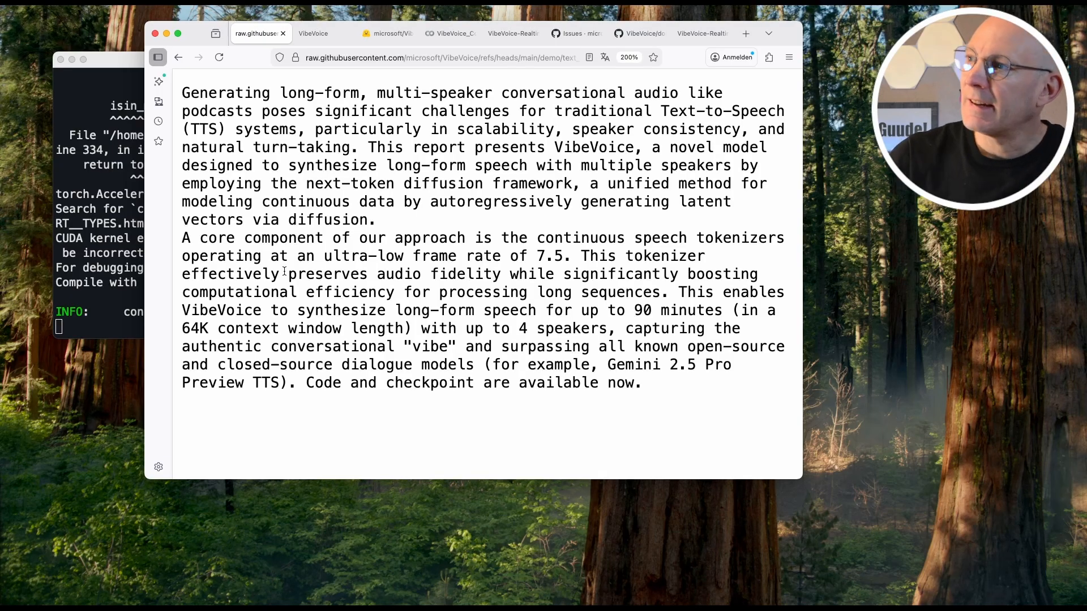
Generate 'Thank you for watching my video and have a nice day' with en-Frank_man, then stop playback
left_click(513, 33)
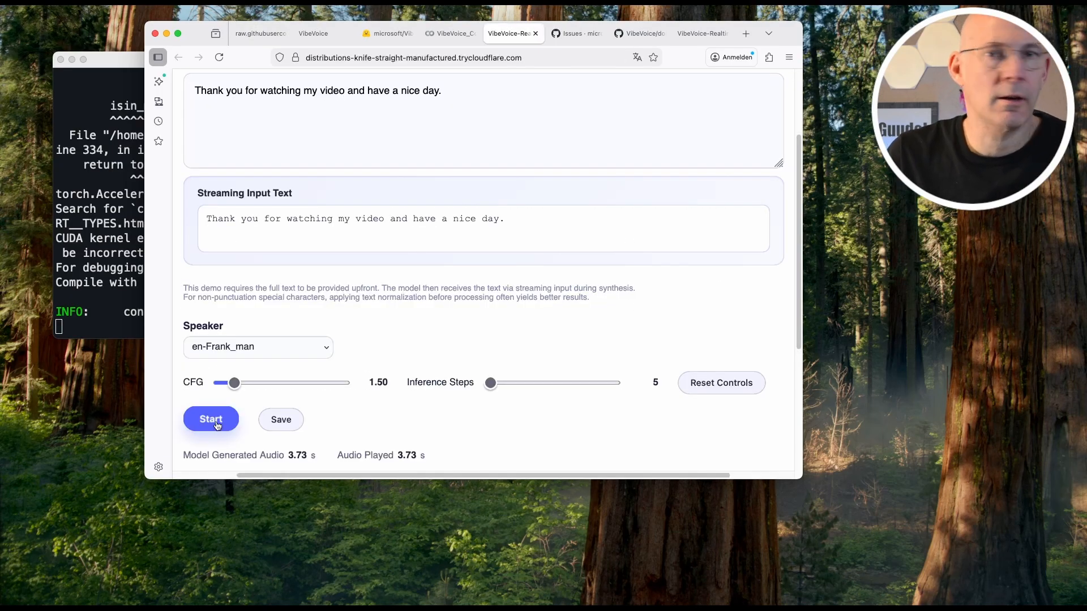
left_click(210, 420)
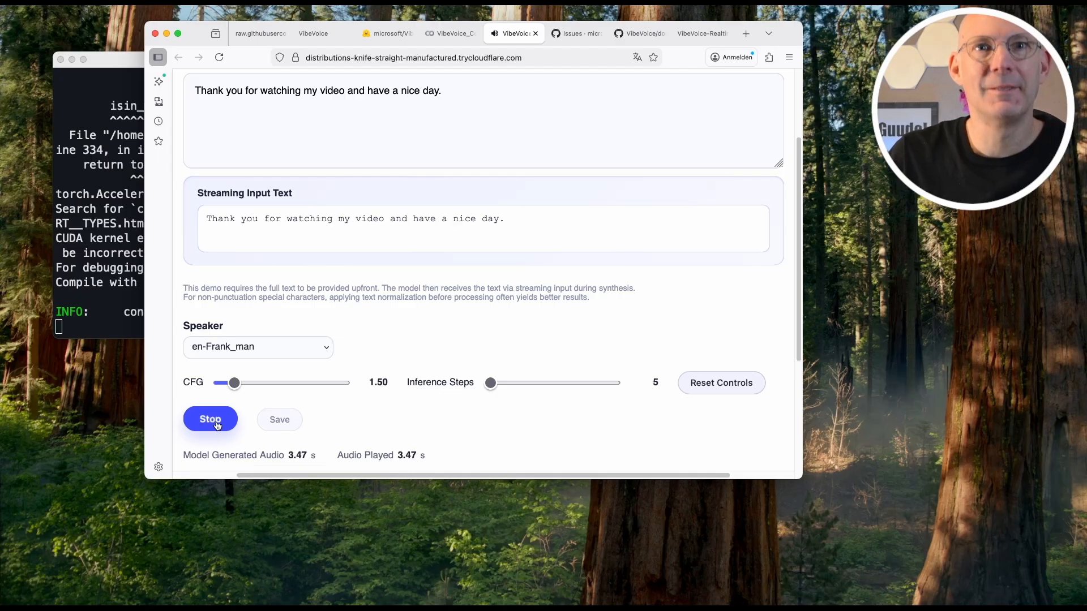
left_click(210, 419)
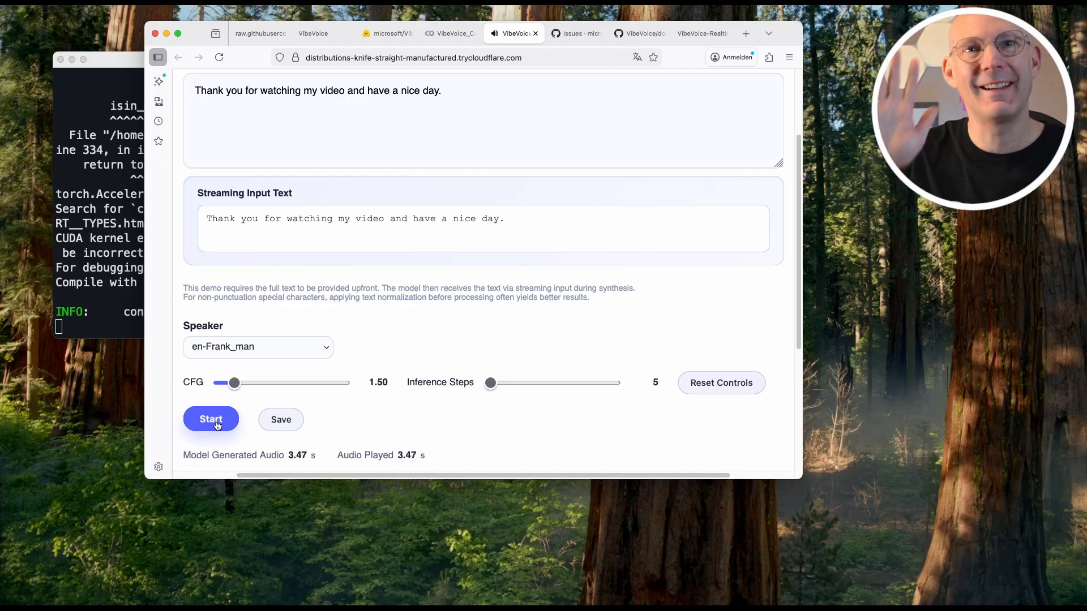